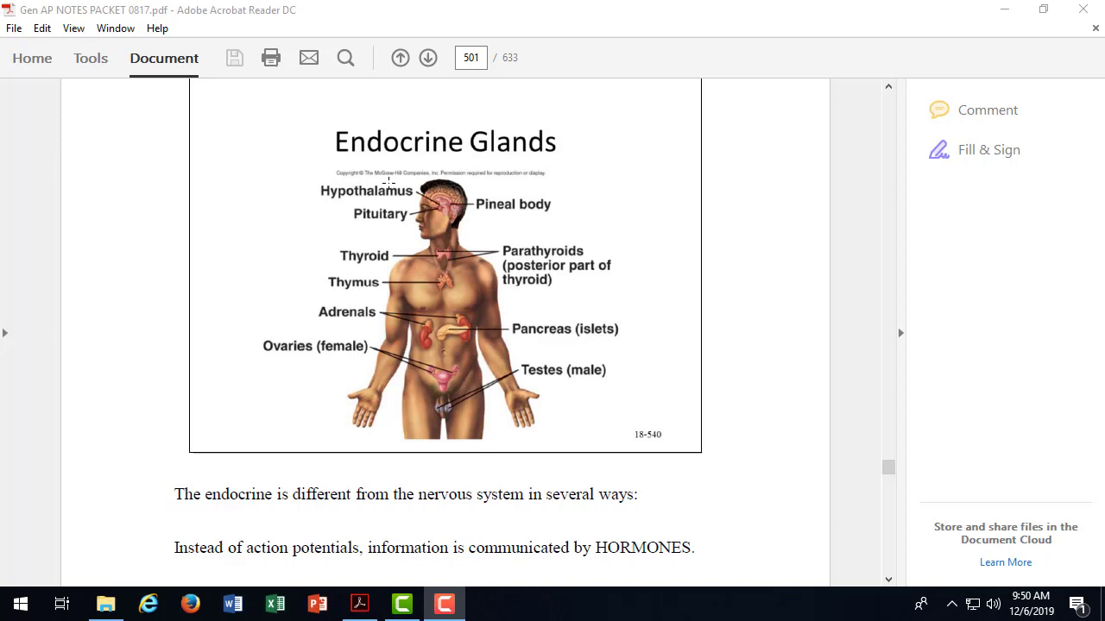
mouse_move(724, 10)
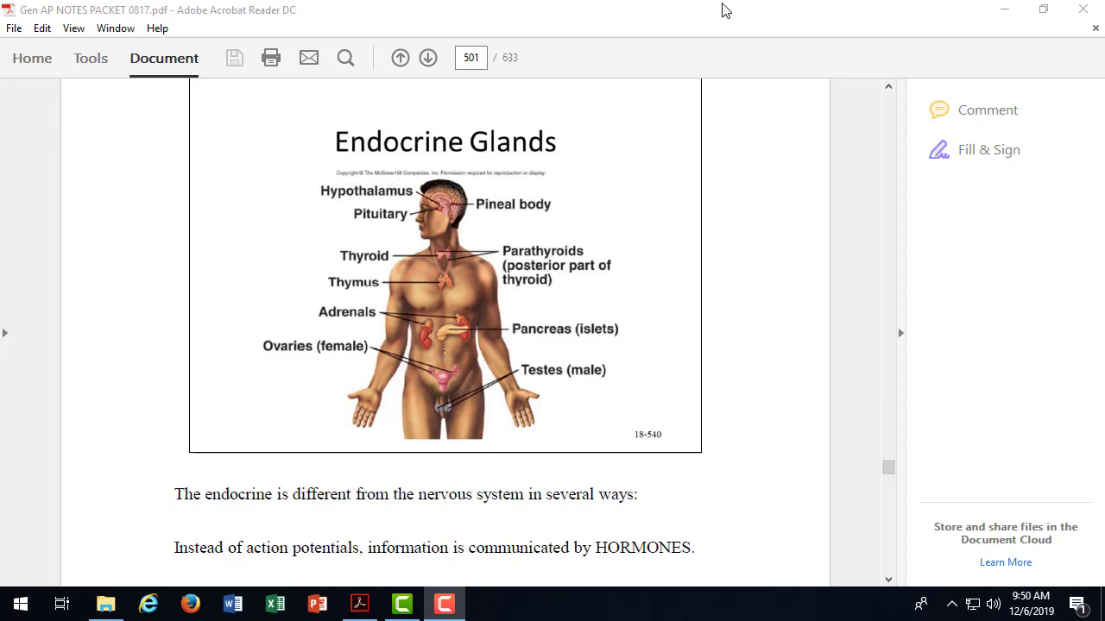
mouse_move(380, 215)
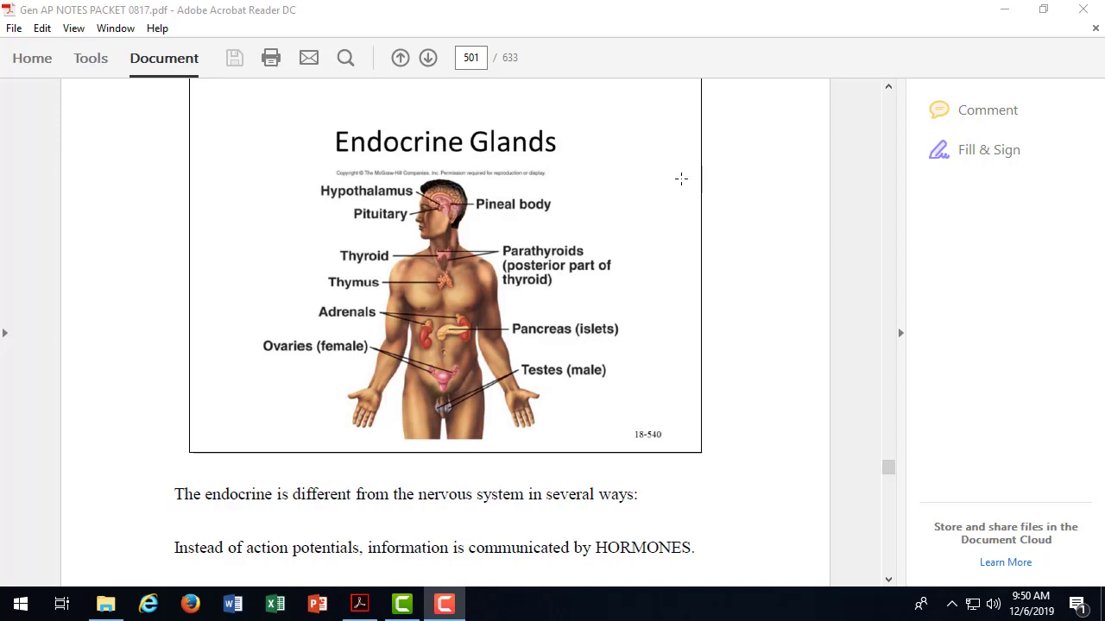
mouse_move(514, 214)
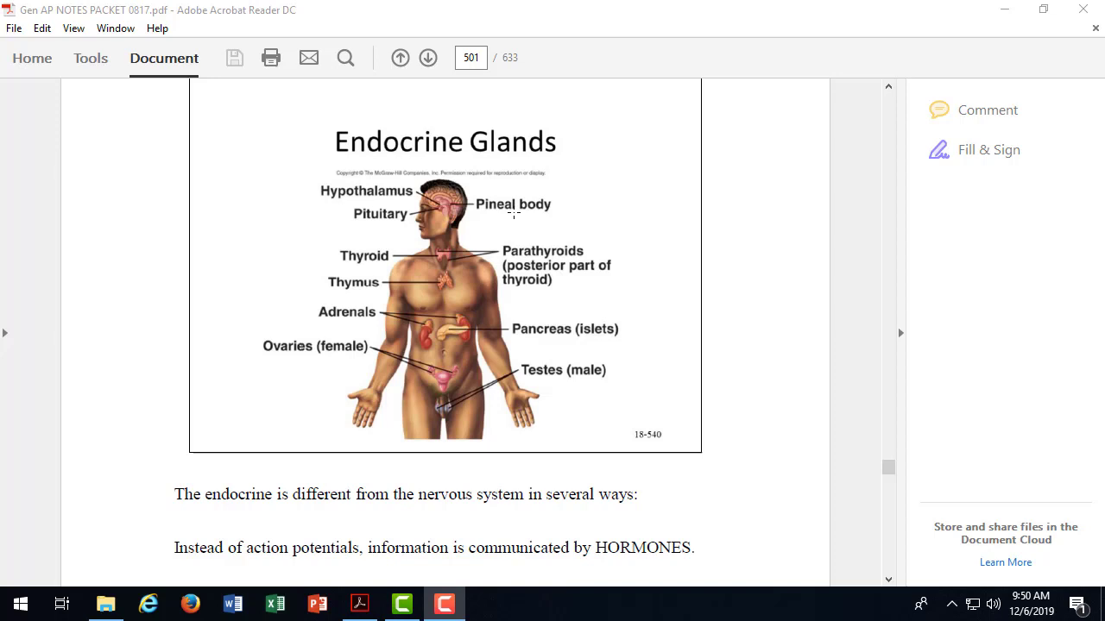
mouse_move(483, 285)
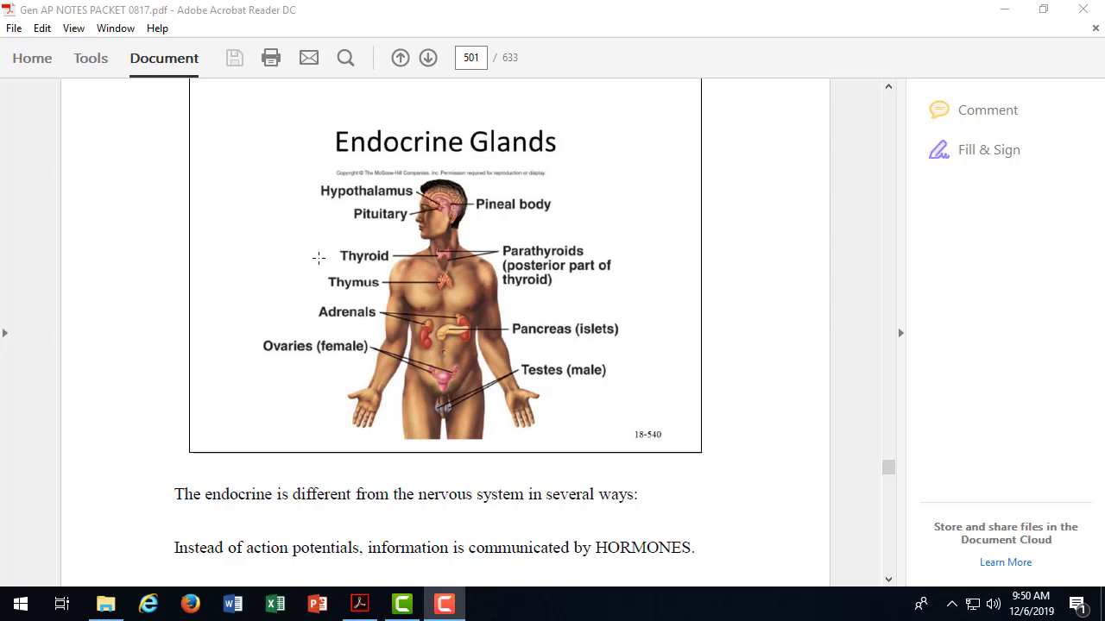
mouse_move(331, 256)
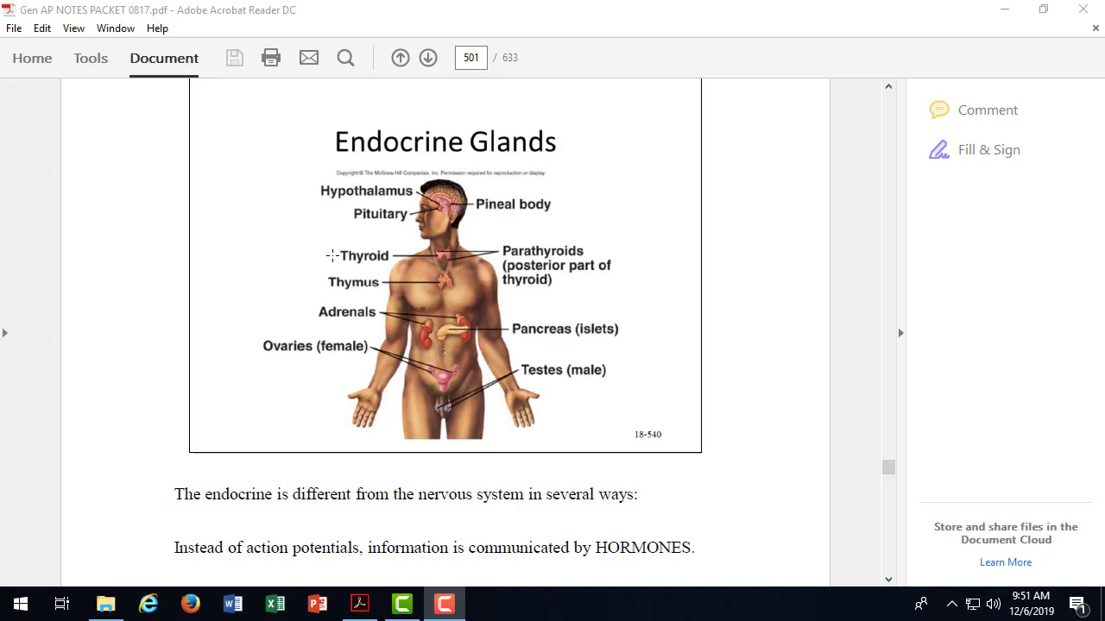
mouse_move(377, 272)
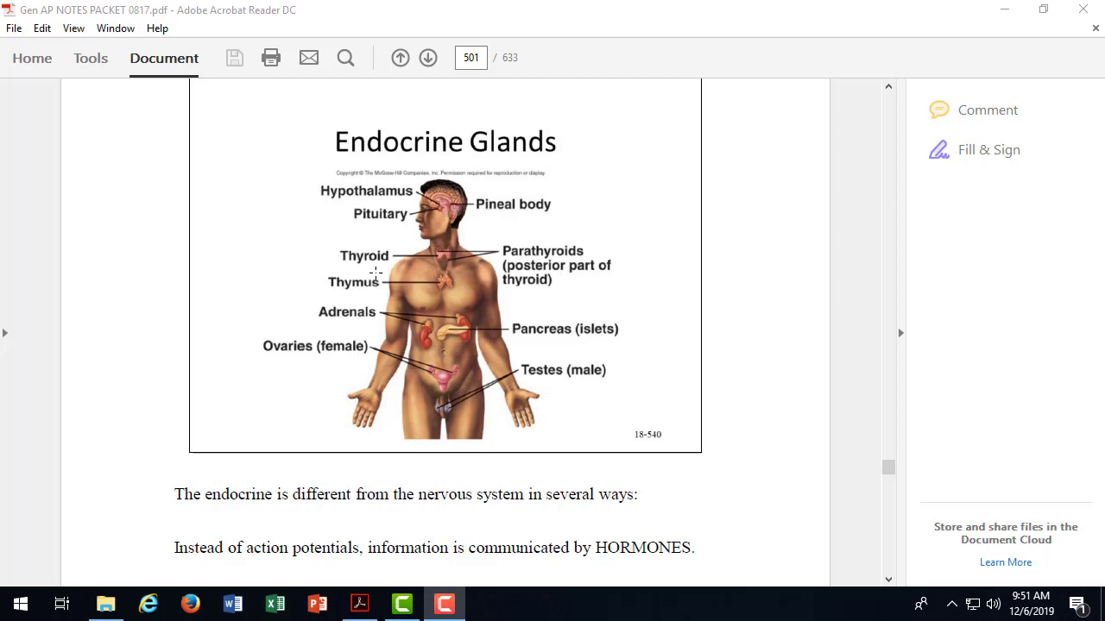
mouse_move(346, 287)
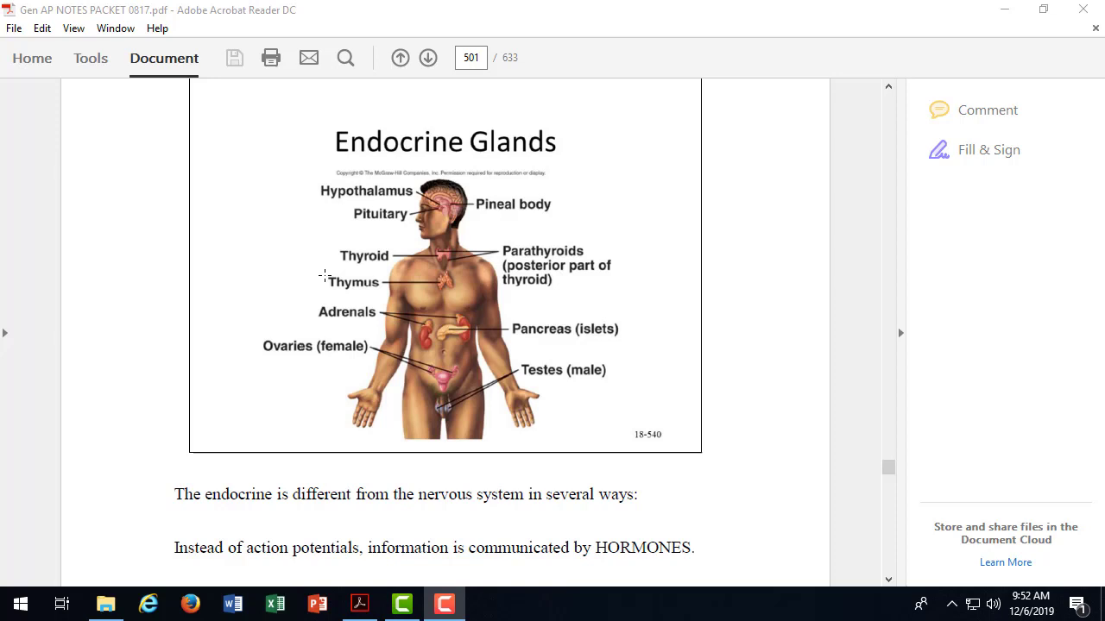
mouse_move(400, 376)
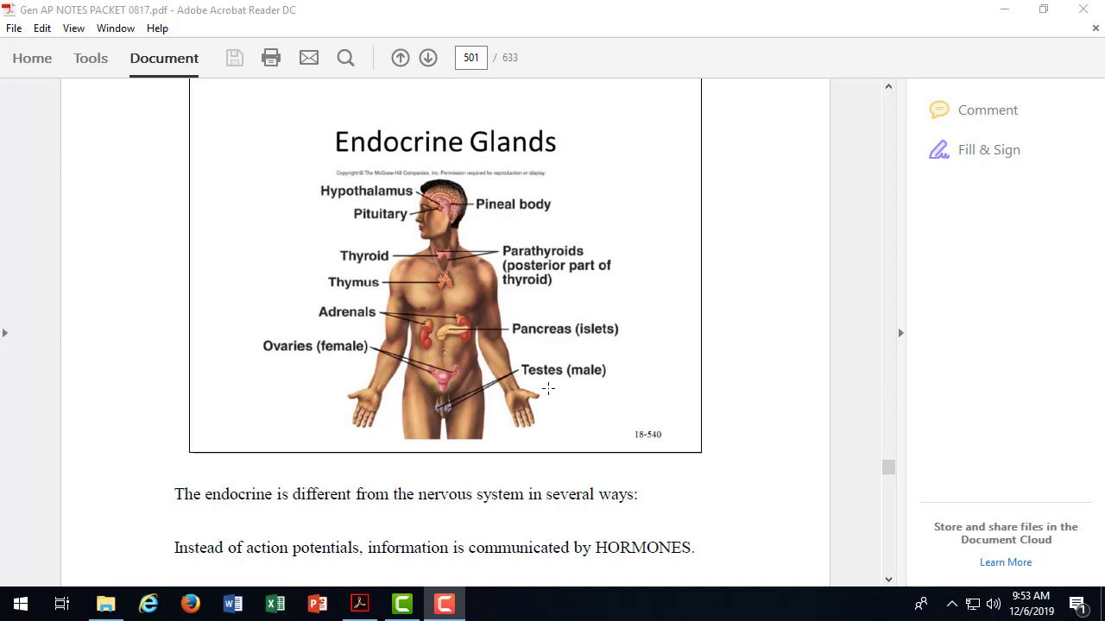
mouse_move(542, 387)
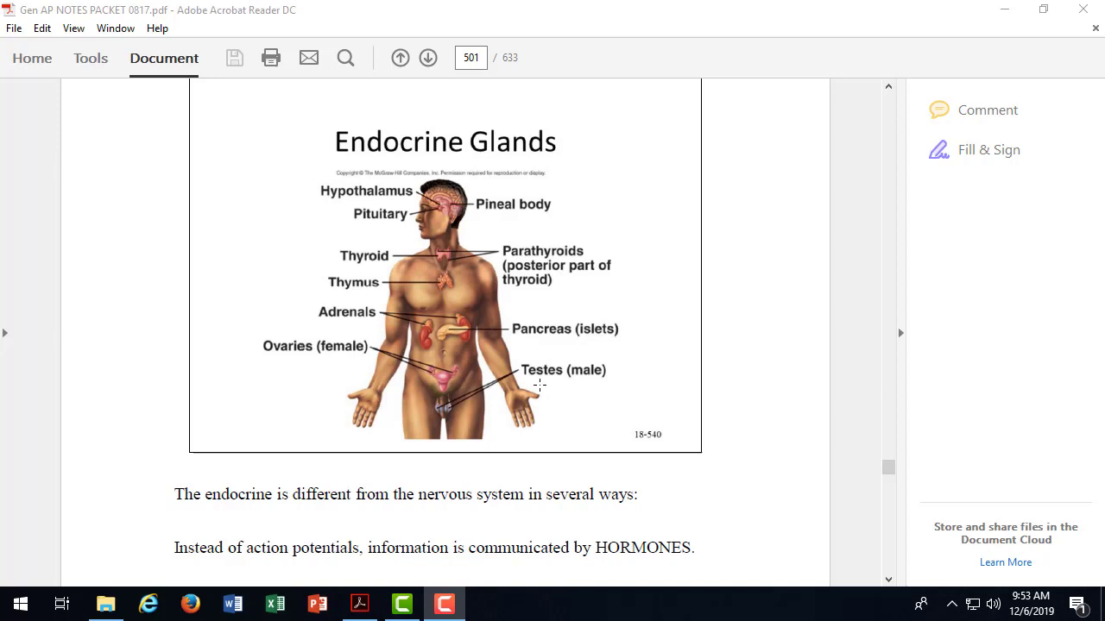
Step: Scroll page 501 below the glands diagram to the hormones and hypothalamus text
scroll(down, 3)
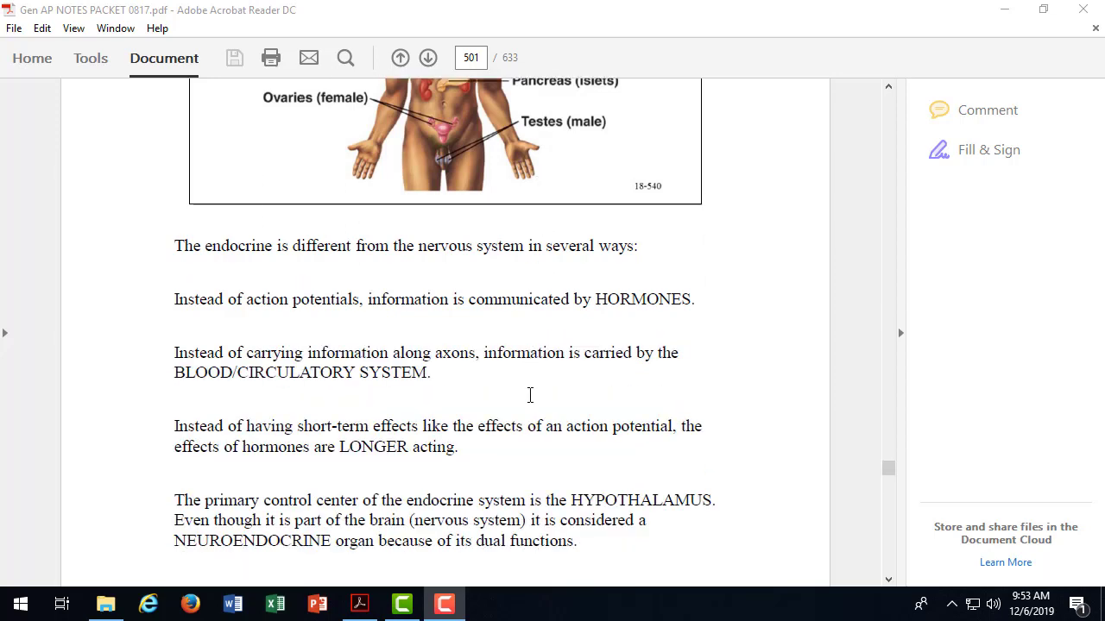
scroll(down, 3)
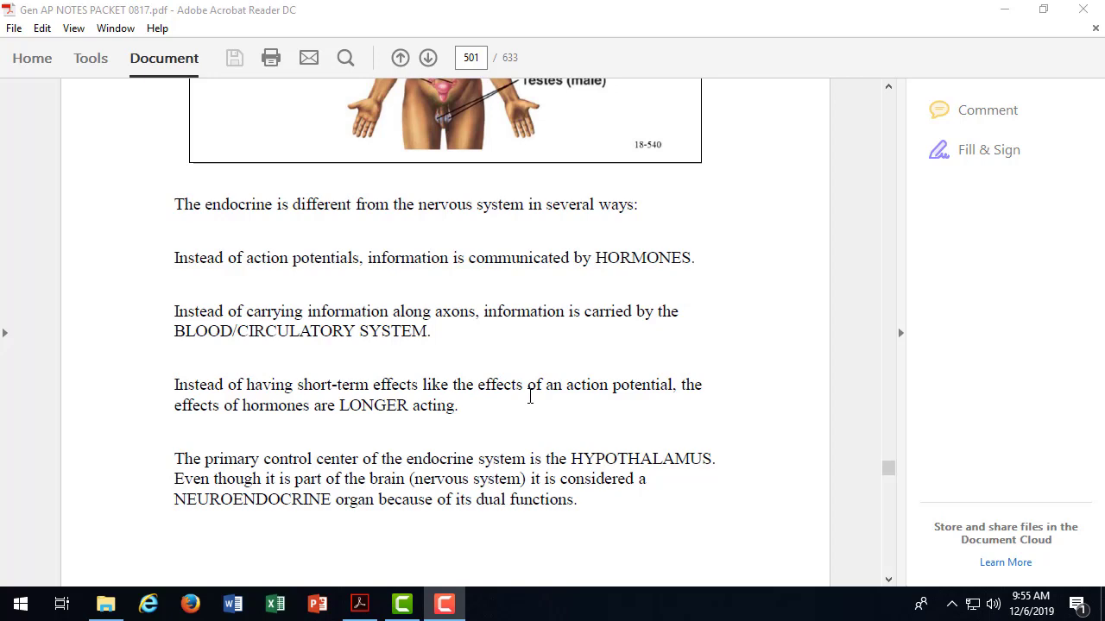
Step: Scroll down to page 502 with the Endocrine System Functions list
scroll(down, 3)
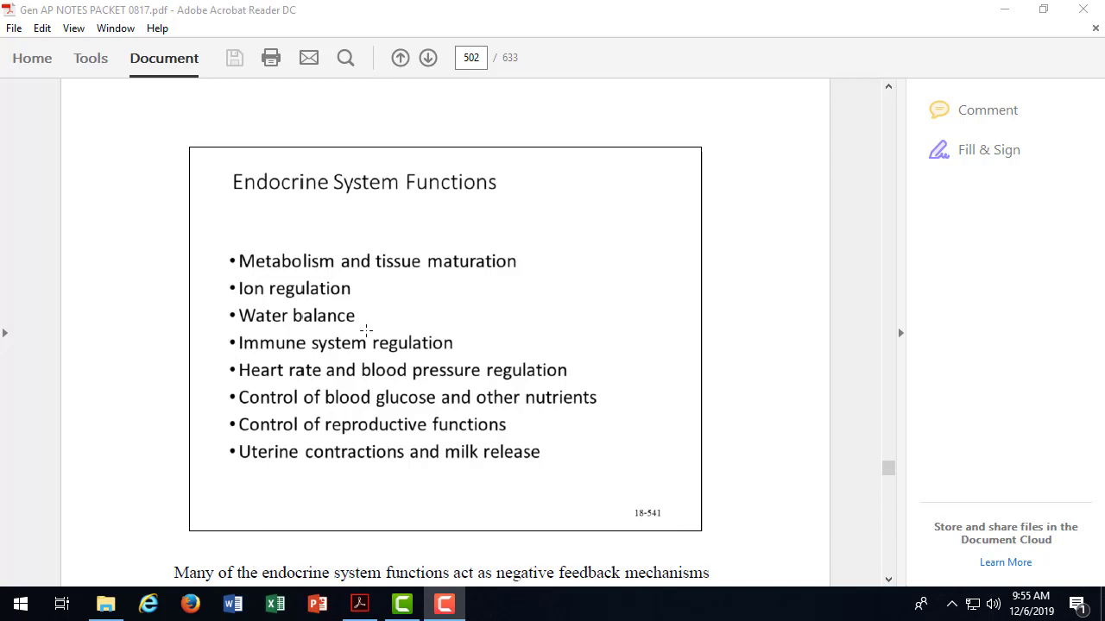
mouse_move(476, 337)
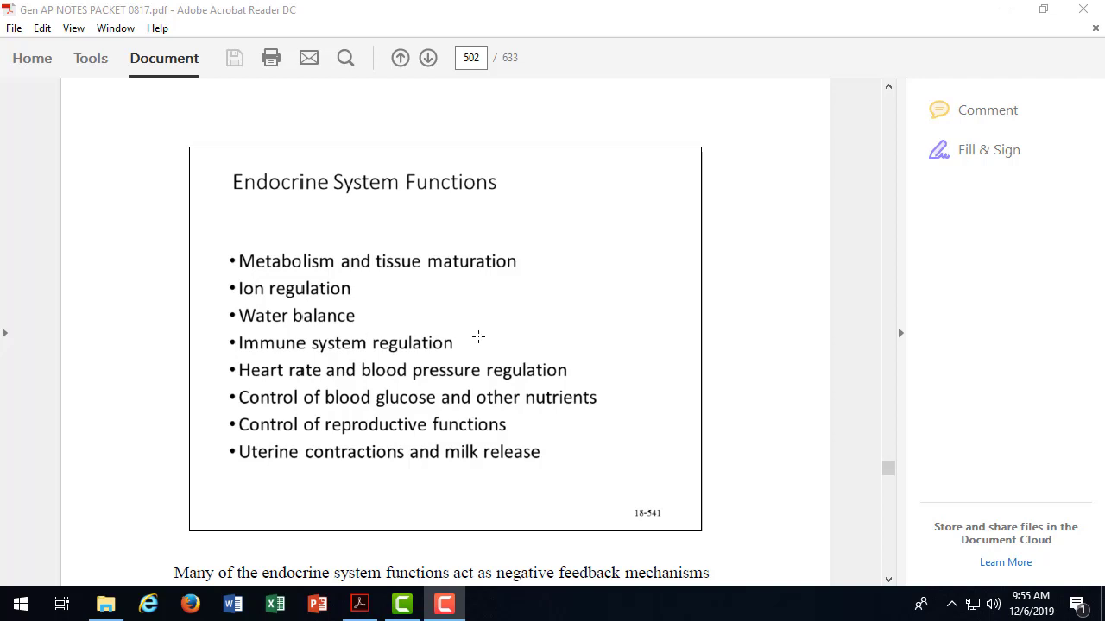
mouse_move(609, 412)
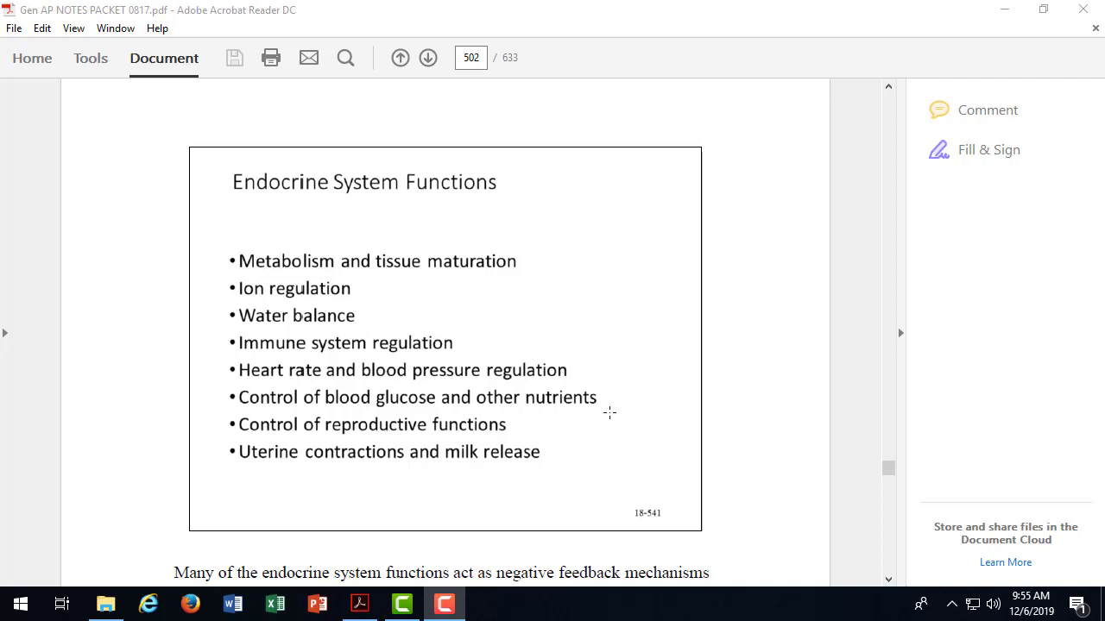
mouse_move(583, 380)
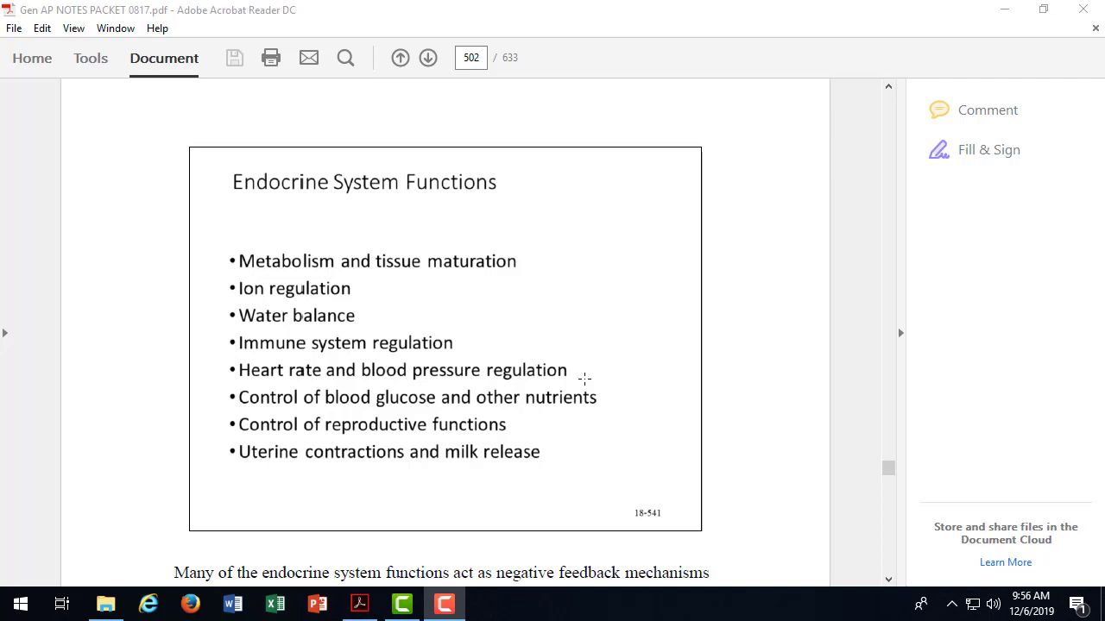
mouse_move(601, 371)
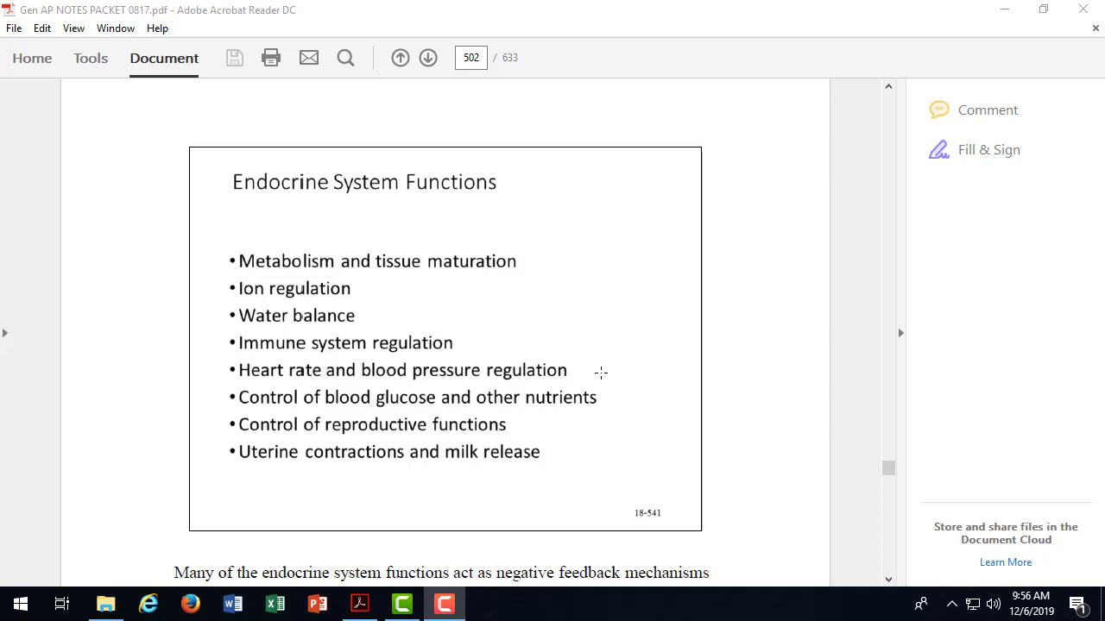
mouse_move(616, 400)
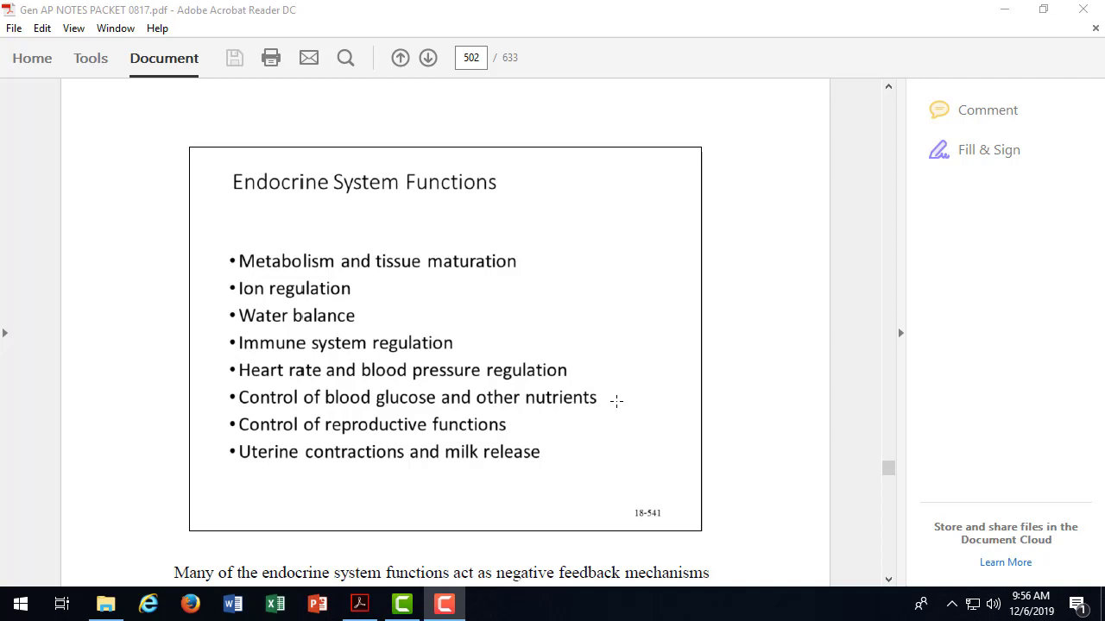
mouse_move(573, 407)
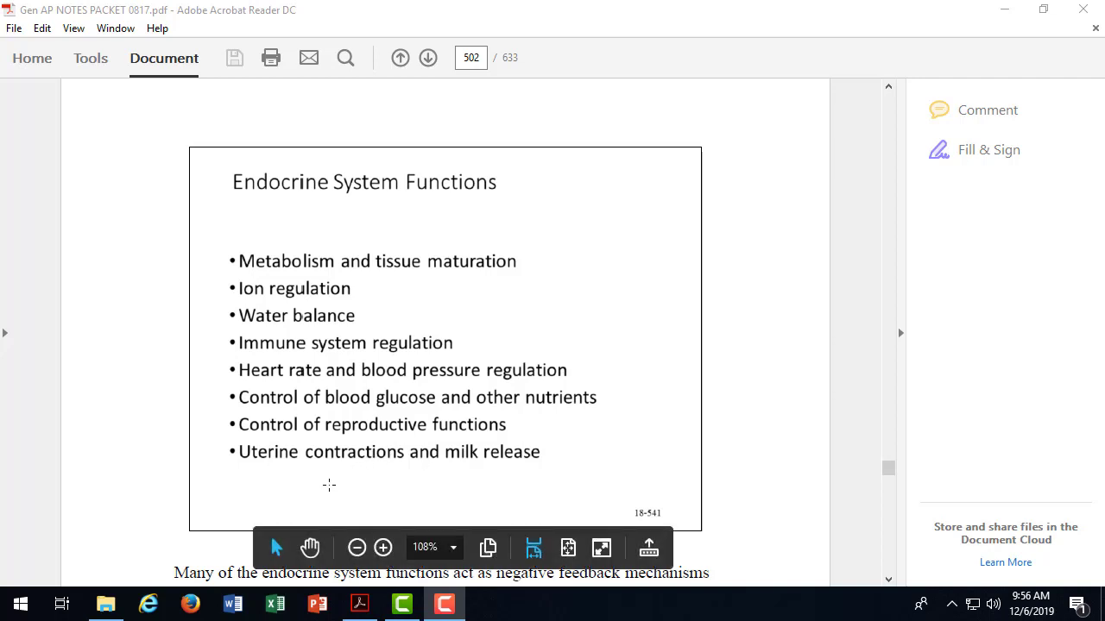
mouse_move(497, 480)
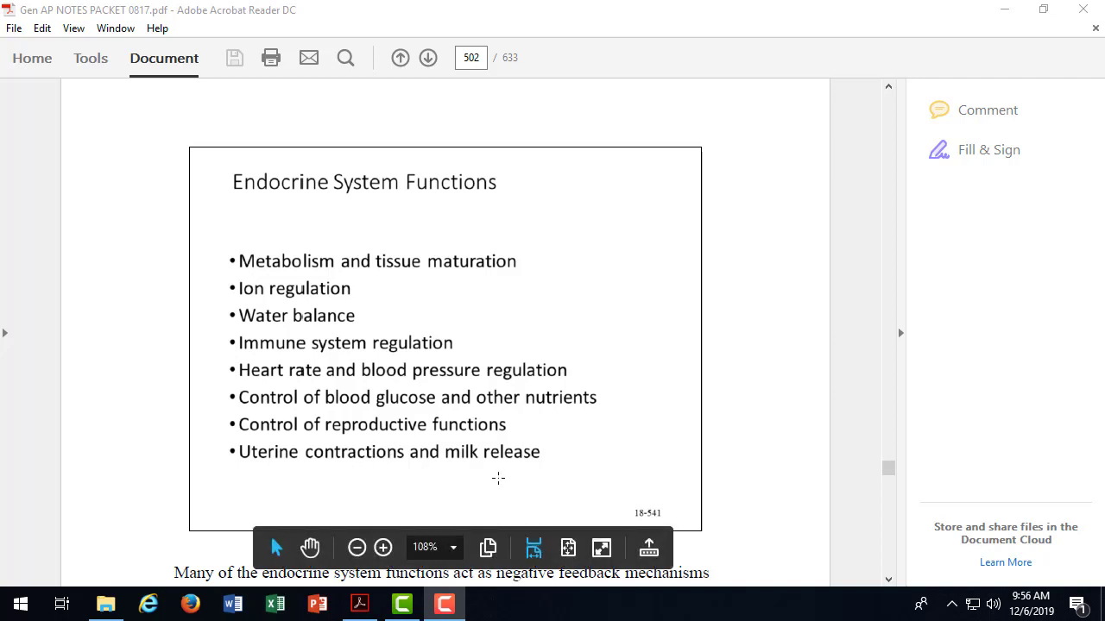
scroll(down, 3)
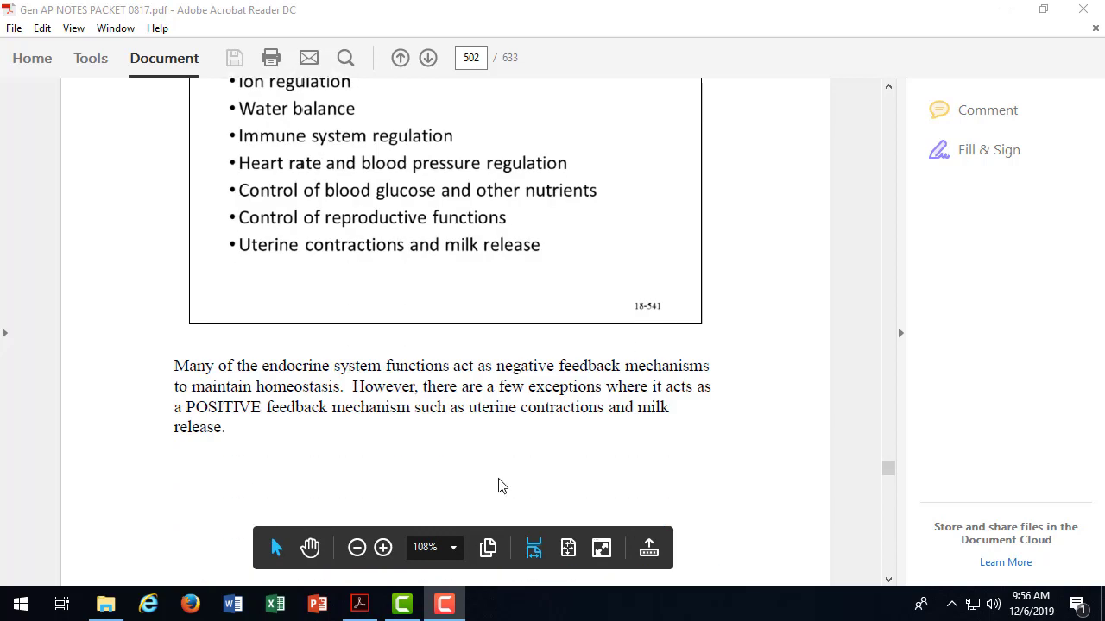
scroll(down, 3)
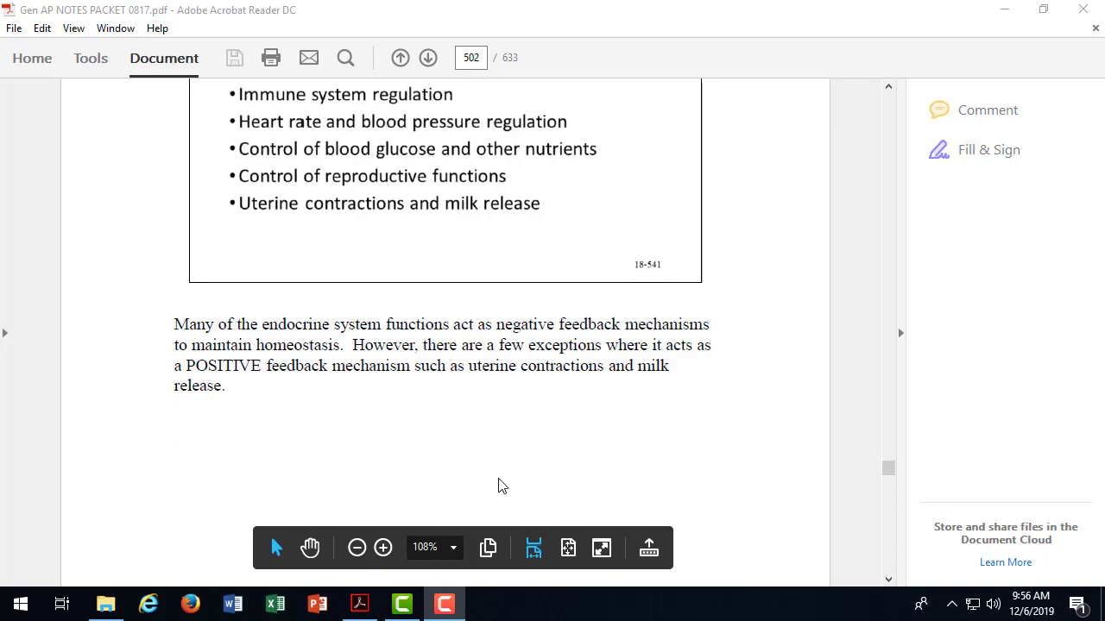
mouse_move(548, 328)
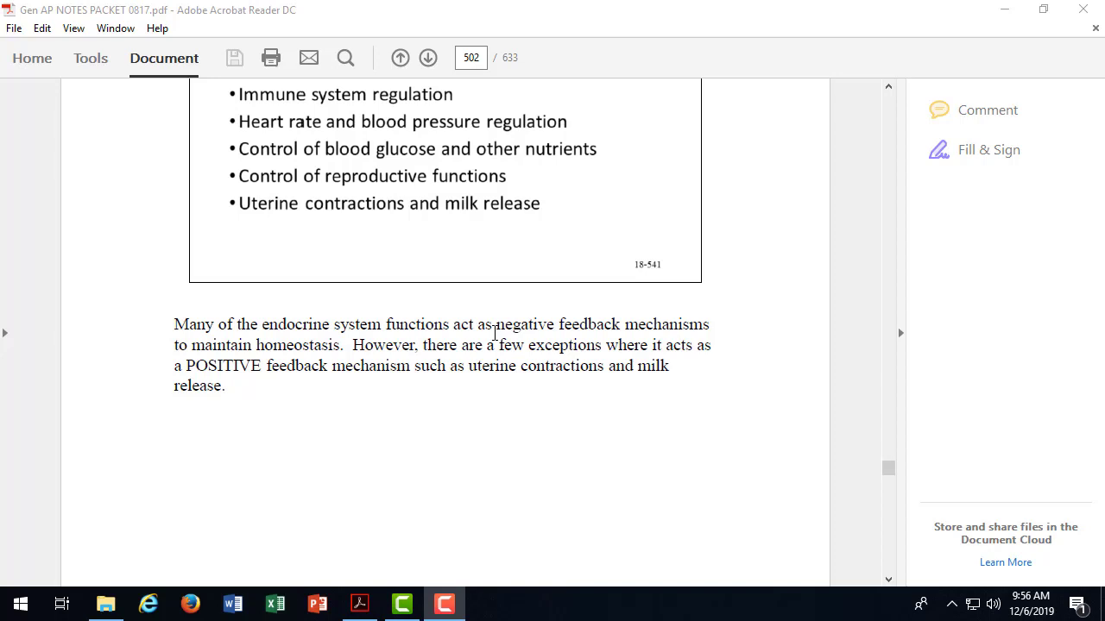
scroll(down, 3)
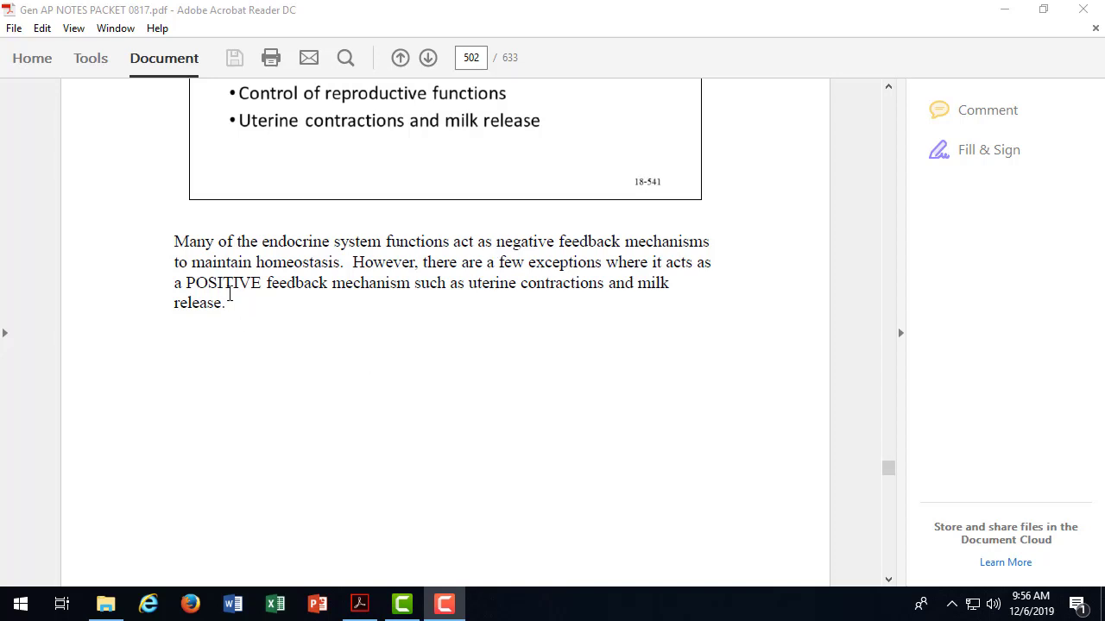
mouse_move(549, 290)
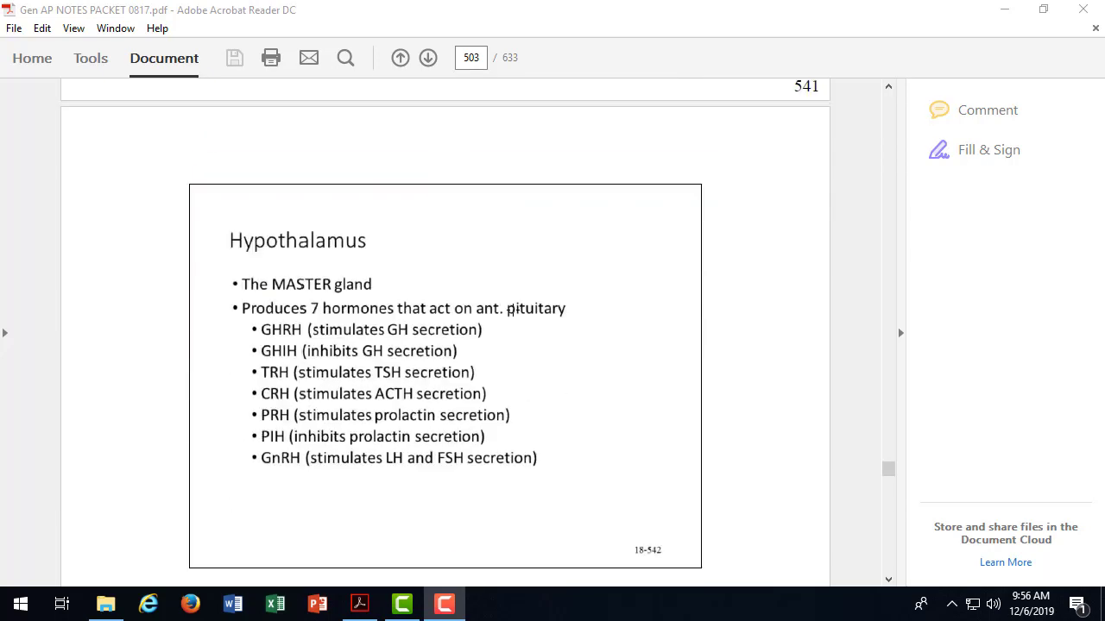
scroll(down, 3)
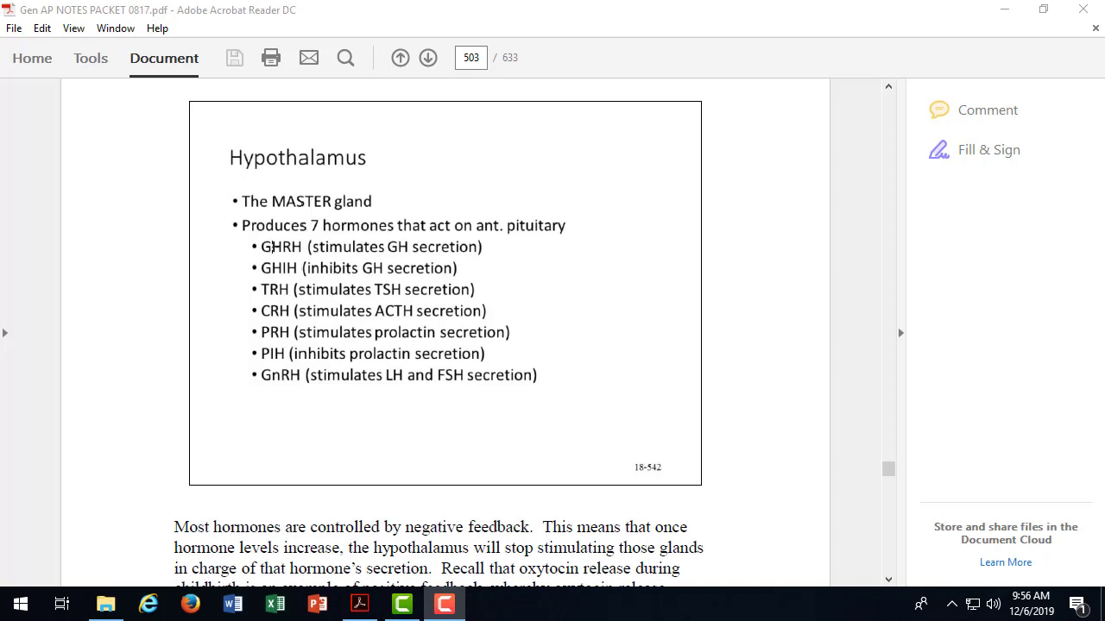
mouse_move(473, 220)
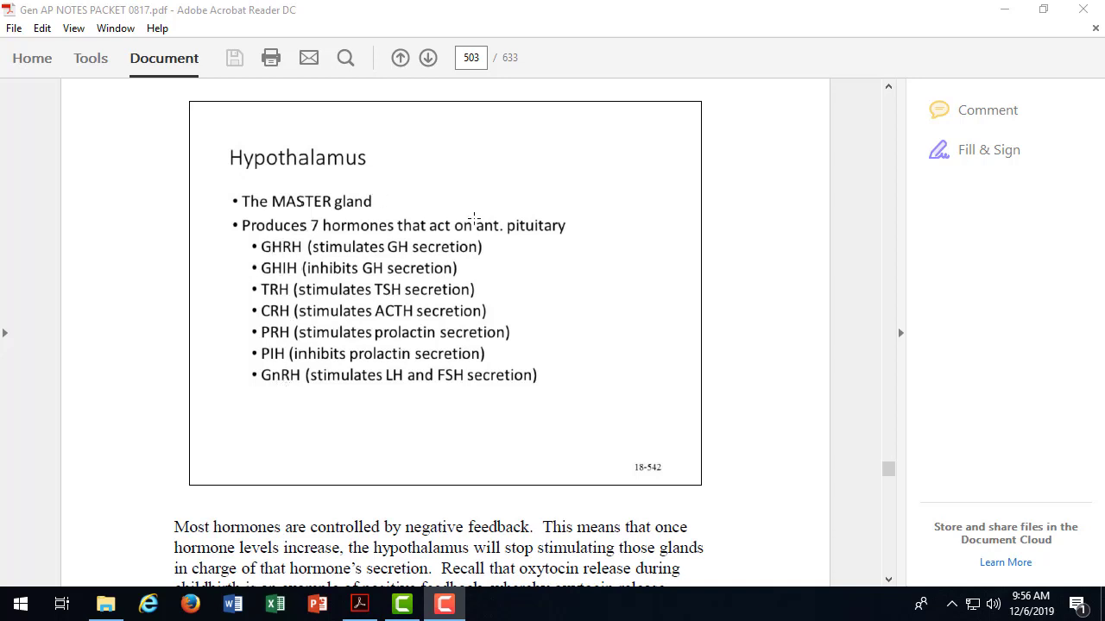
mouse_move(532, 233)
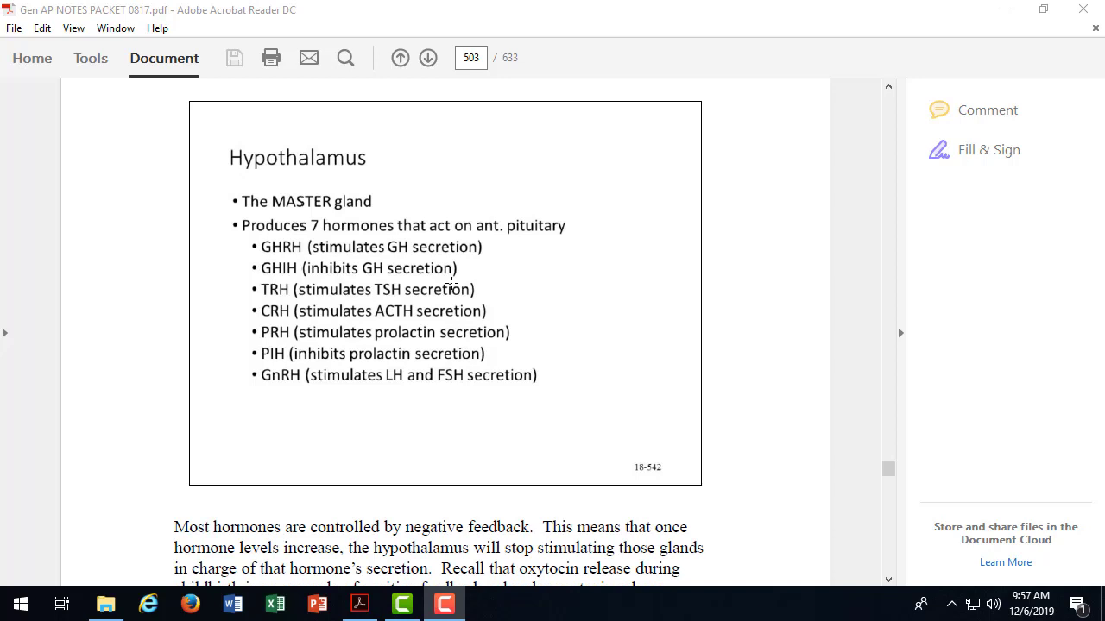
mouse_move(232, 232)
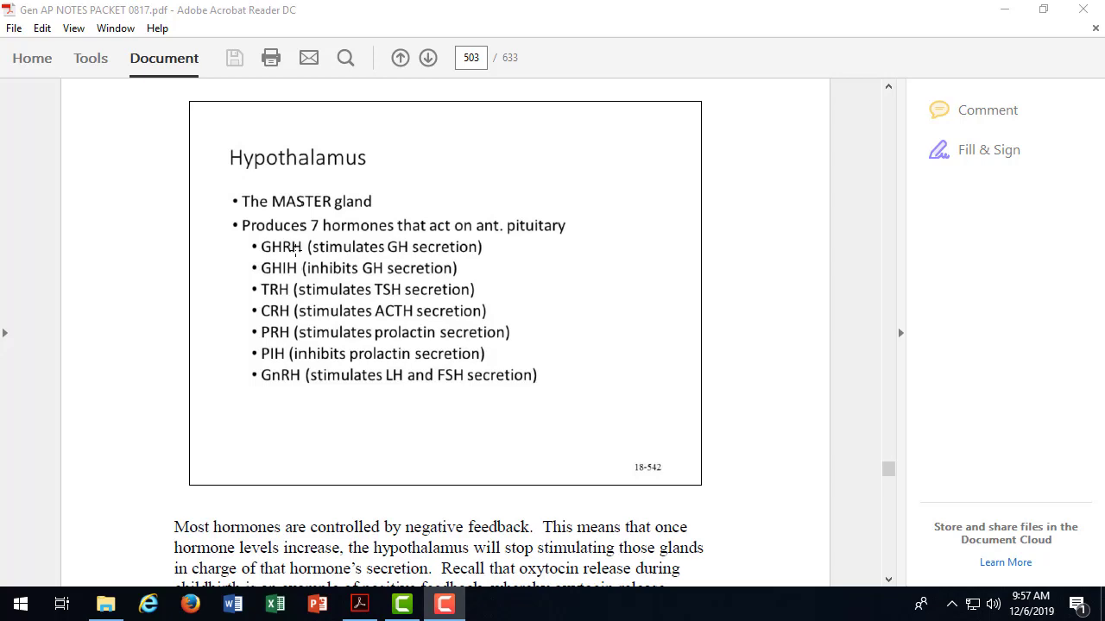
Step: Scroll through pages 503–505 to the Pituitary Gland Structure slide on page 506
scroll(down, 3)
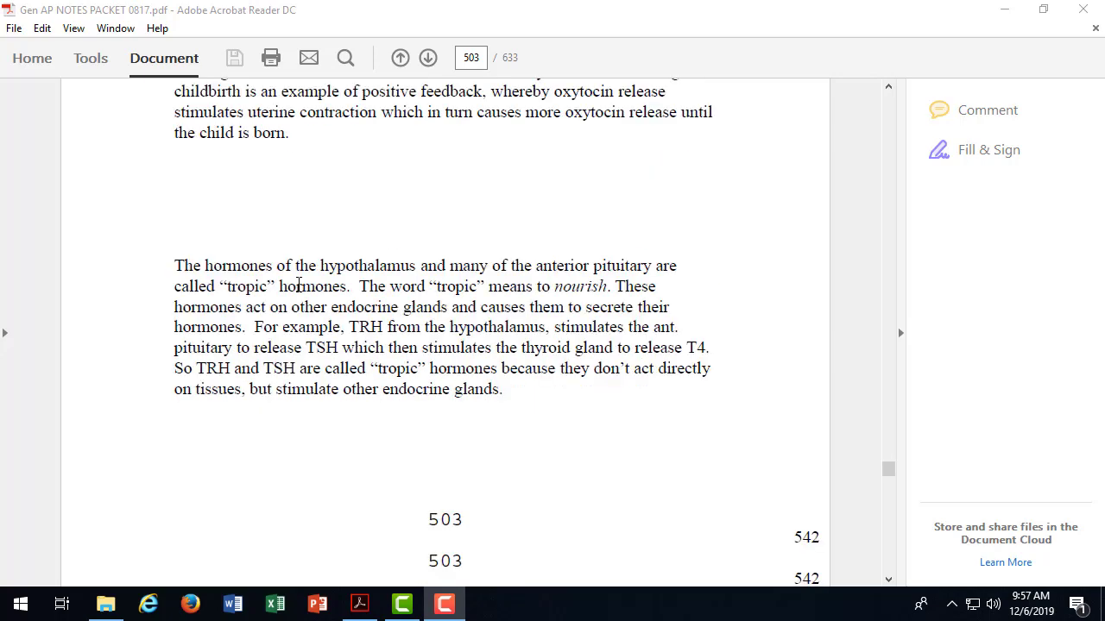
scroll(down, 3)
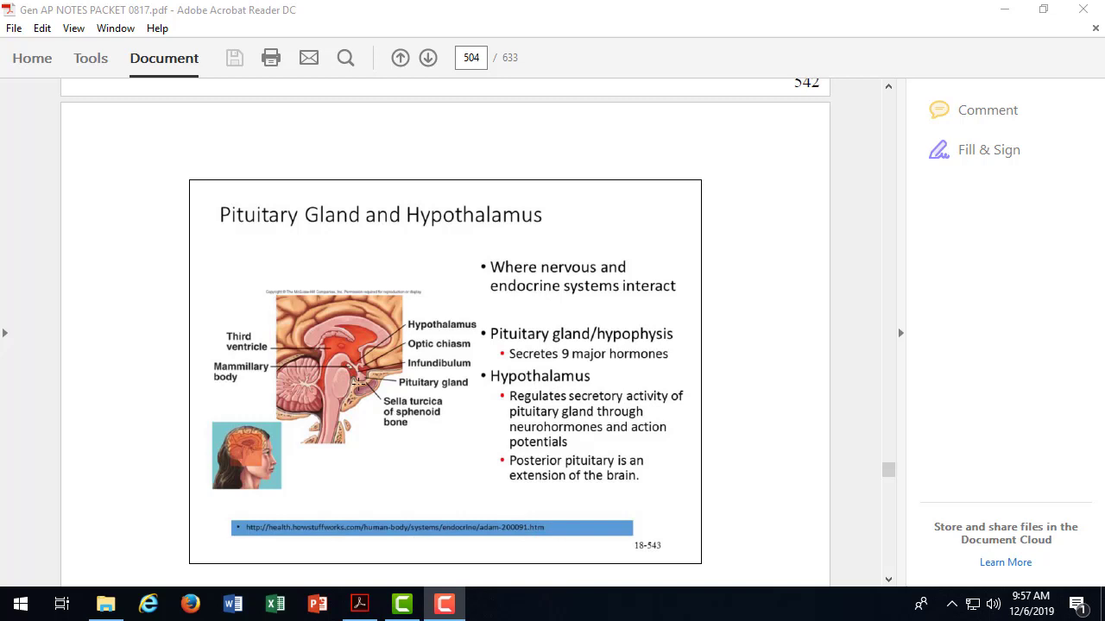
scroll(down, 3)
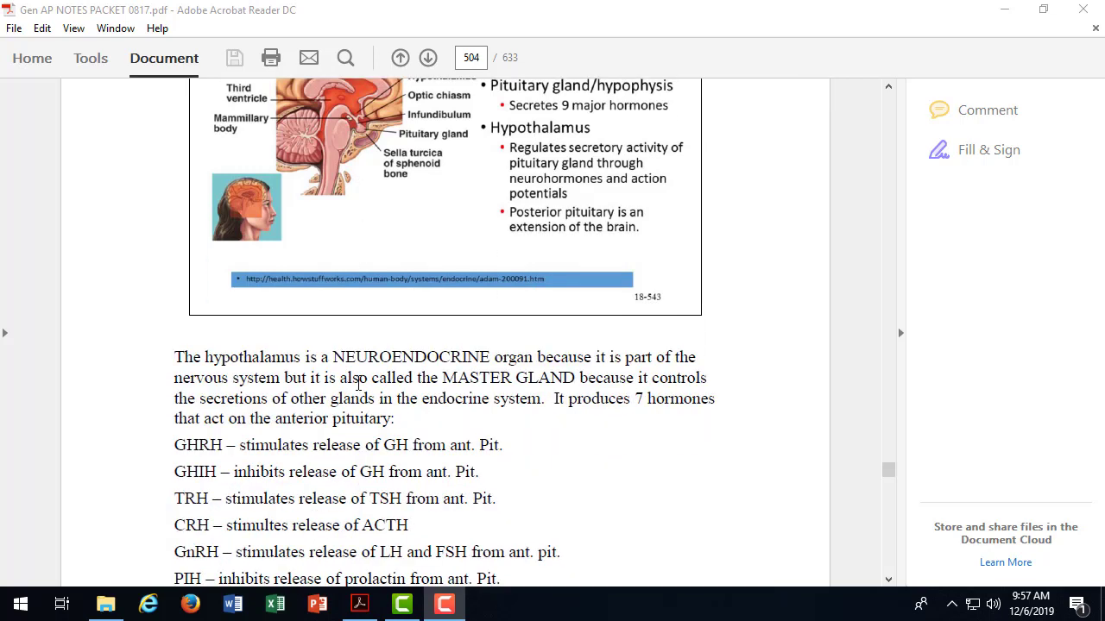
scroll(down, 3)
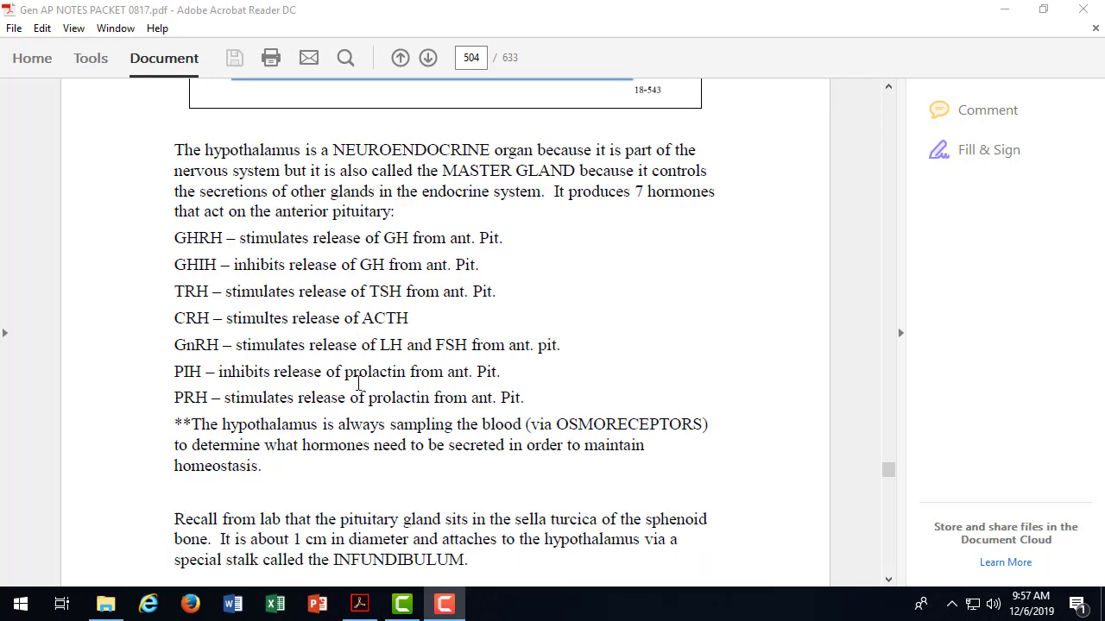
scroll(down, 3)
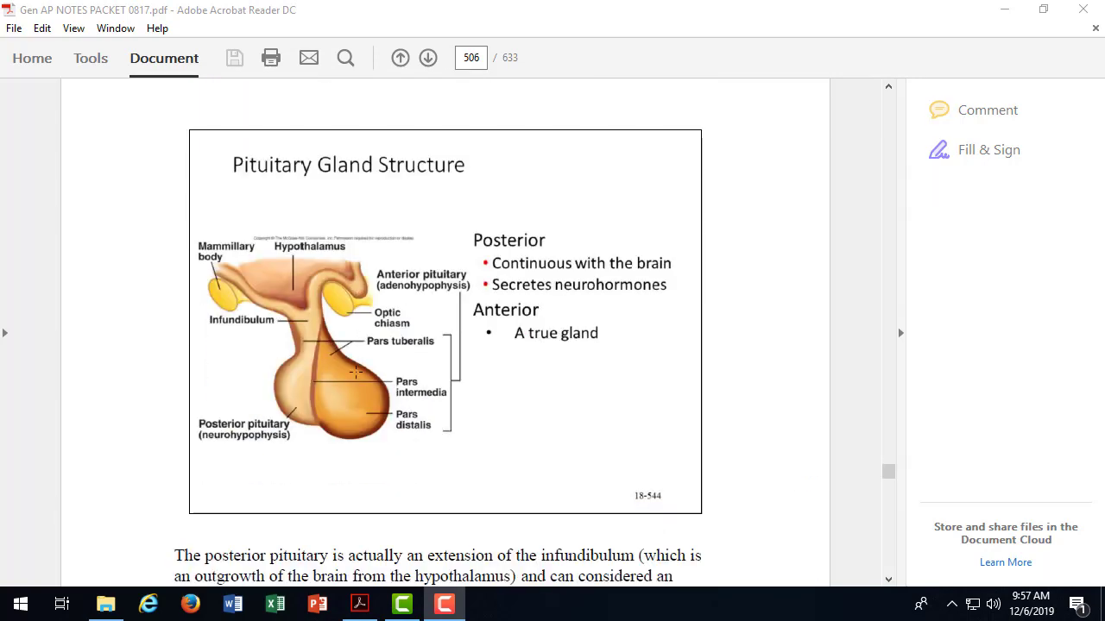
scroll(down, 3)
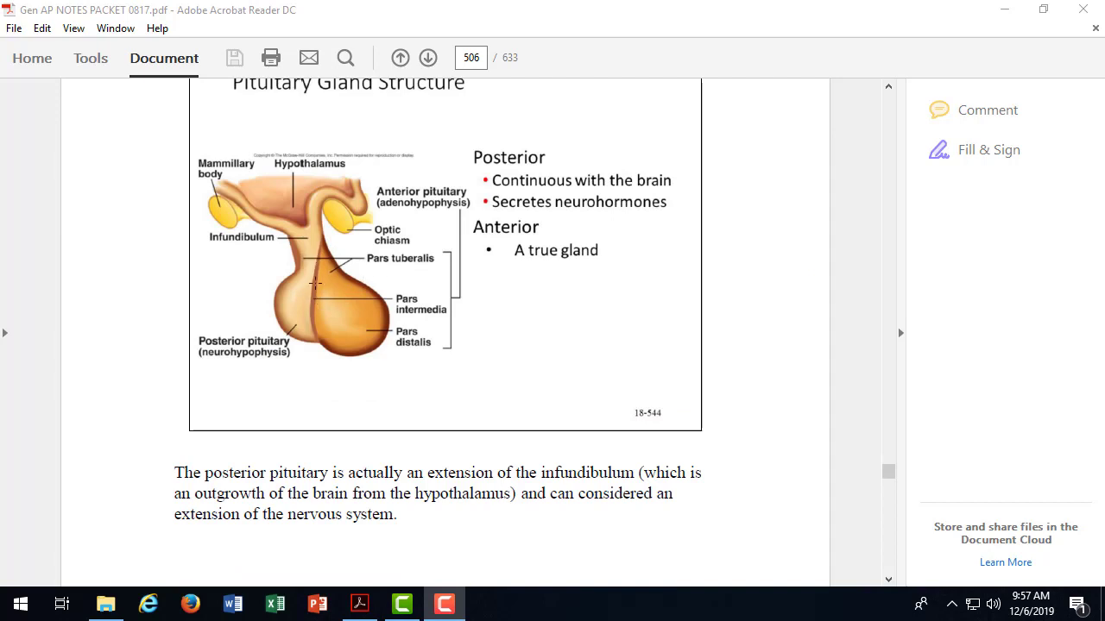
mouse_move(290, 300)
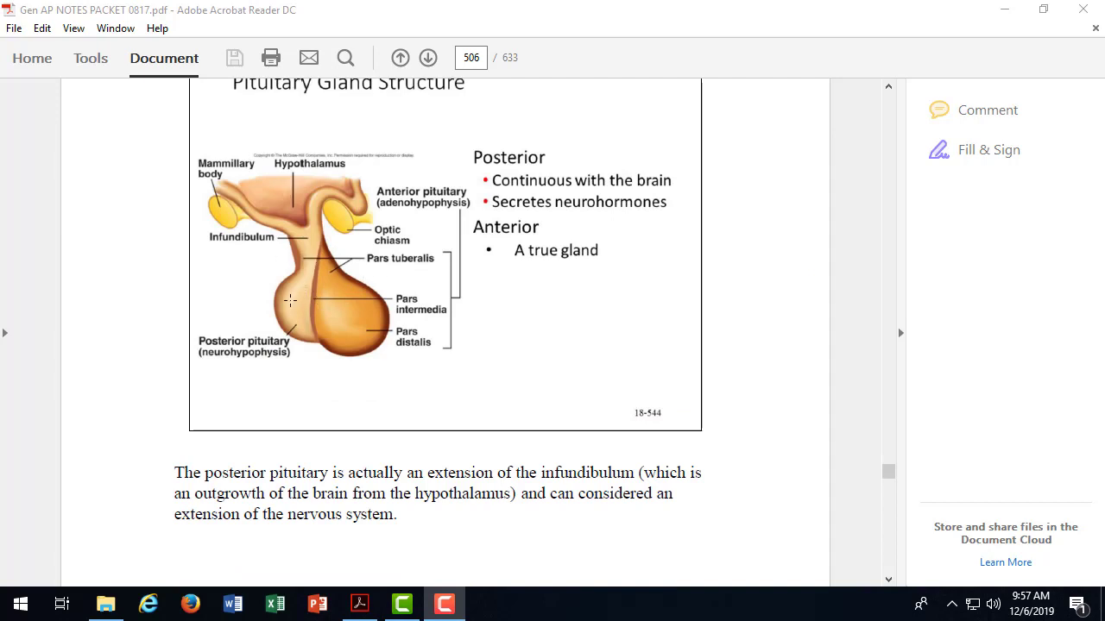
mouse_move(294, 188)
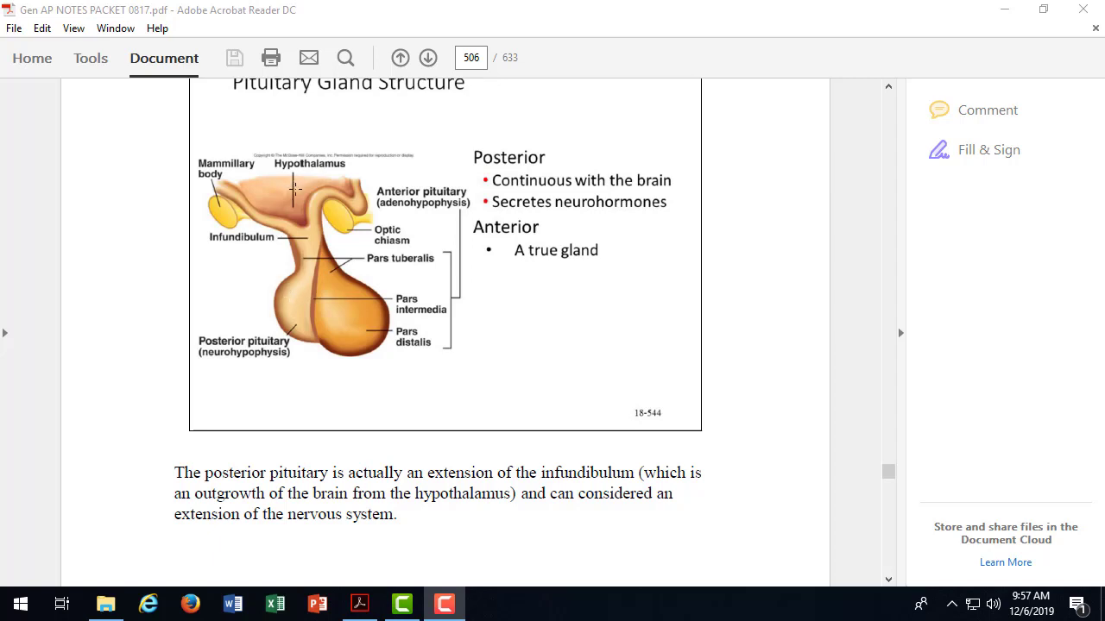
mouse_move(289, 176)
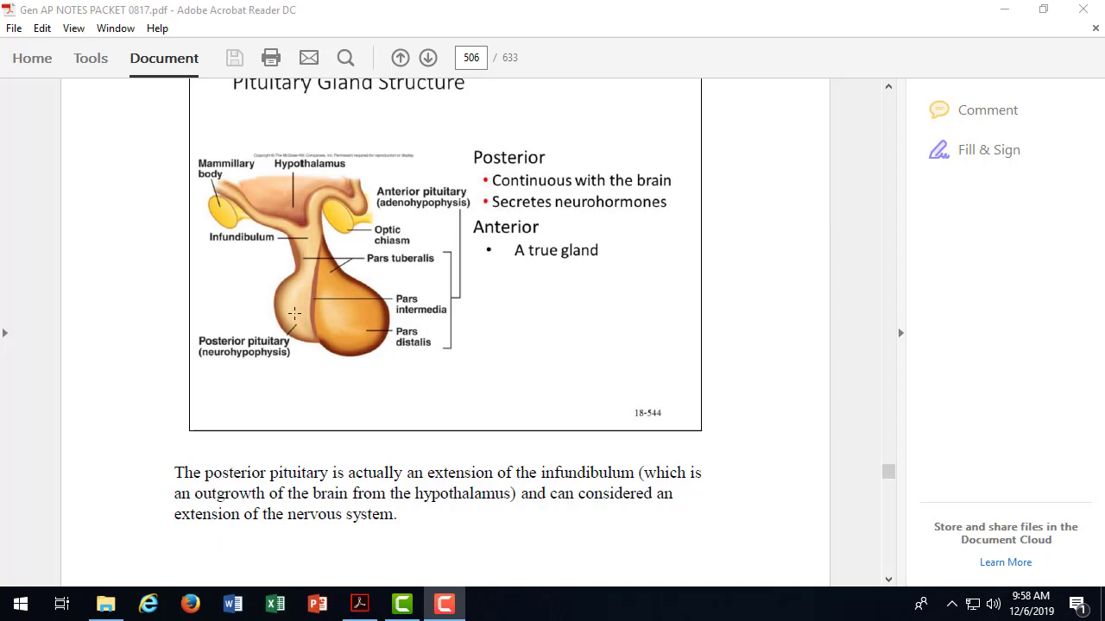
Step: Scroll past the anterior pituitary paragraph to page 507's Relationship of Pituitary to Brain slide
scroll(down, 3)
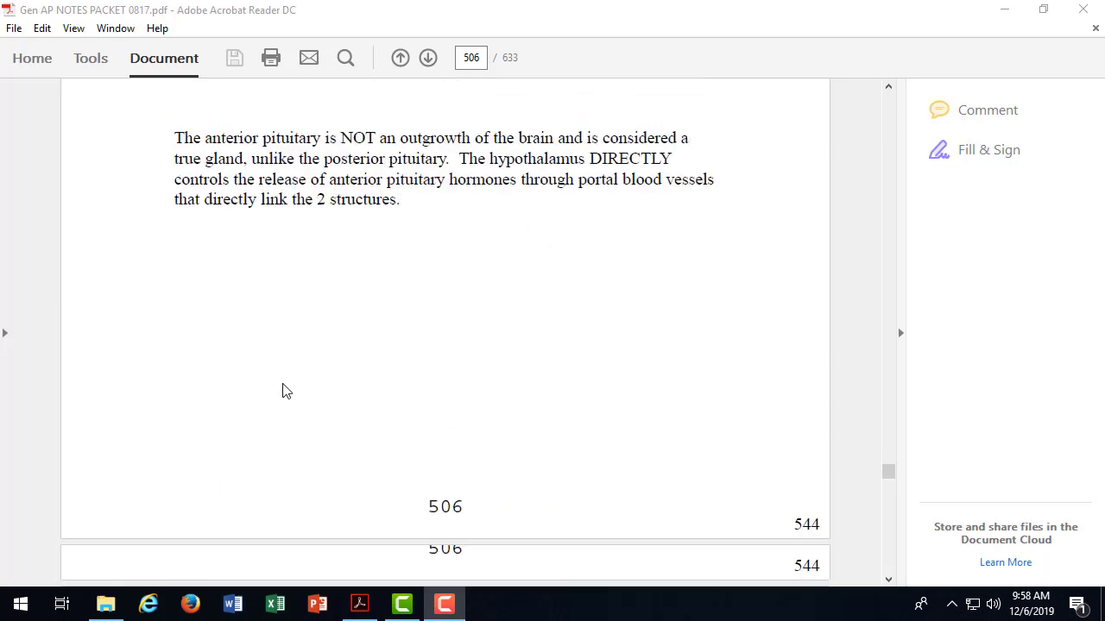
scroll(down, 3)
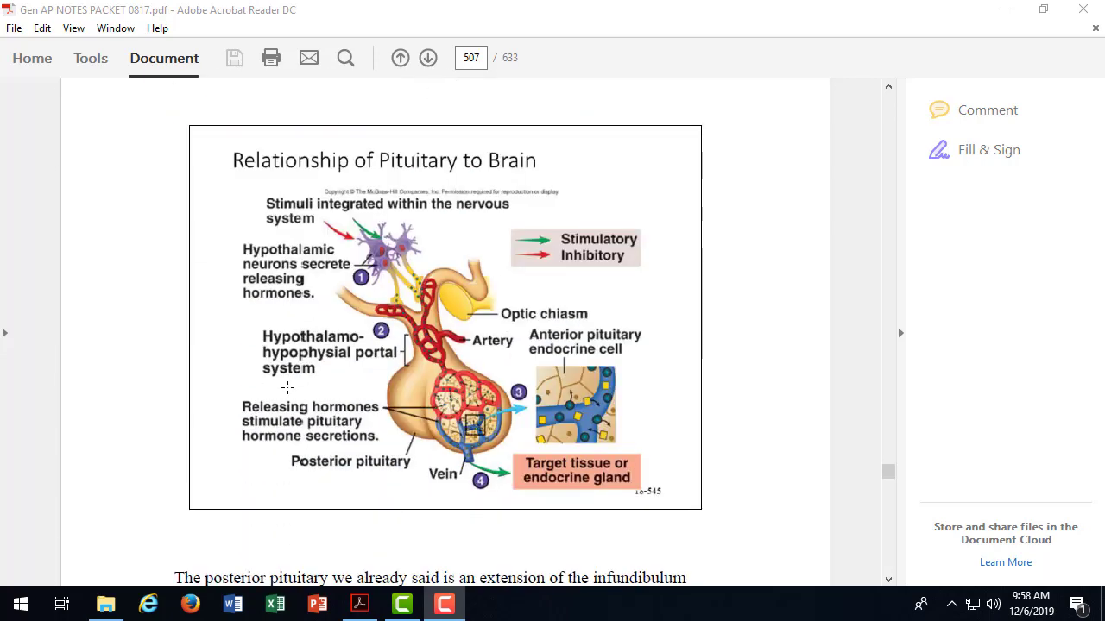
scroll(down, 3)
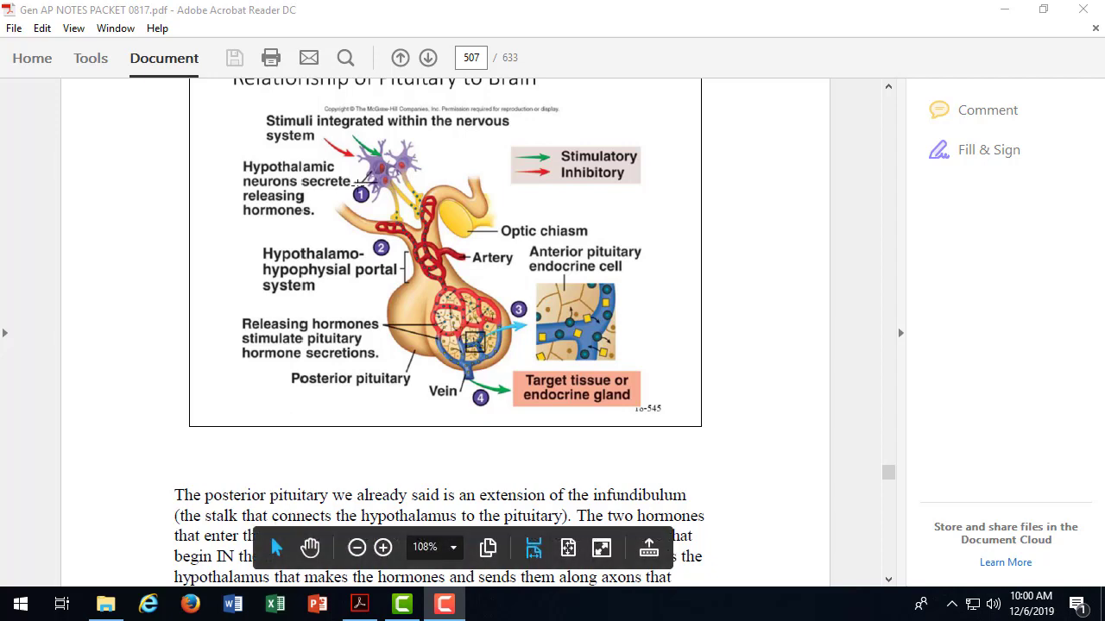
Step: Scroll through page 507's pituitary text to the stimuli figure on page 508
scroll(down, 3)
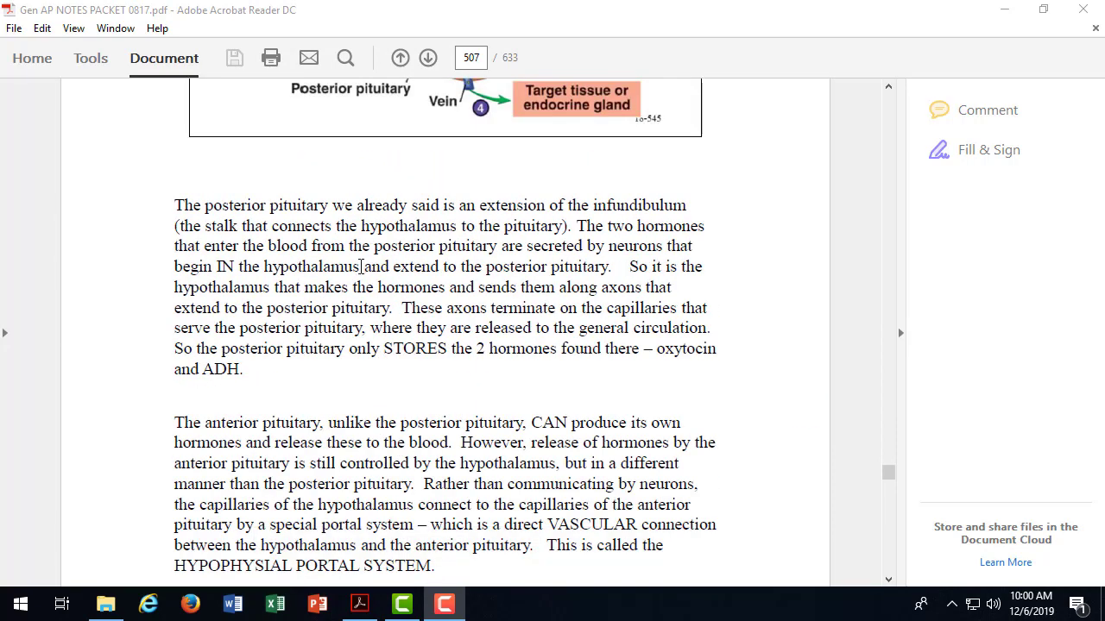
scroll(down, 3)
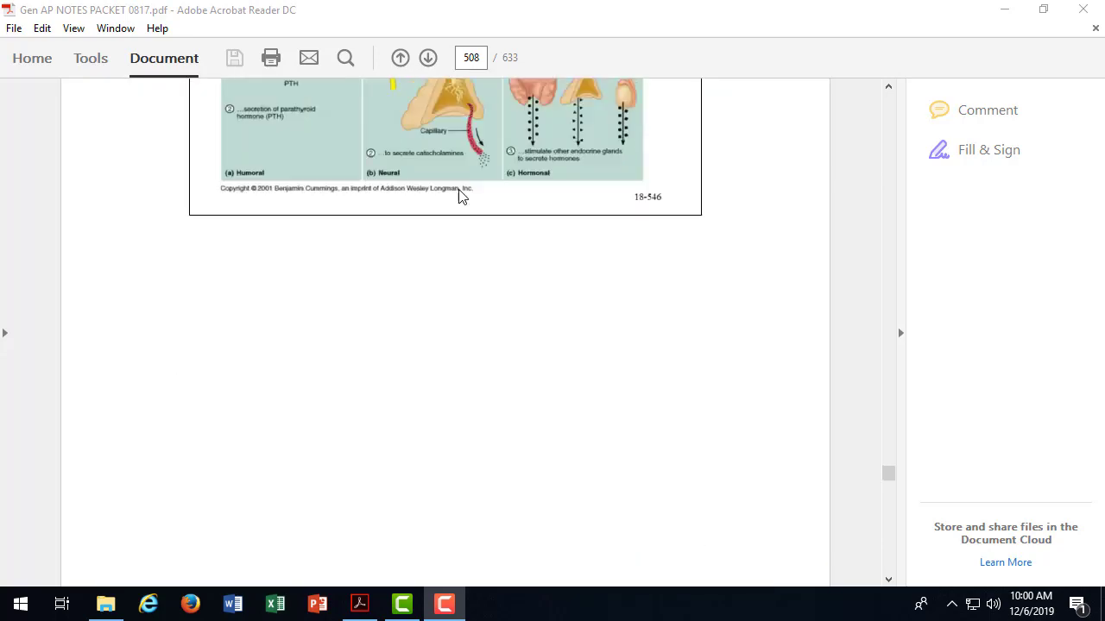
Step: Scroll through pages 509–510 to the Oxytocin slide on page 511
scroll(down, 3)
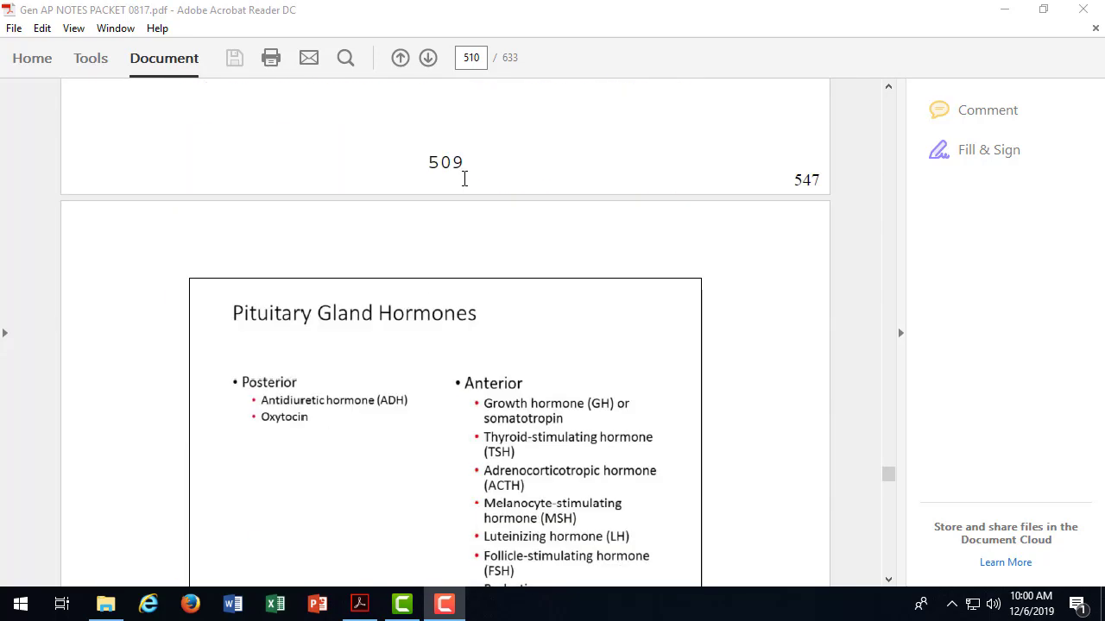
scroll(down, 3)
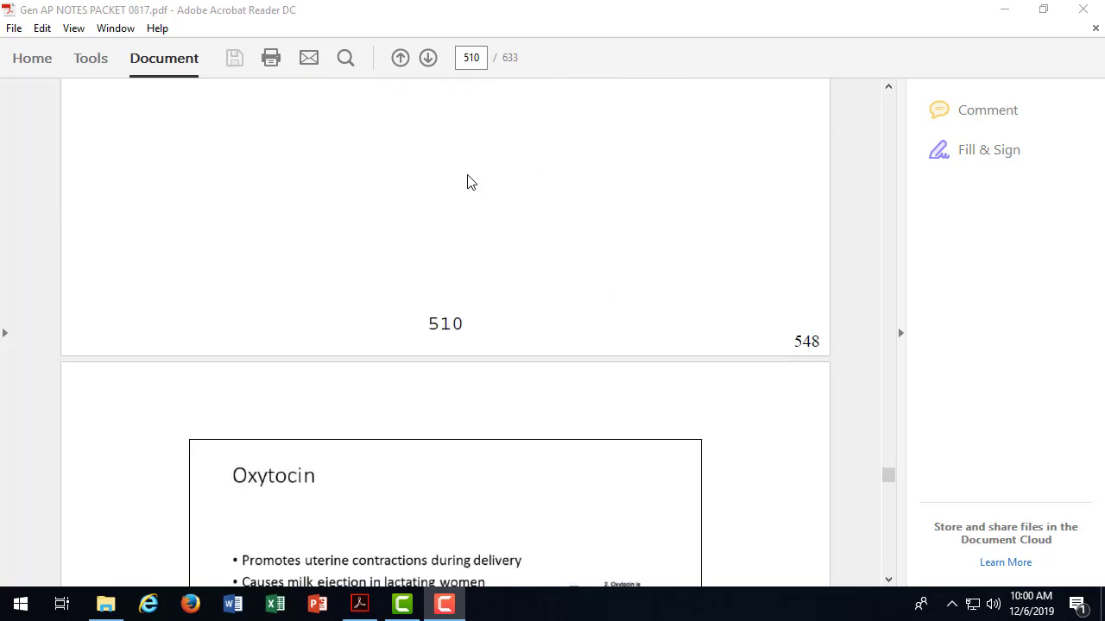
scroll(down, 3)
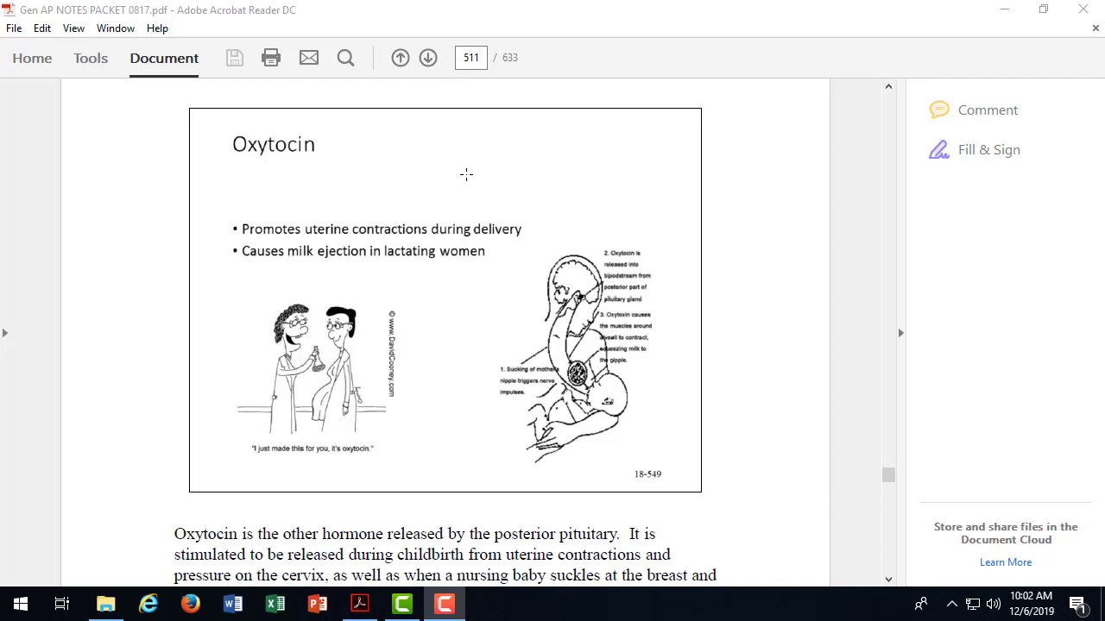
mouse_move(836, 425)
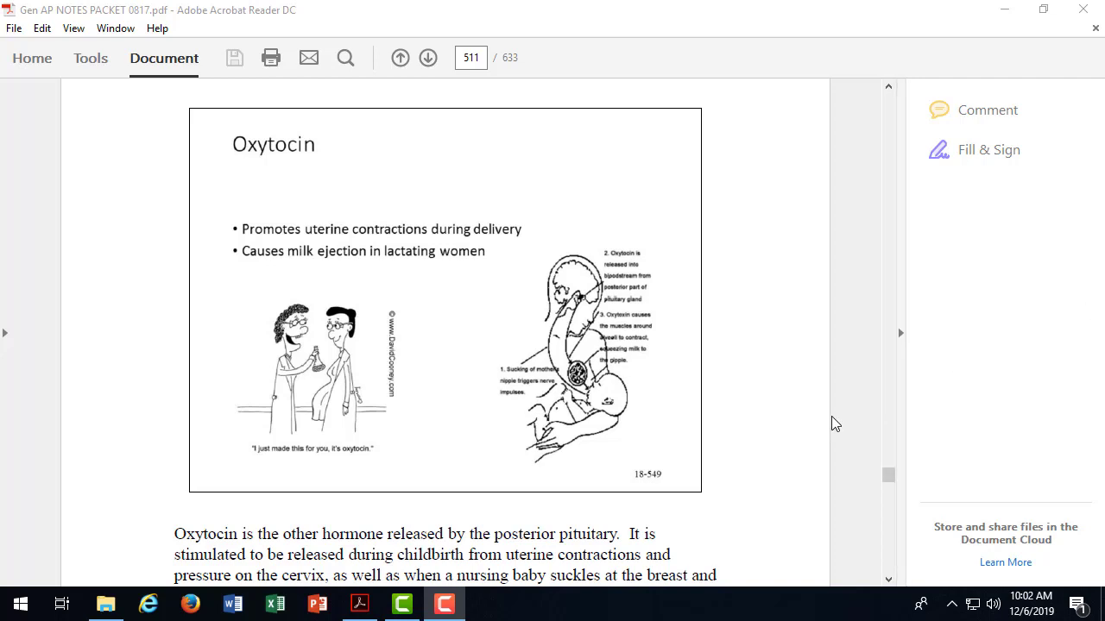
Step: Scroll page 511 further to the oxytocin paragraph on childbirth and nursing
scroll(down, 3)
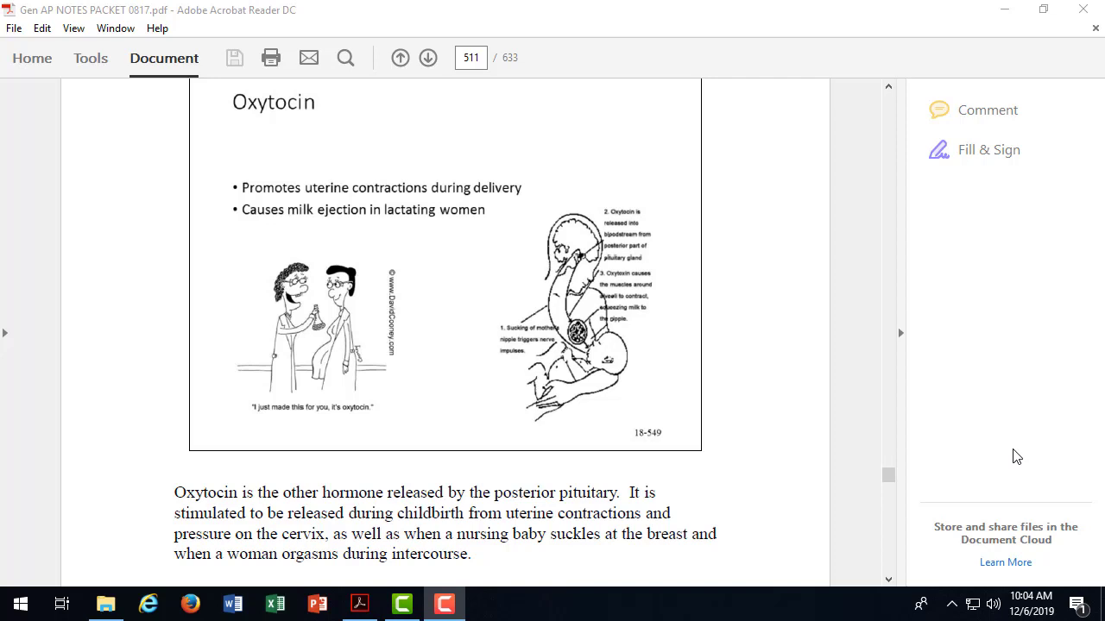
mouse_move(728, 245)
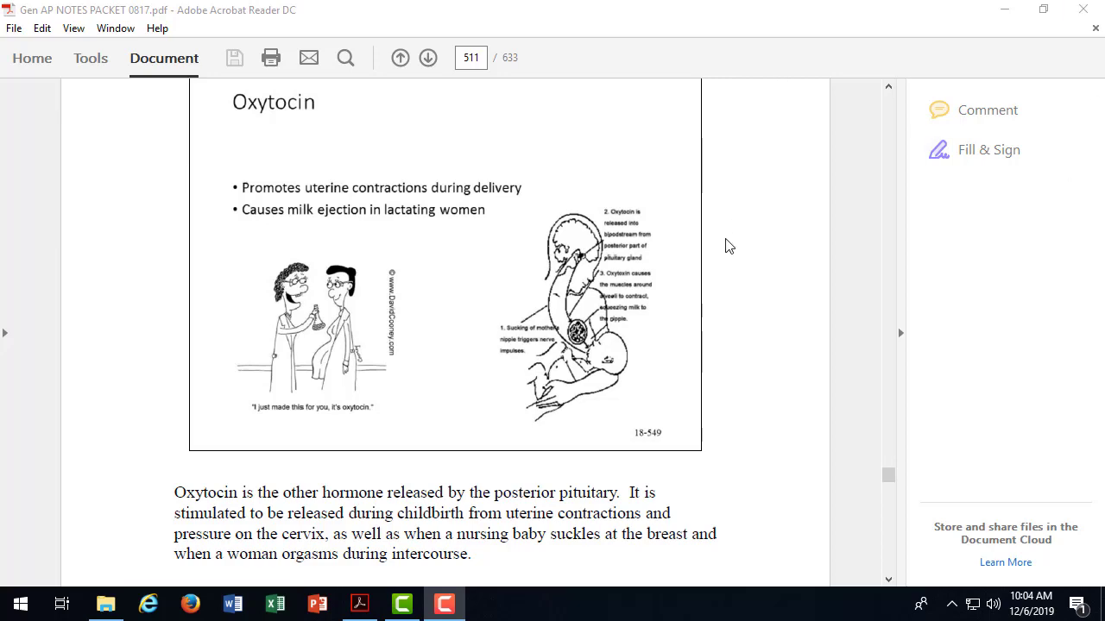
Step: Scroll back from page 511 to the Relationship of Pituitary to Brain slide on page 507
scroll(down, 3)
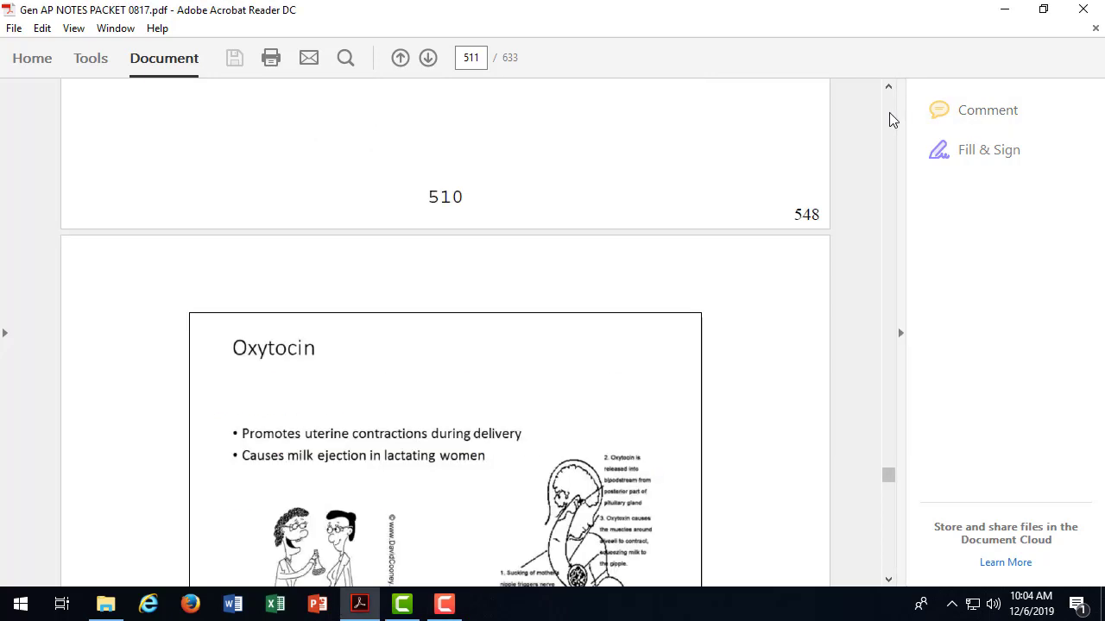
scroll(up, 3)
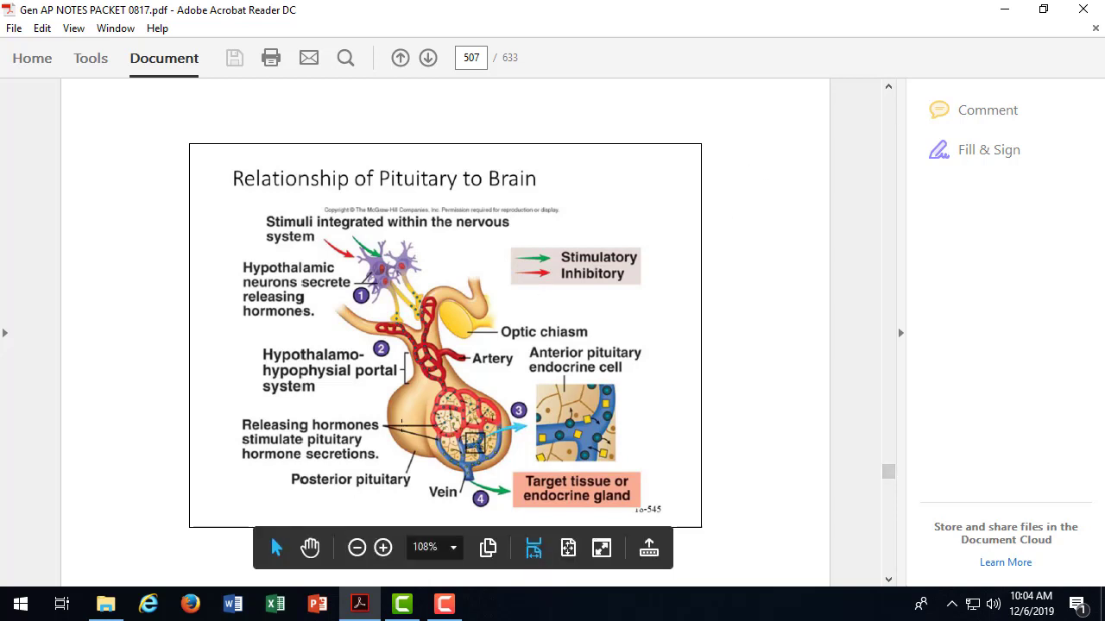
mouse_move(409, 409)
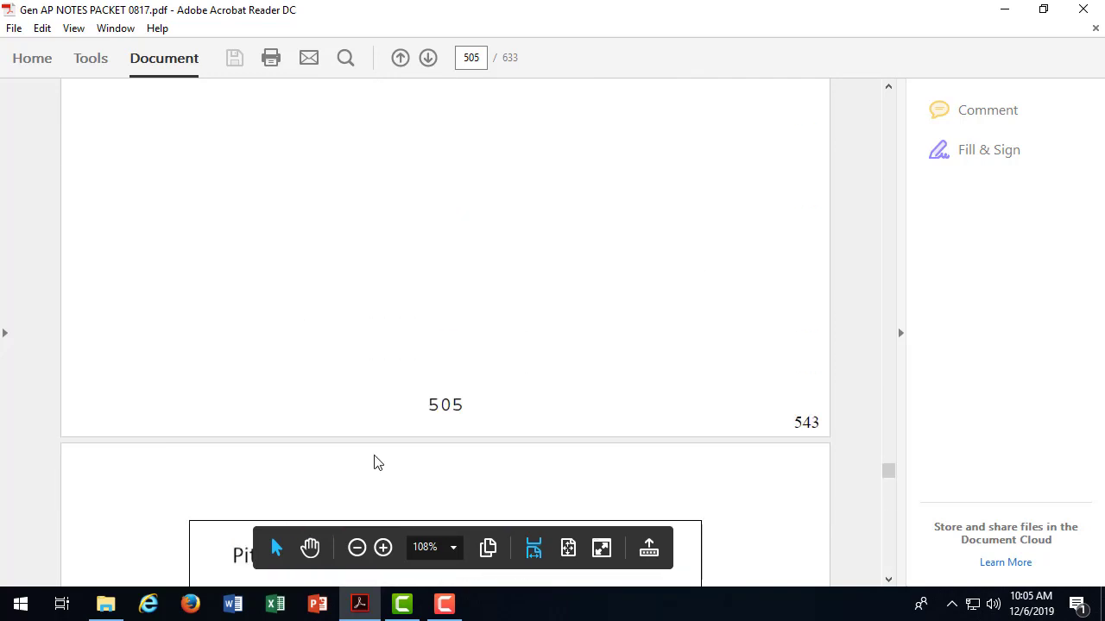
Step: Scroll on page 507 past the pituitary-brain slide to the posterior pituitary paragraph
scroll(up, 3)
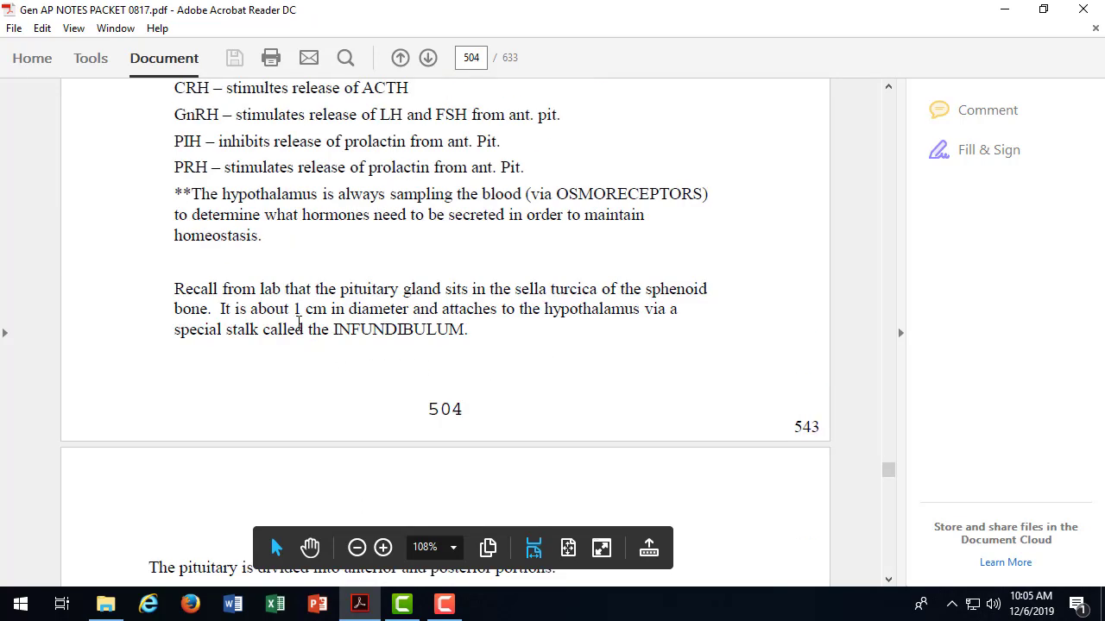
scroll(down, 3)
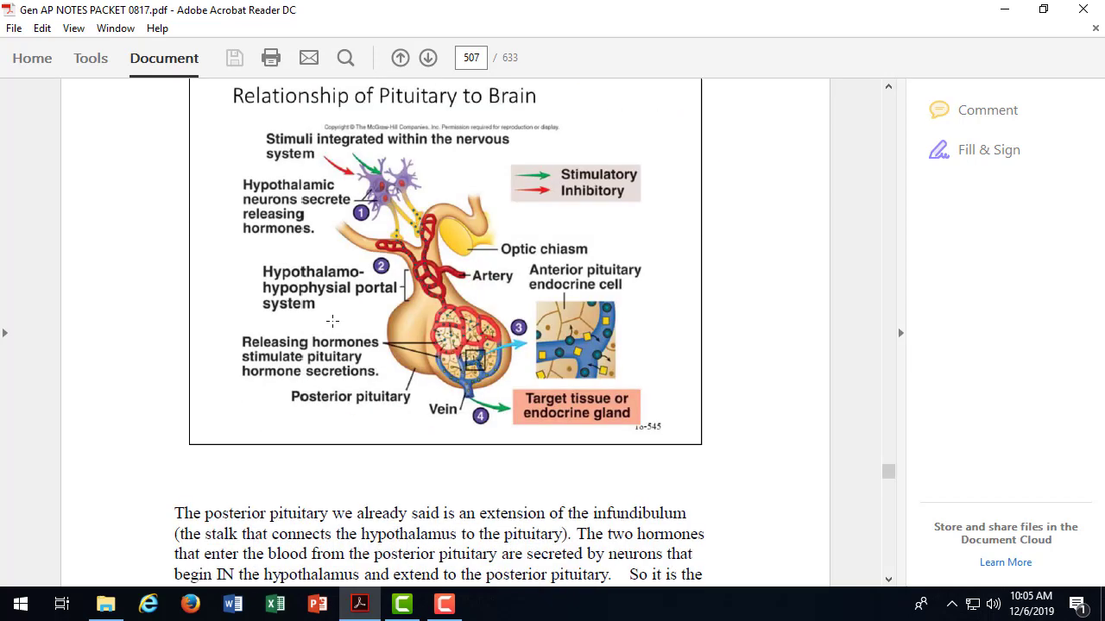
scroll(down, 3)
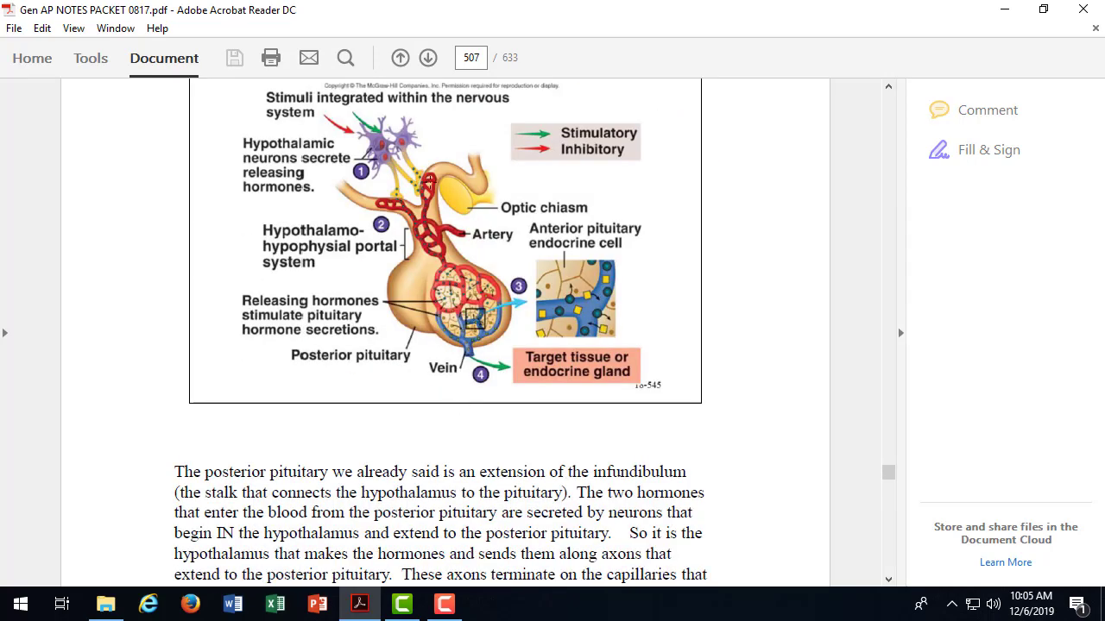
mouse_move(418, 178)
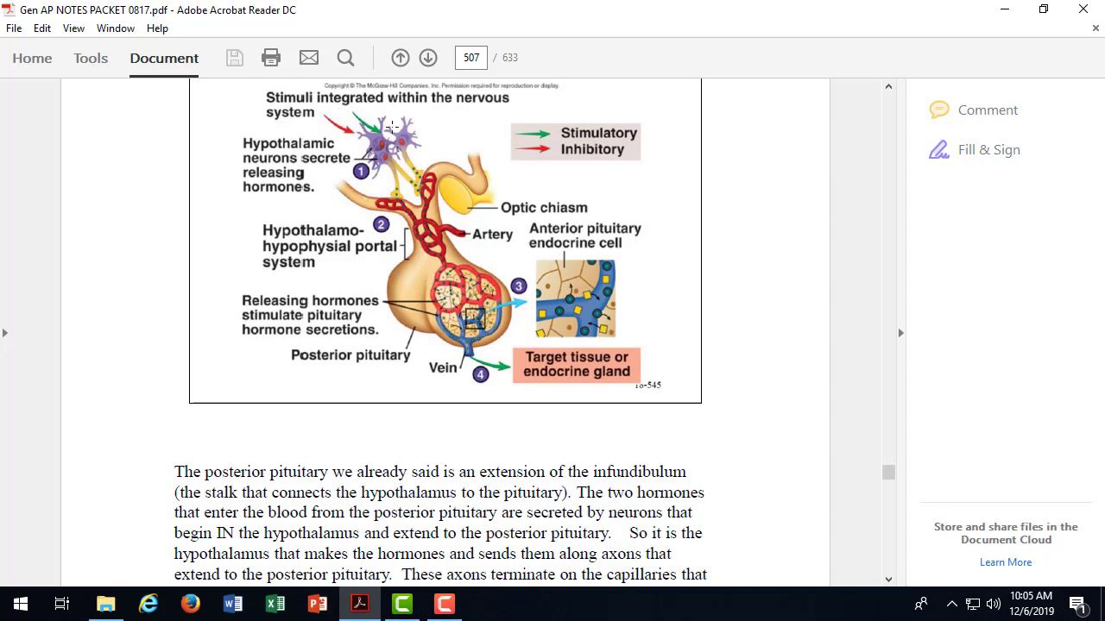
mouse_move(411, 165)
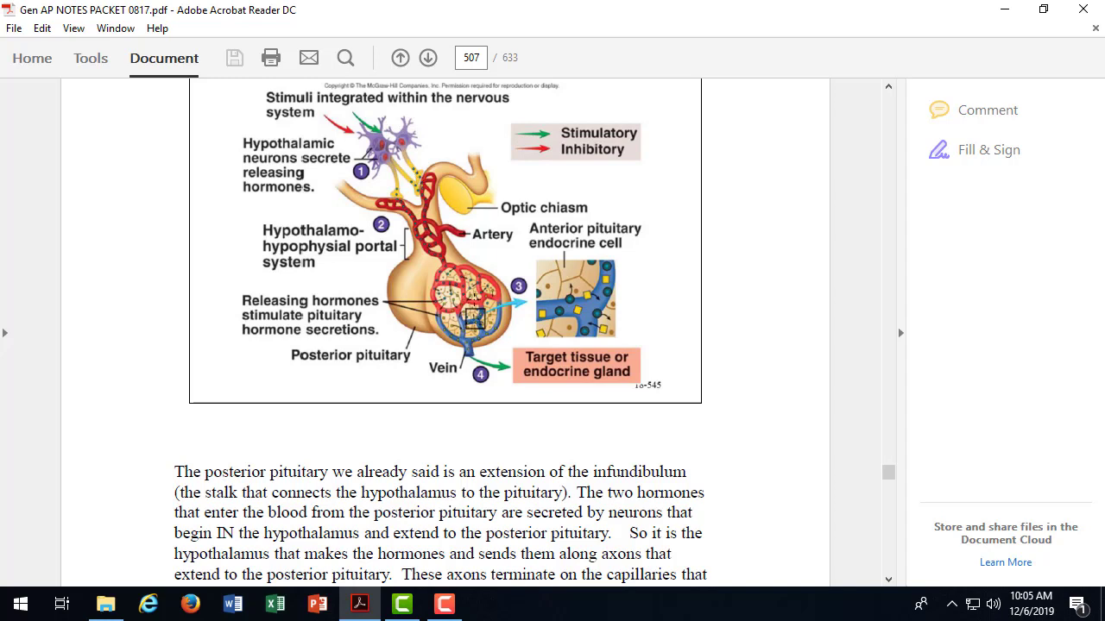
mouse_move(473, 301)
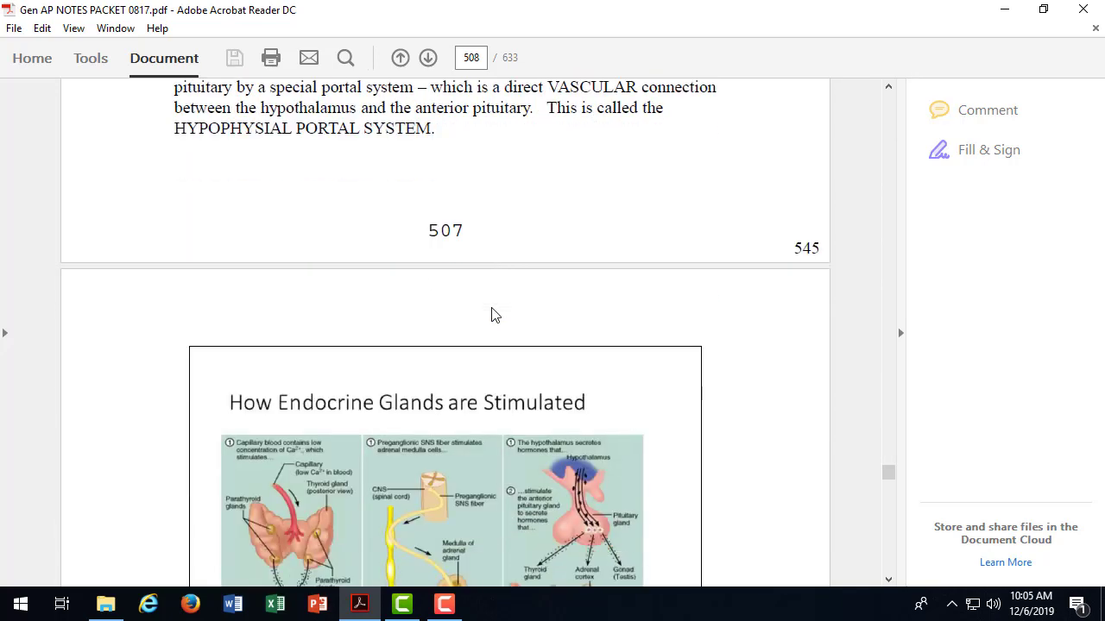
scroll(down, 3)
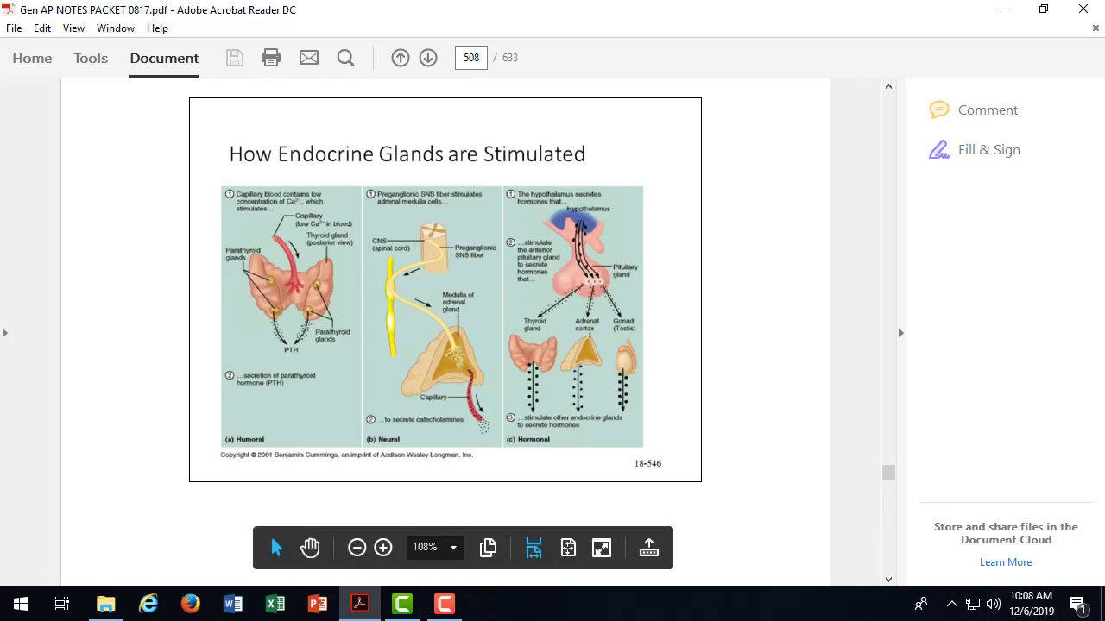
mouse_move(285, 155)
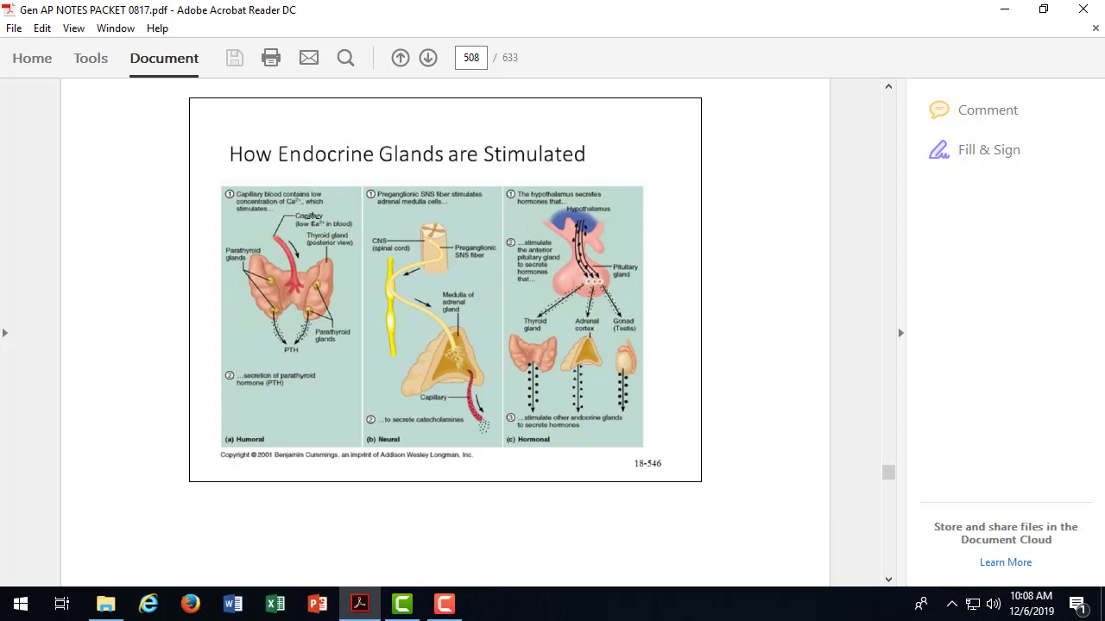
mouse_move(512, 308)
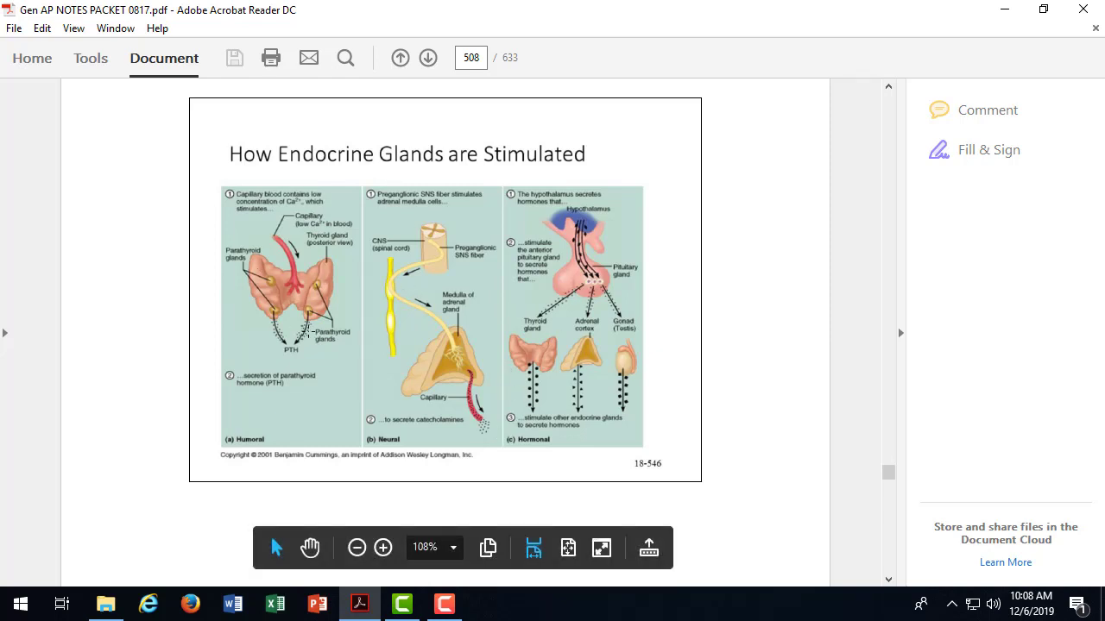
mouse_move(304, 349)
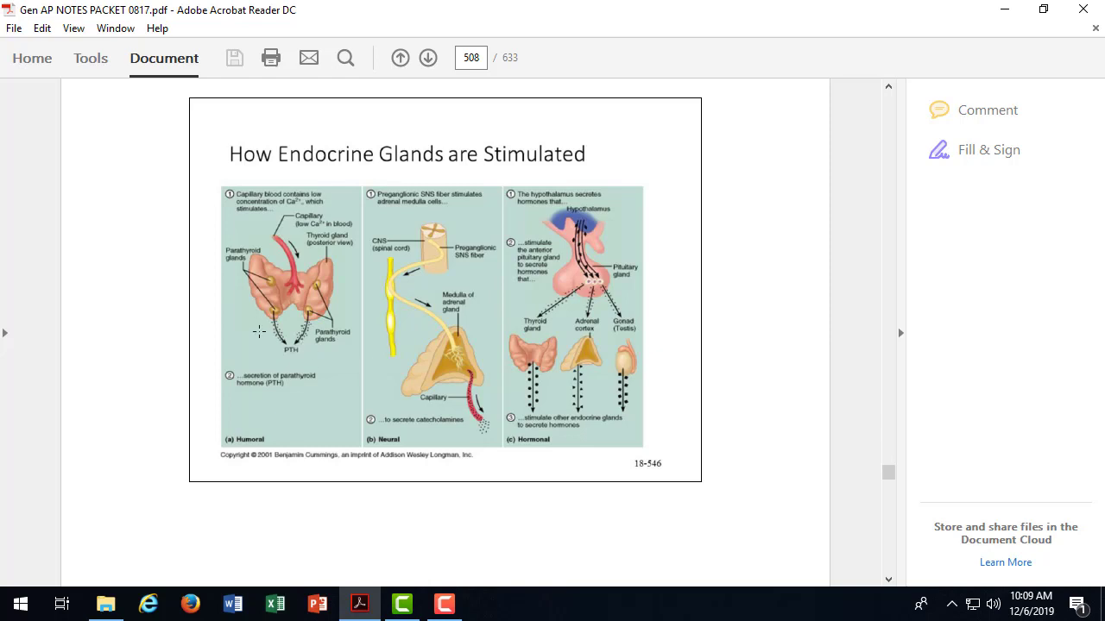
mouse_move(282, 359)
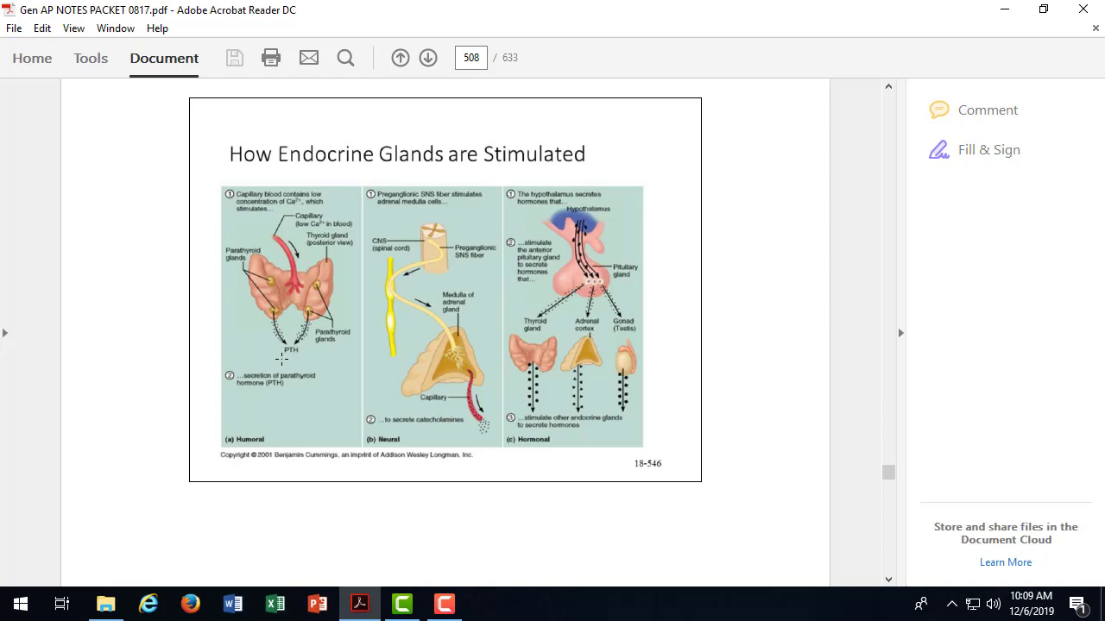
mouse_move(354, 361)
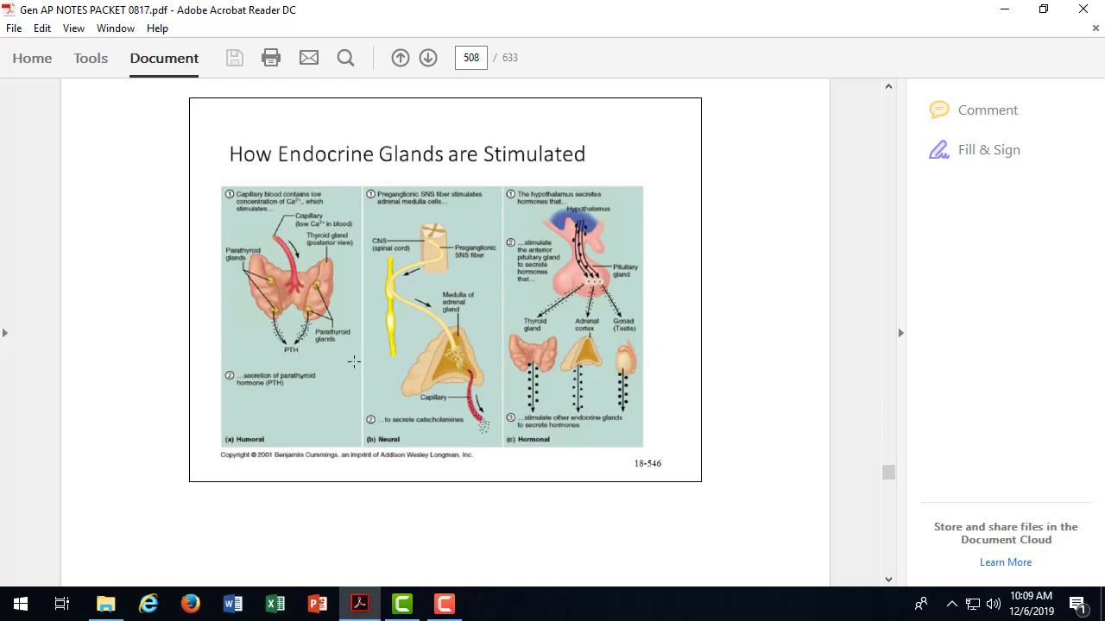
mouse_move(481, 262)
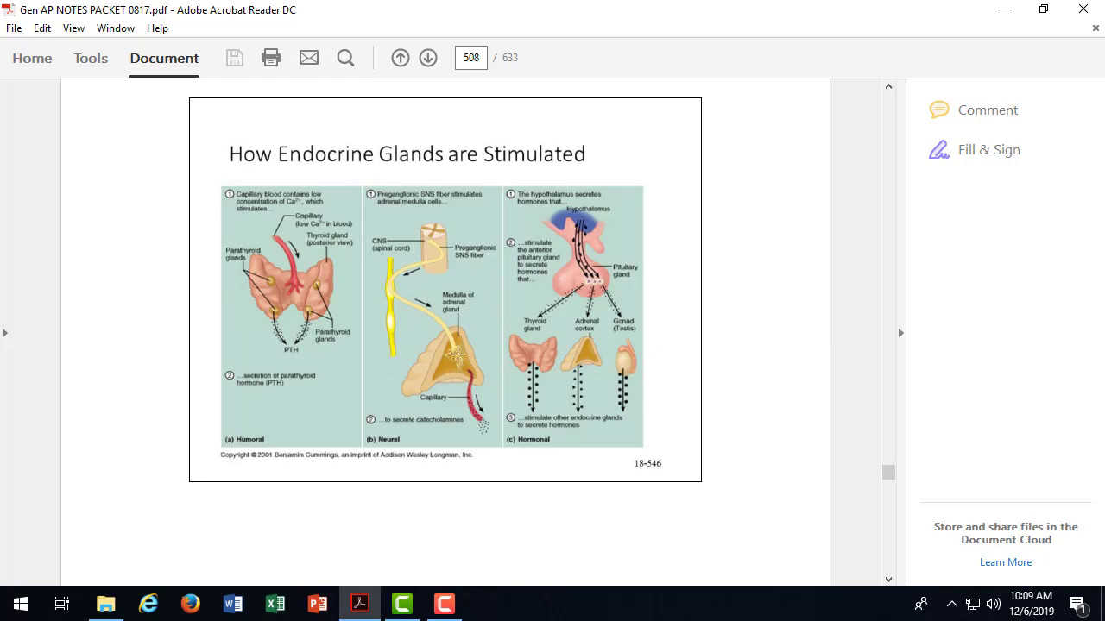
mouse_move(459, 361)
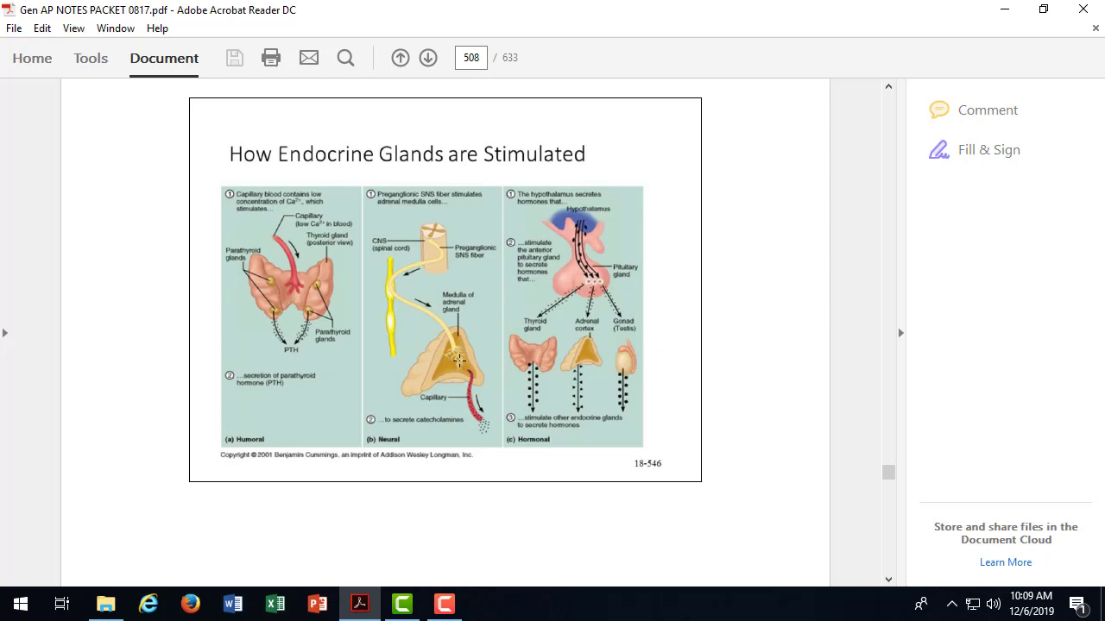
mouse_move(563, 252)
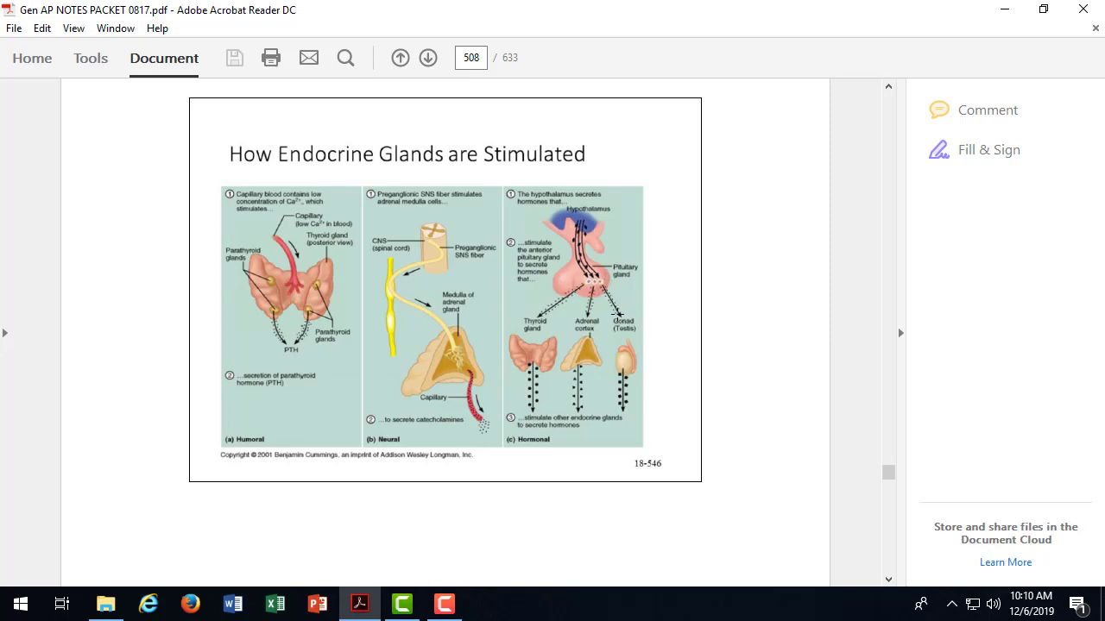
mouse_move(618, 314)
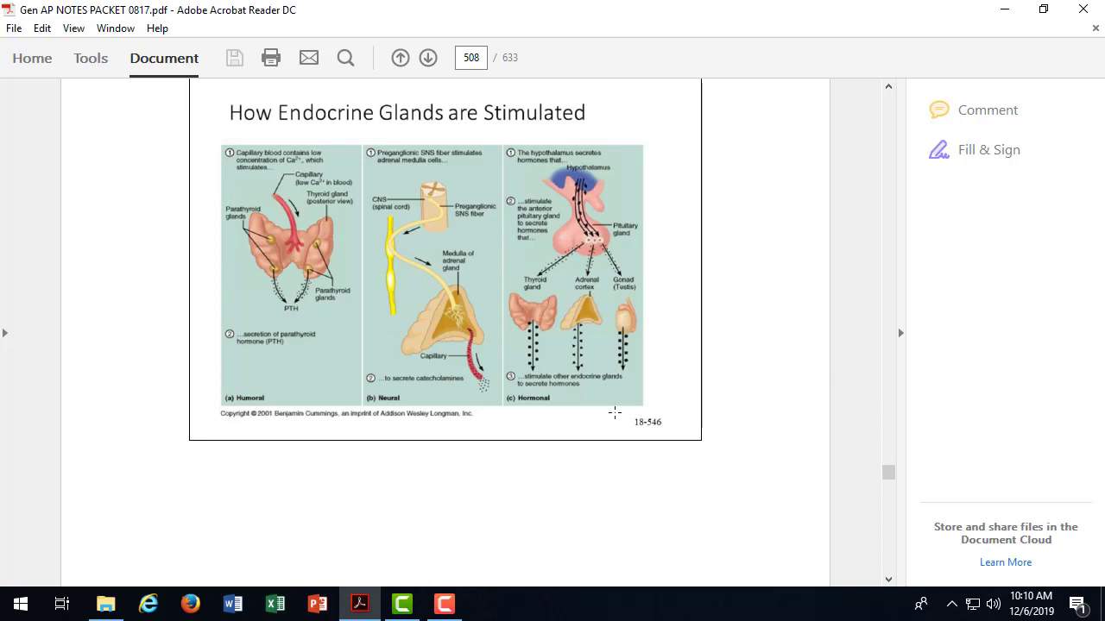
scroll(down, 3)
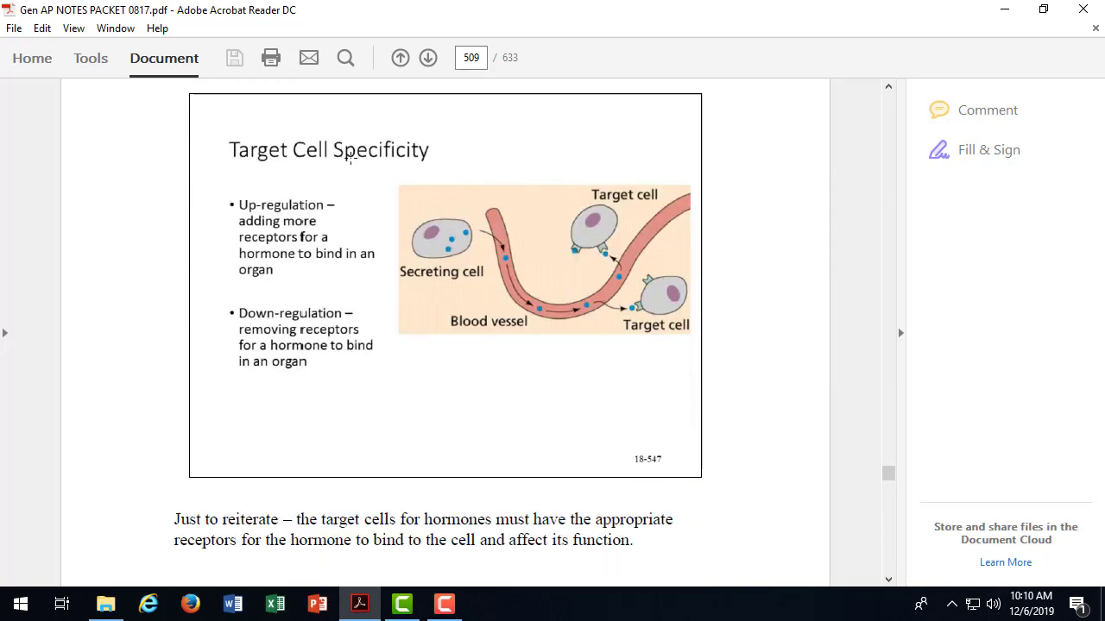
mouse_move(584, 252)
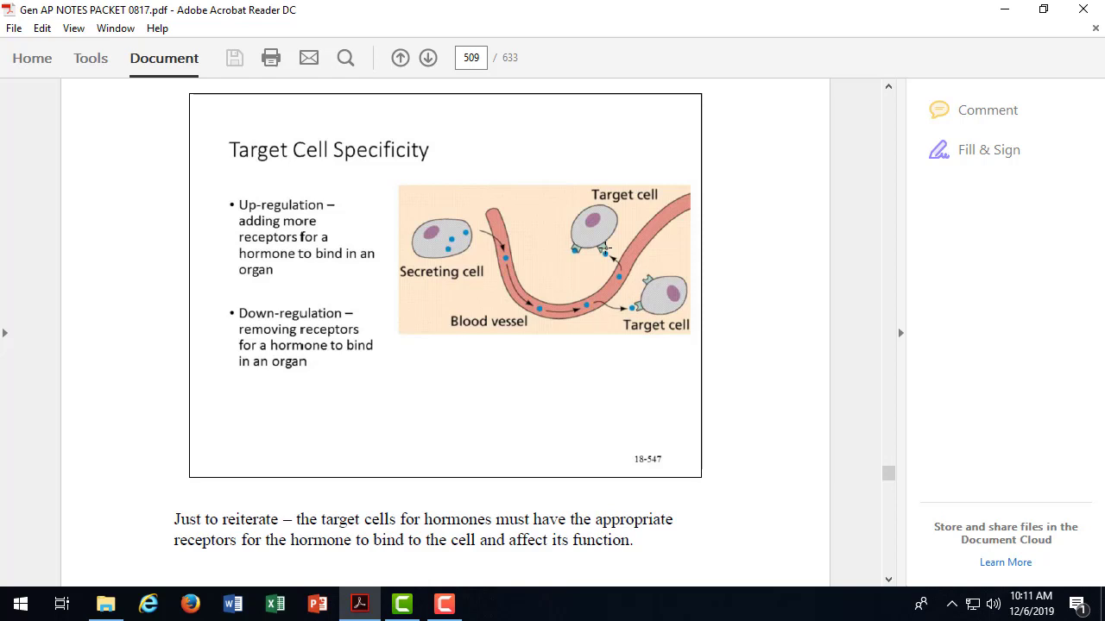
mouse_move(290, 259)
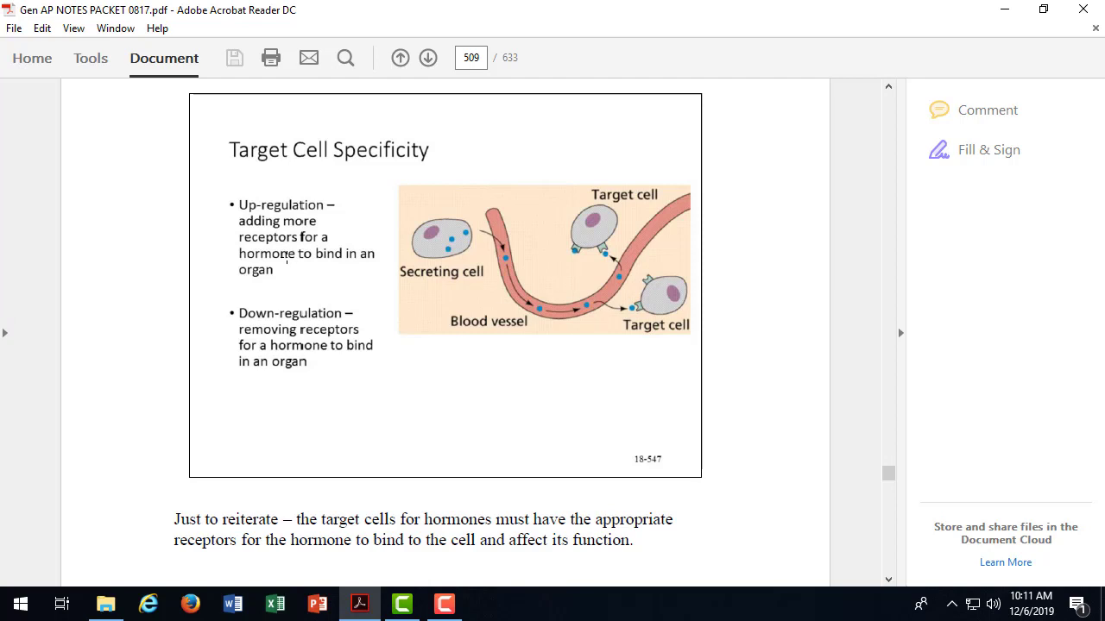
scroll(down, 3)
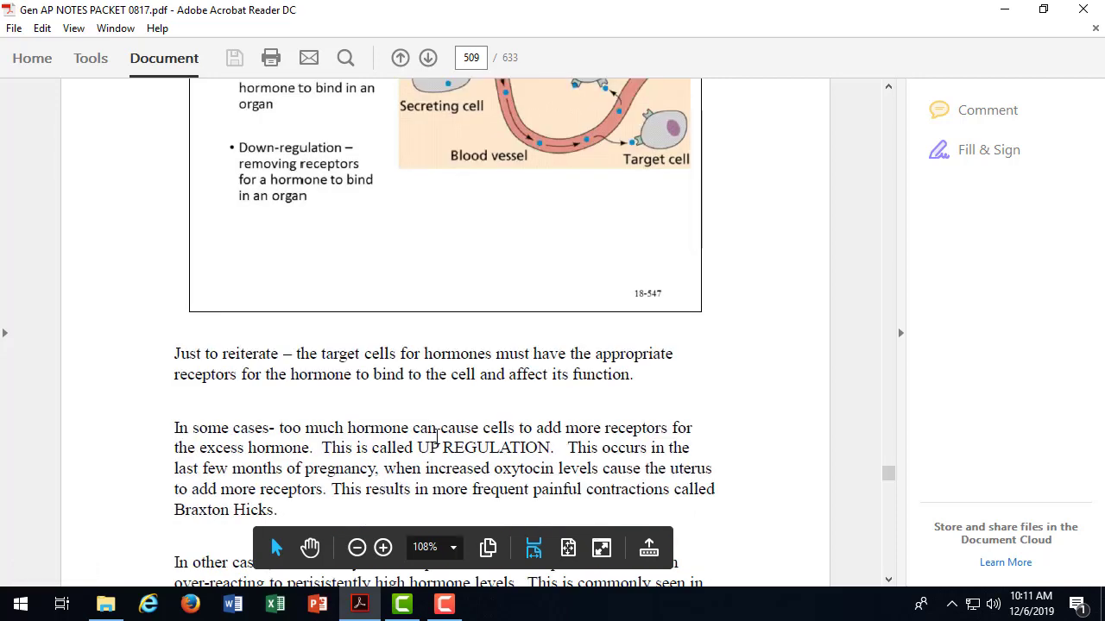
mouse_move(360, 447)
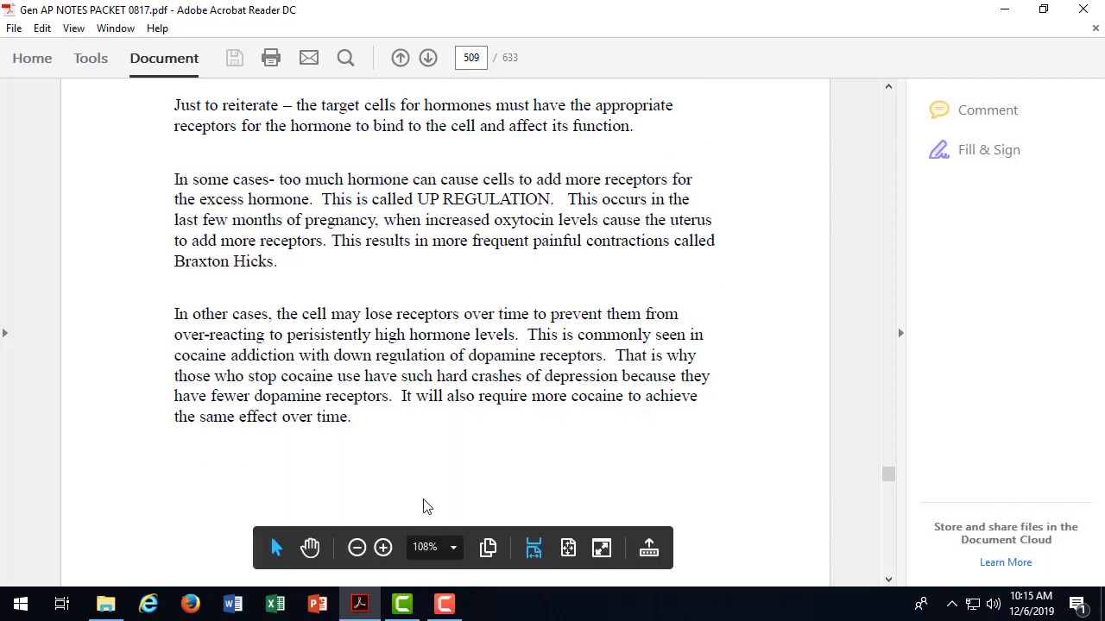
Step: Scroll down to page 510 with the Pituitary Gland Hormones slide
scroll(down, 3)
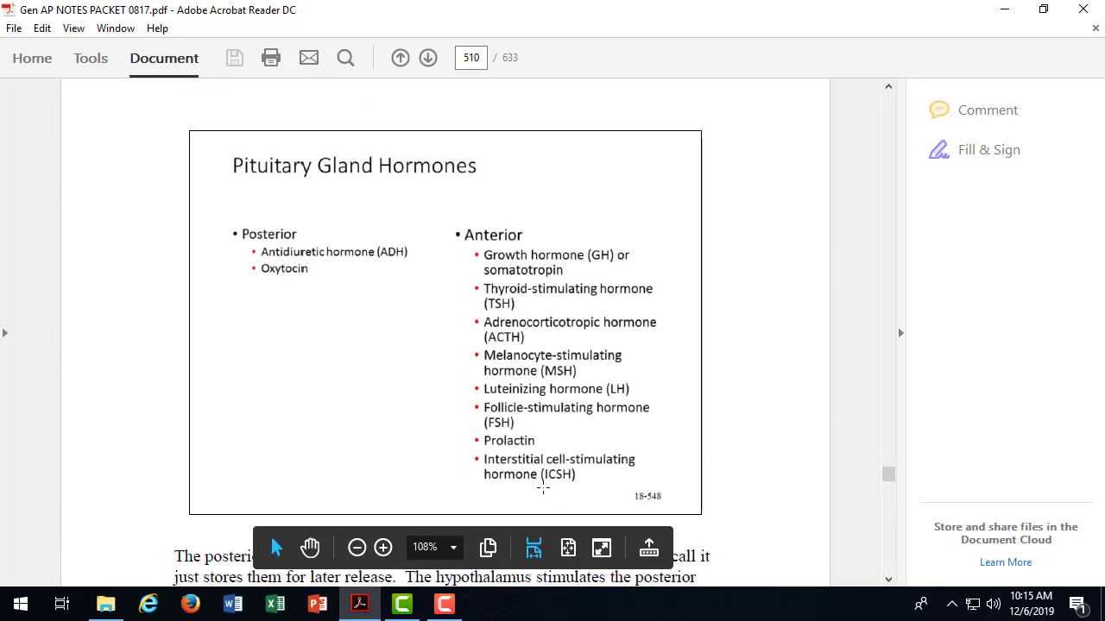
Step: Scroll from page 510 to page 512 to reach the Growth Hormone (GH) slide
scroll(down, 3)
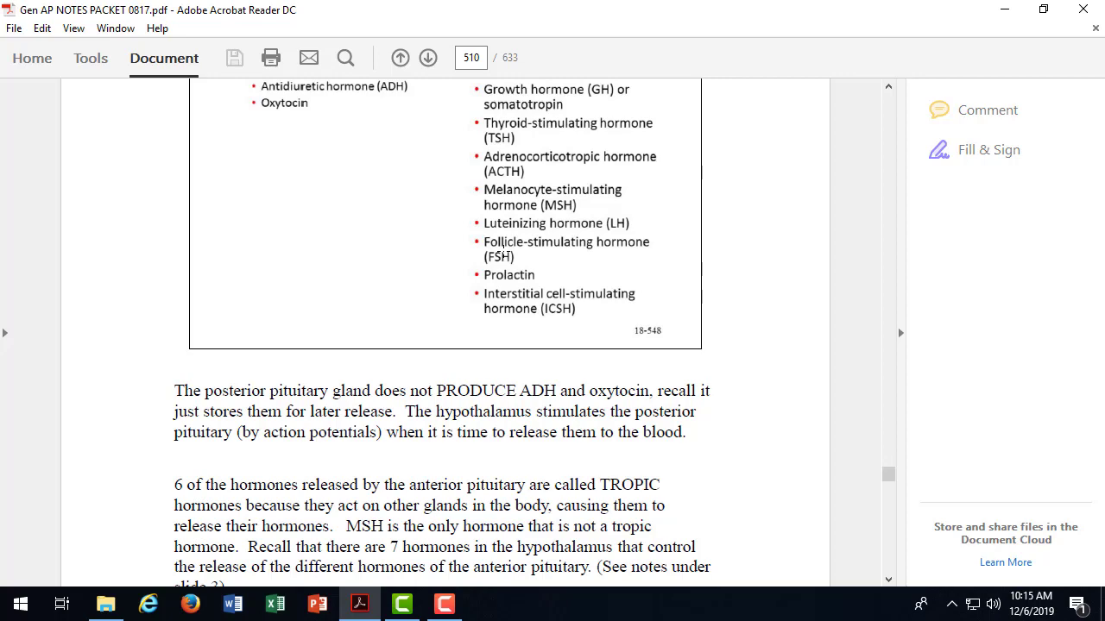
scroll(down, 3)
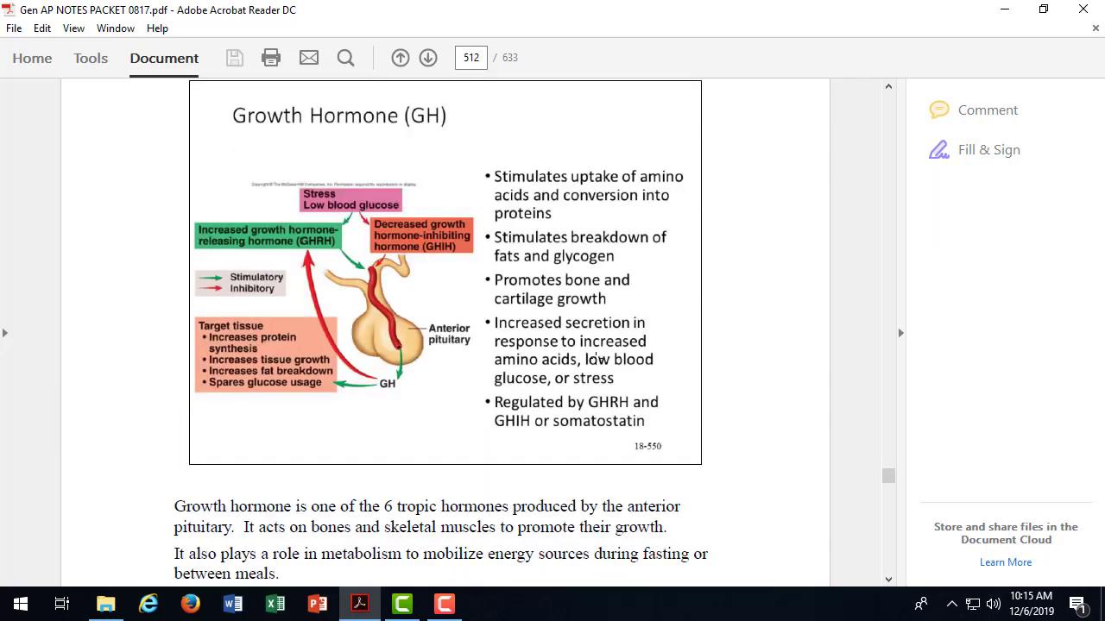
Step: Scroll to page 513 to show the Fig. 23-17 acromegaly photographs
scroll(down, 3)
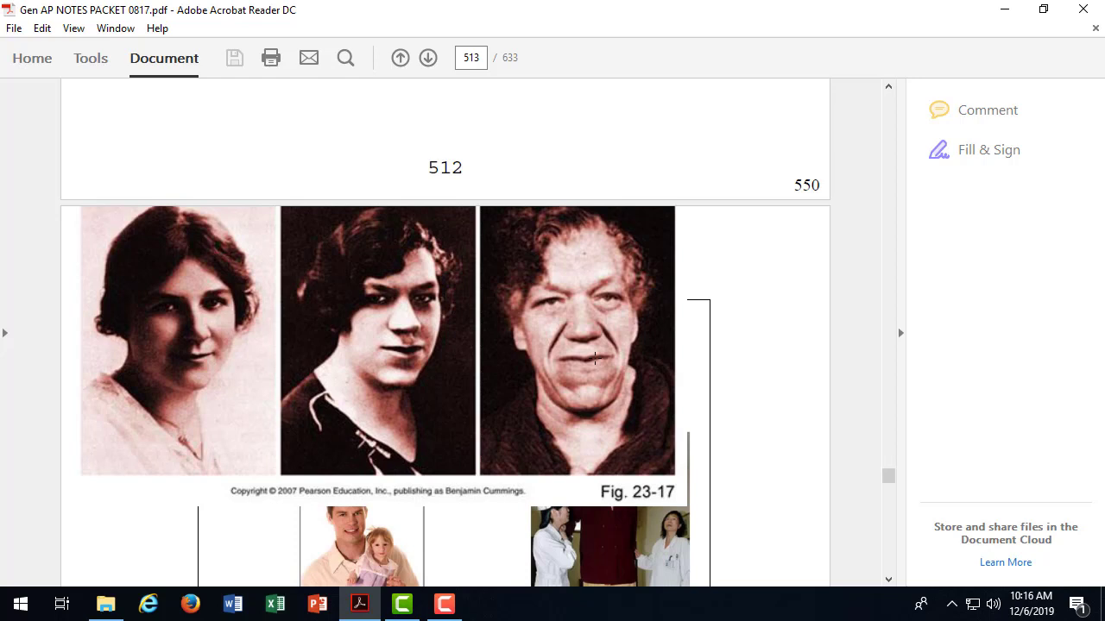
scroll(down, 3)
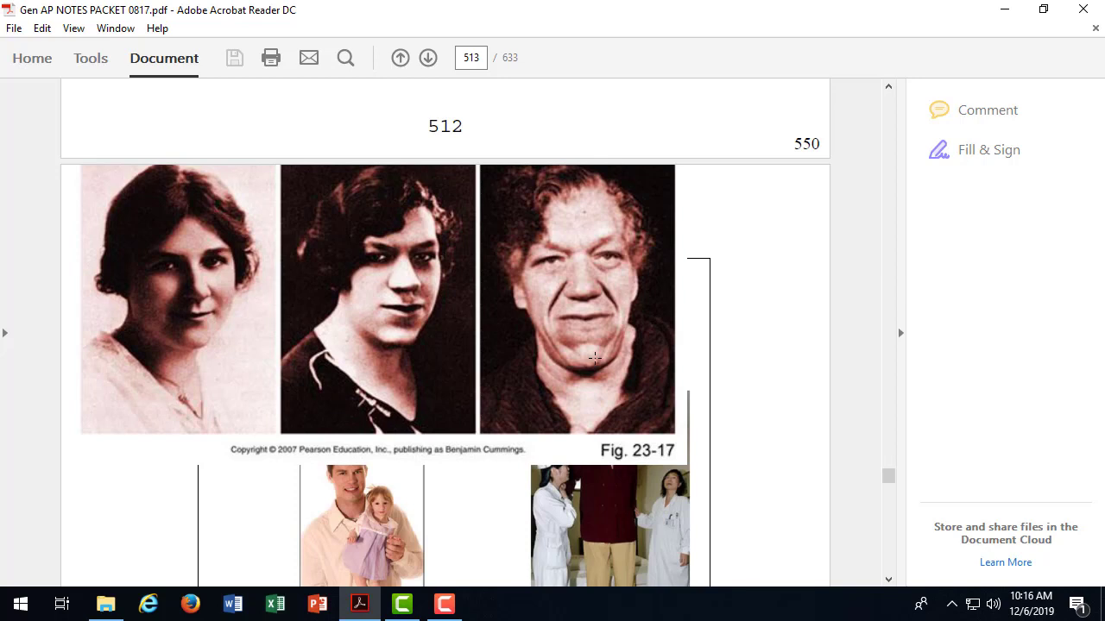
mouse_move(378, 381)
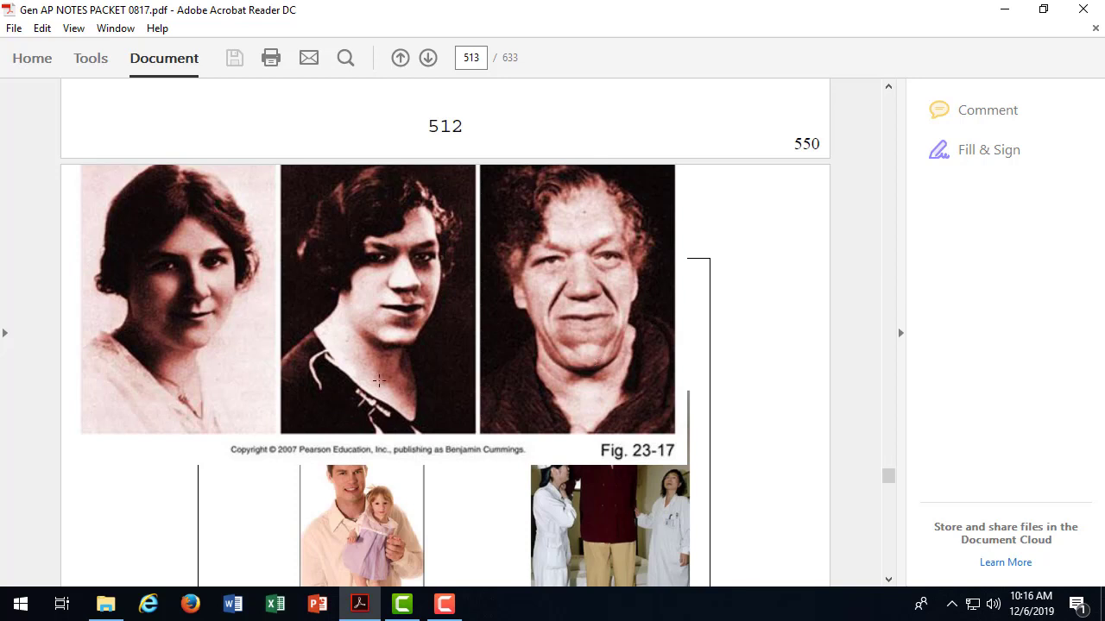
mouse_move(123, 355)
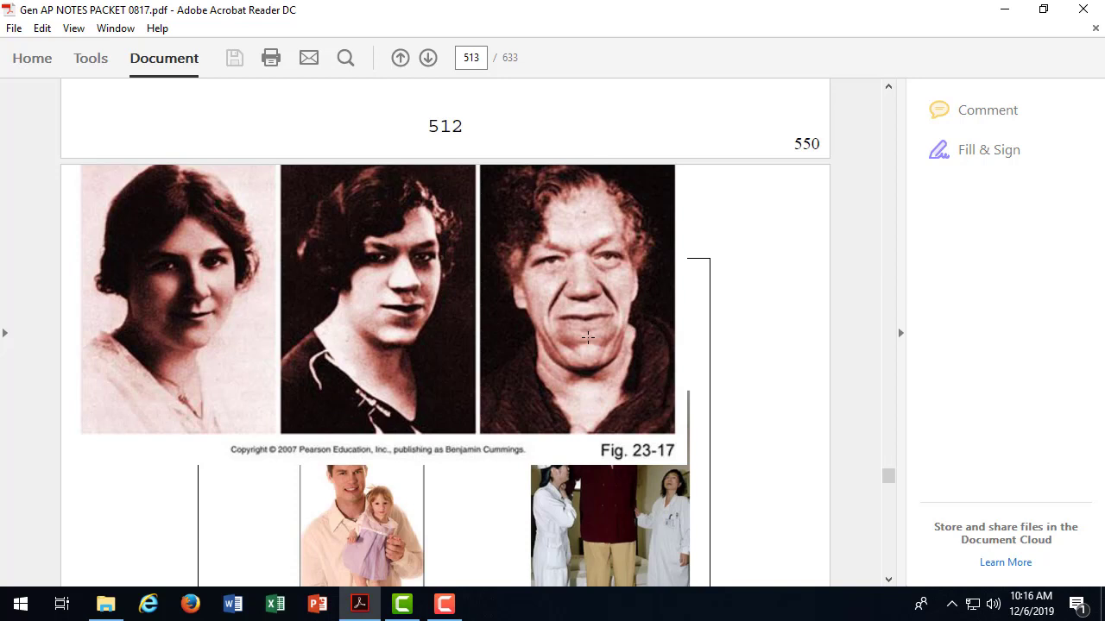
mouse_move(632, 276)
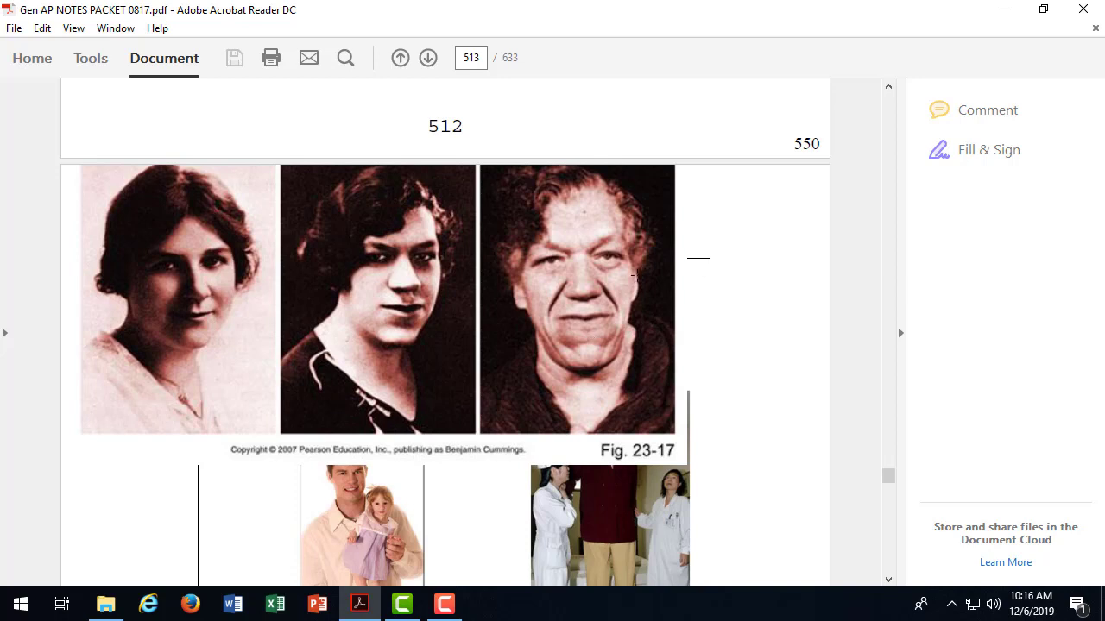
mouse_move(539, 311)
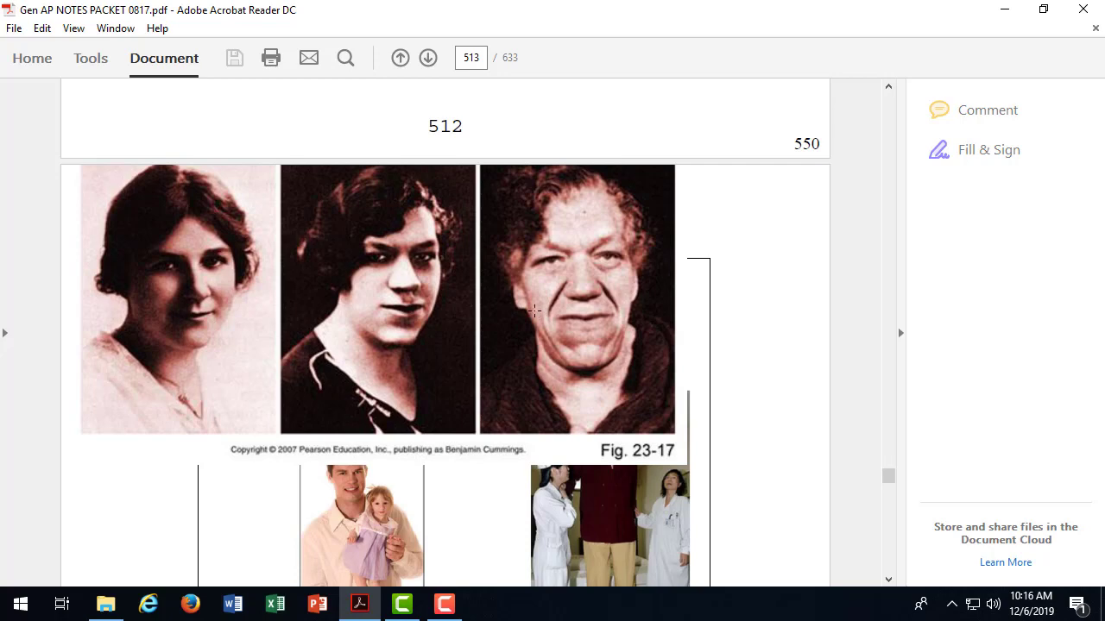
Step: Scroll down page 513 to the text about the 2-year-old girl and acromegaly's effects
scroll(down, 3)
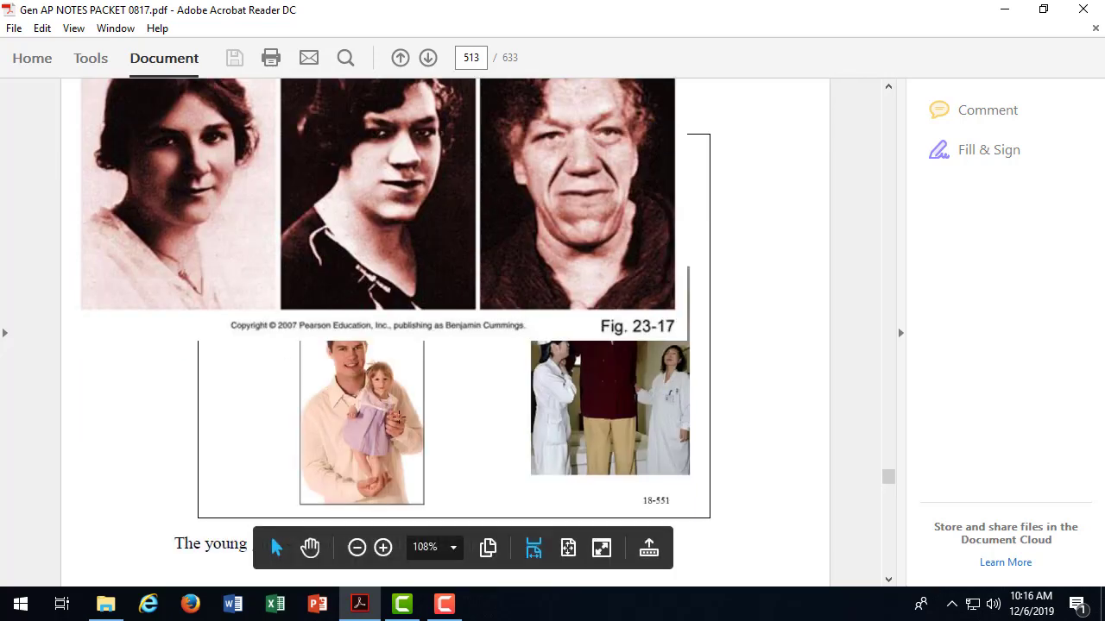
scroll(down, 3)
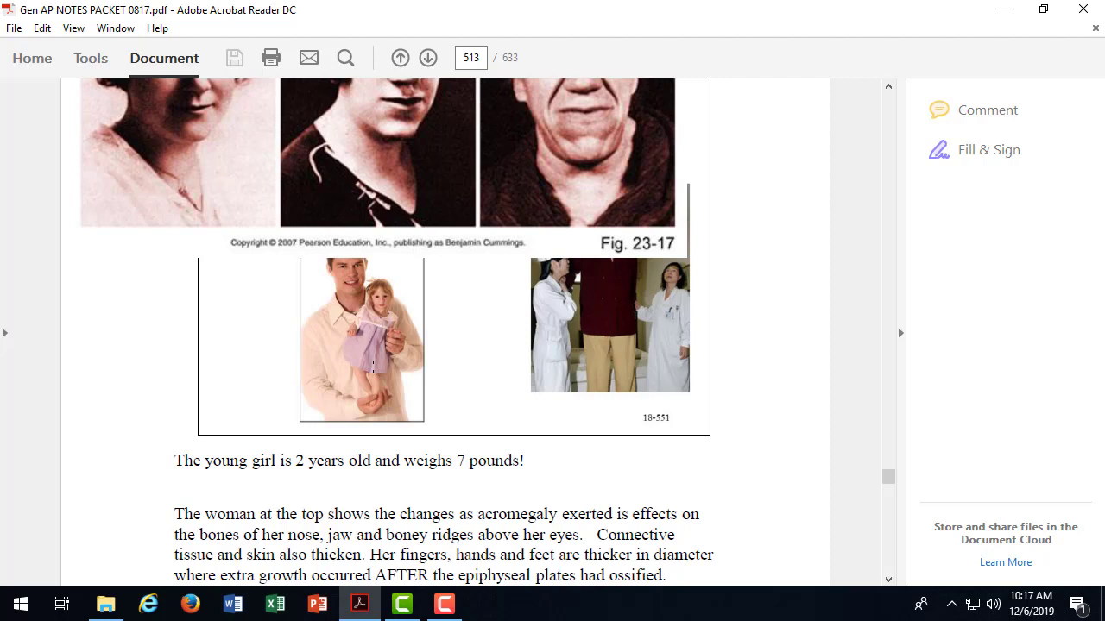
mouse_move(706, 373)
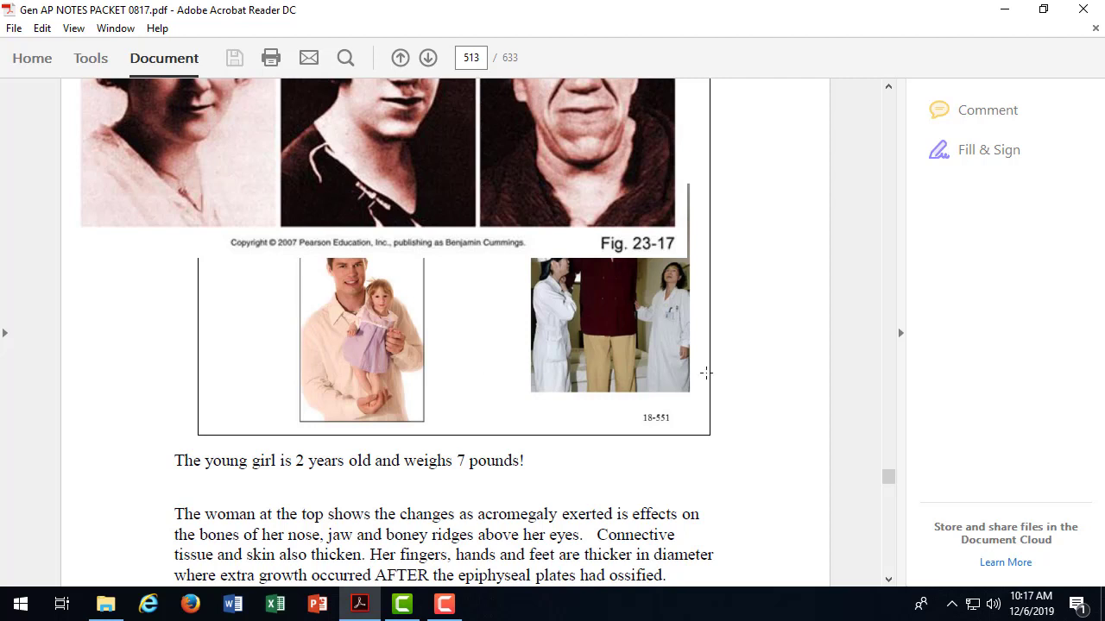
scroll(down, 3)
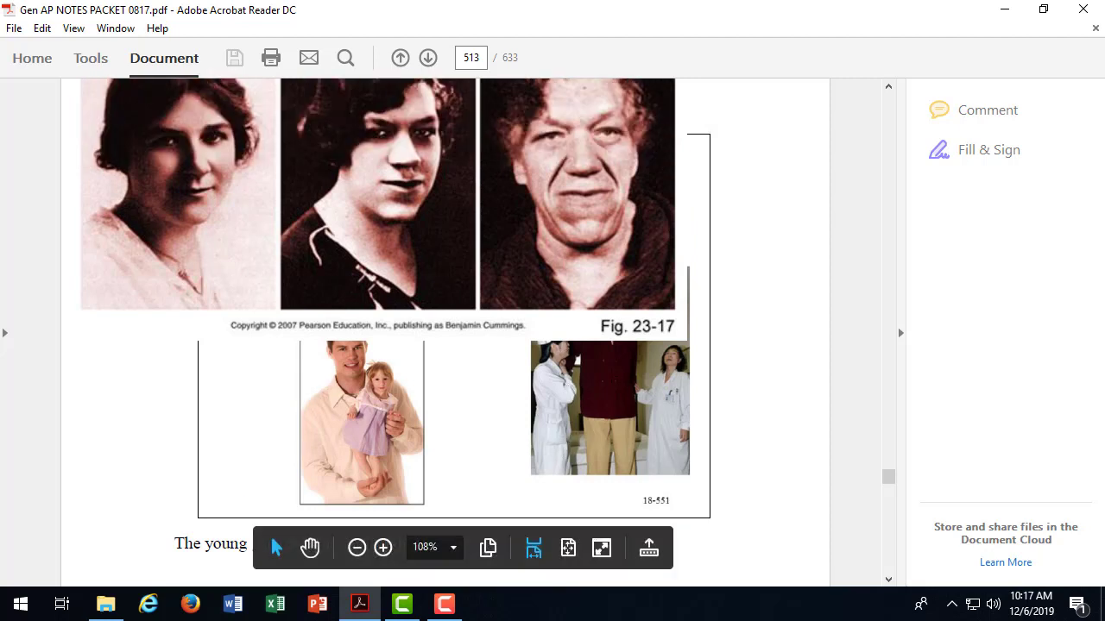
scroll(down, 3)
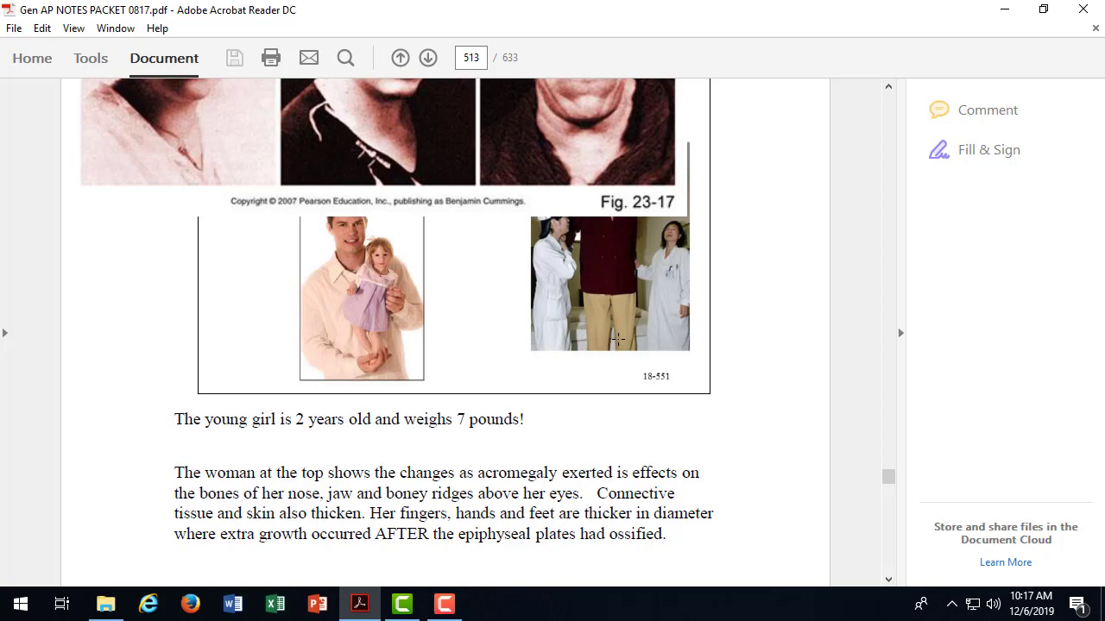
Step: Scroll through the TSH, ACTH, MSH notes on page 514 to the Thyroid Gland slide on page 515
scroll(down, 3)
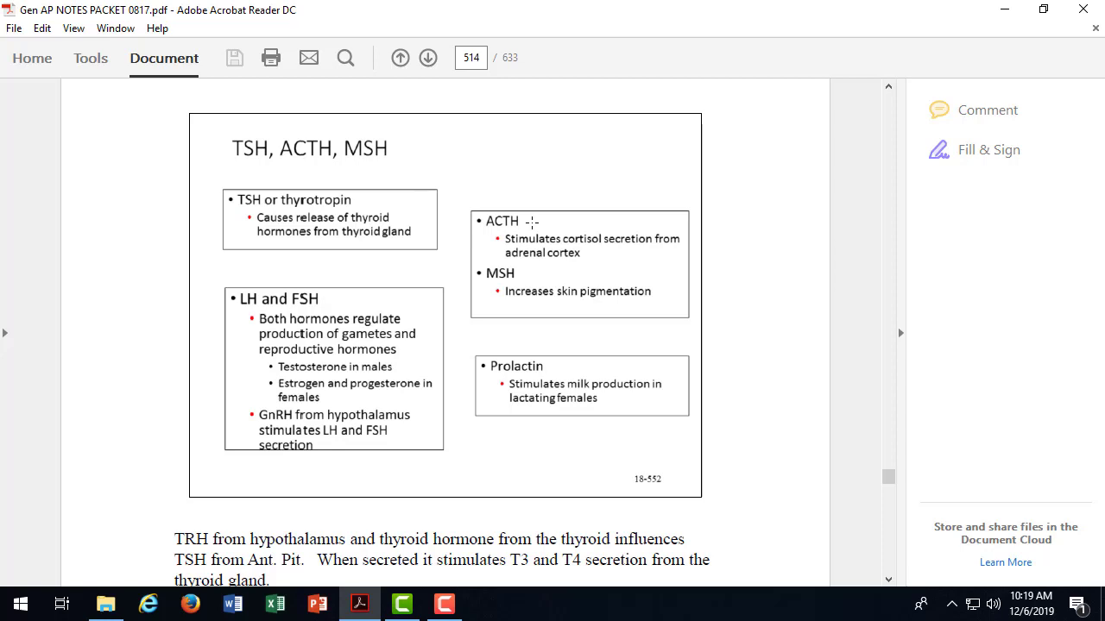
mouse_move(559, 284)
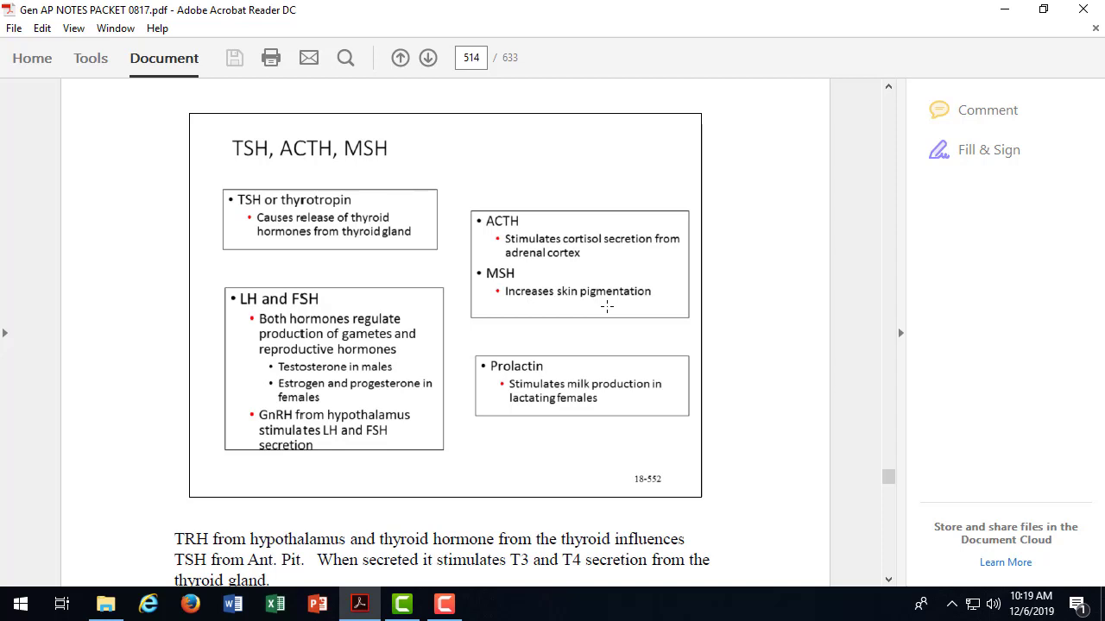
scroll(down, 3)
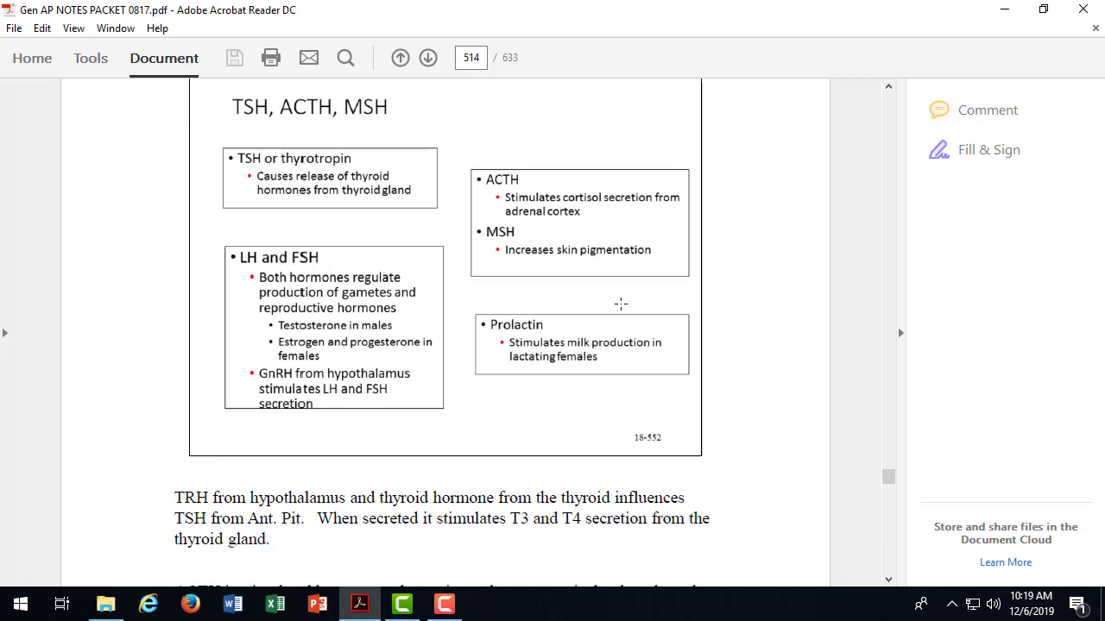
scroll(down, 3)
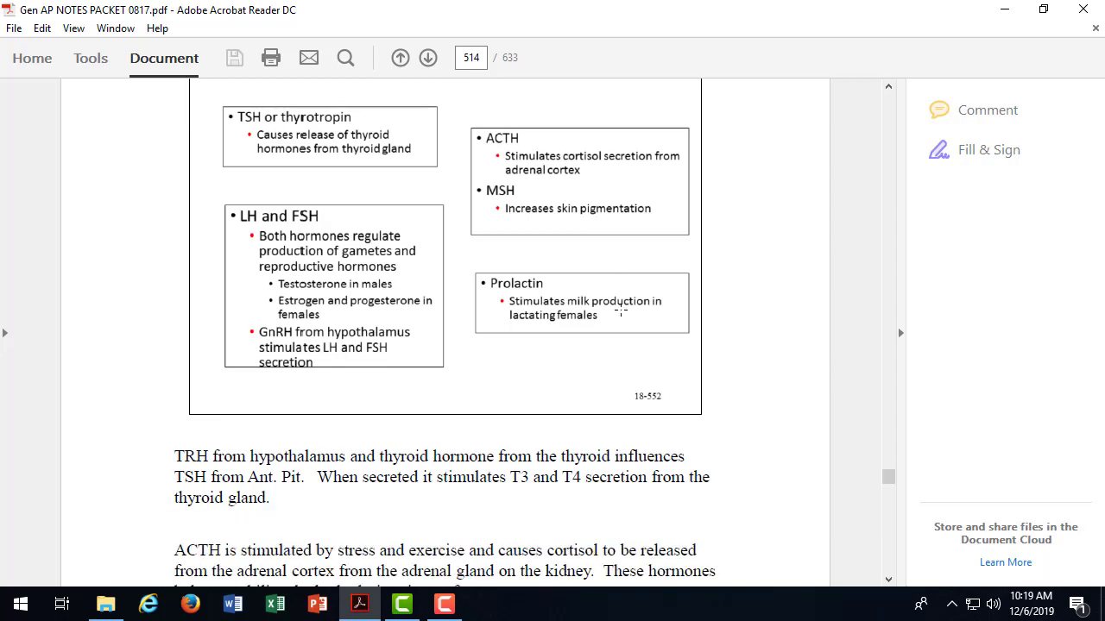
mouse_move(604, 335)
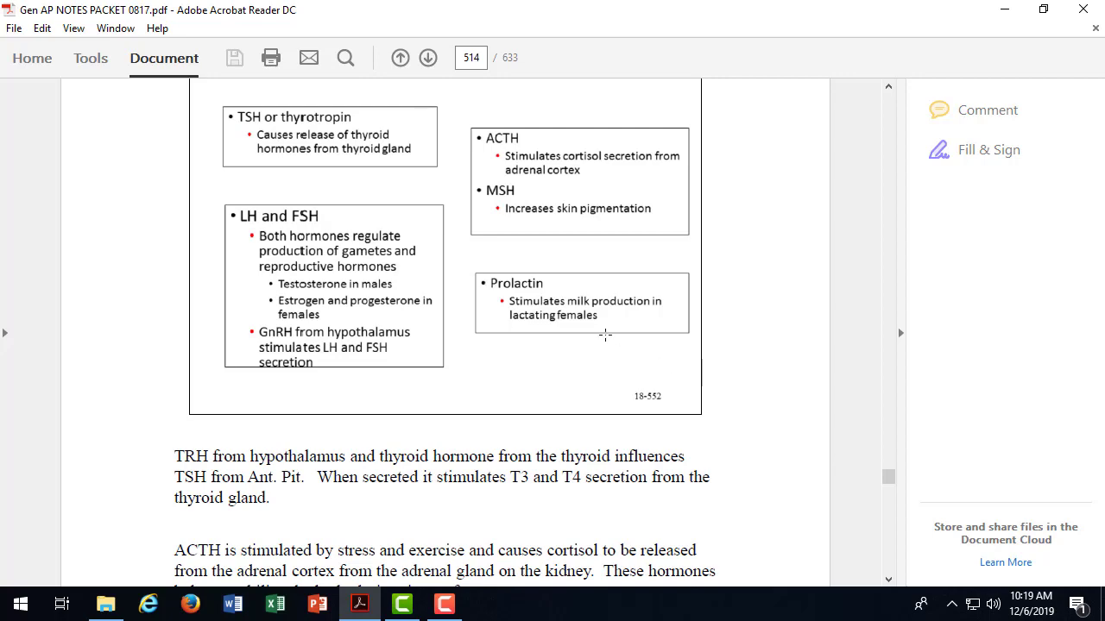
scroll(down, 3)
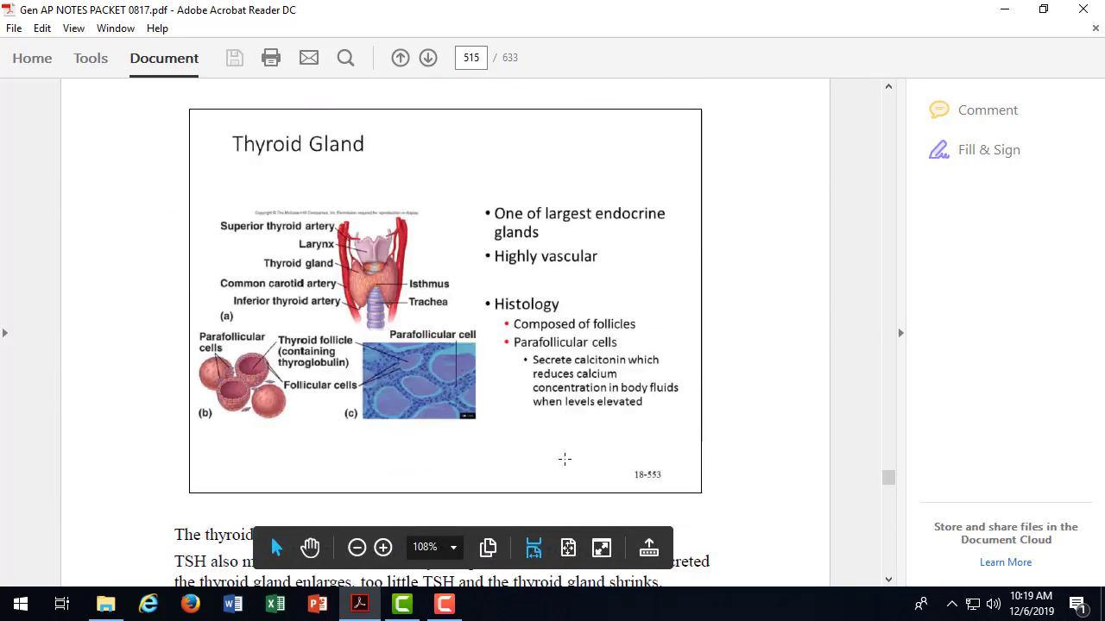
scroll(down, 3)
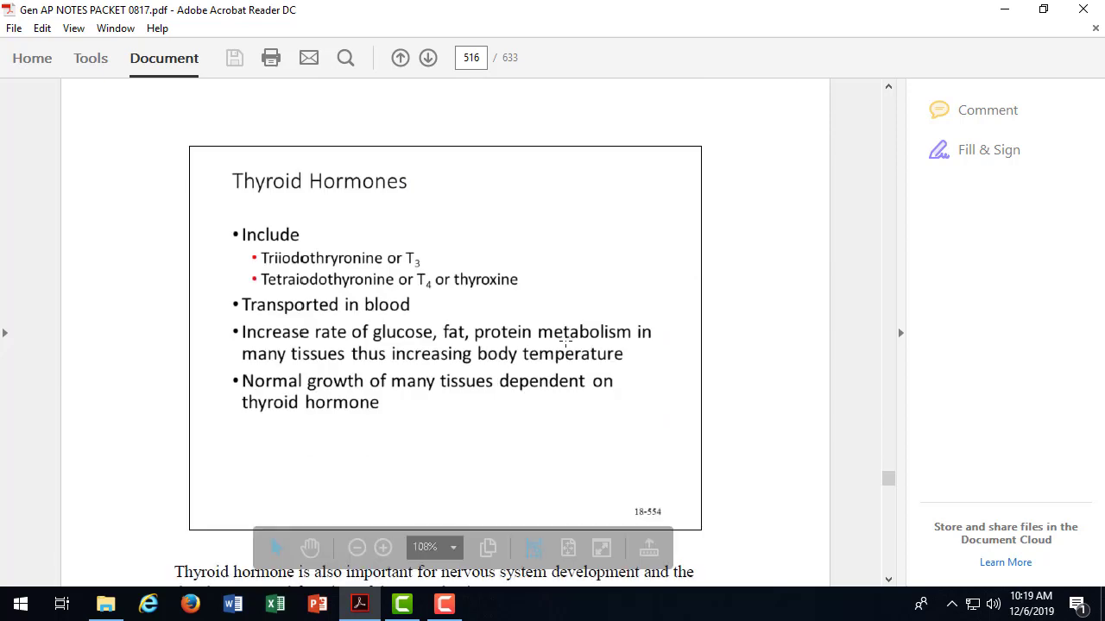
scroll(down, 3)
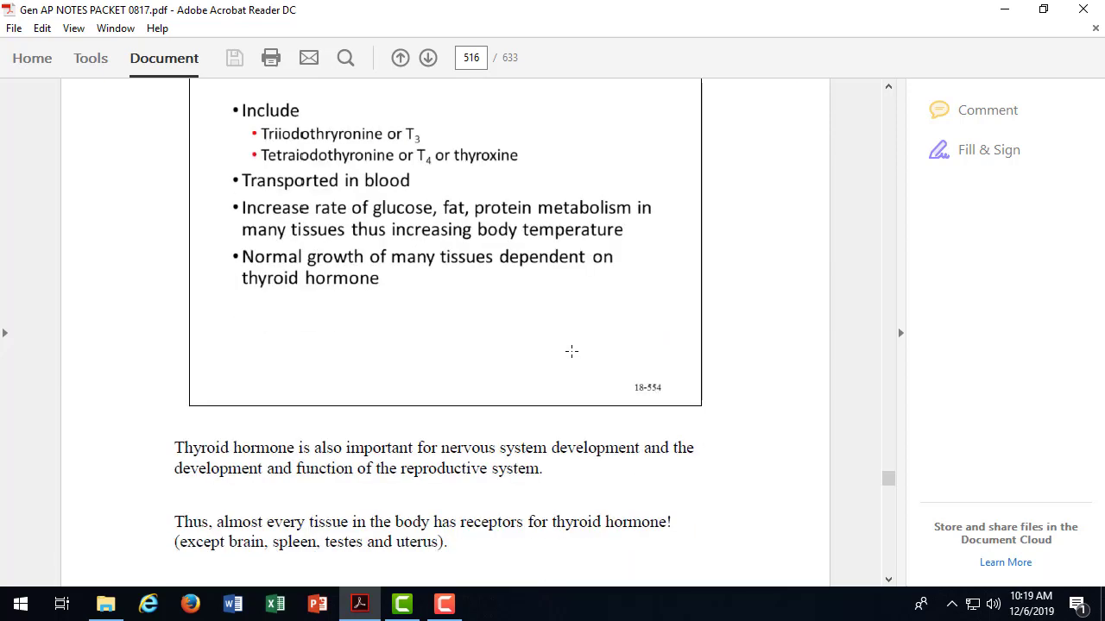
scroll(down, 3)
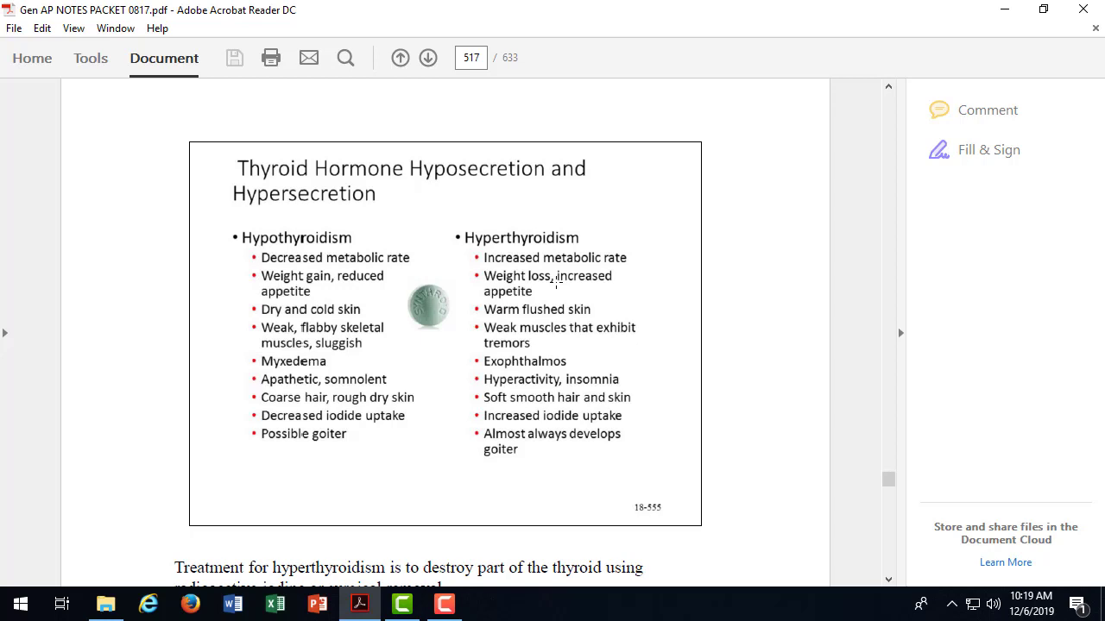
mouse_move(566, 287)
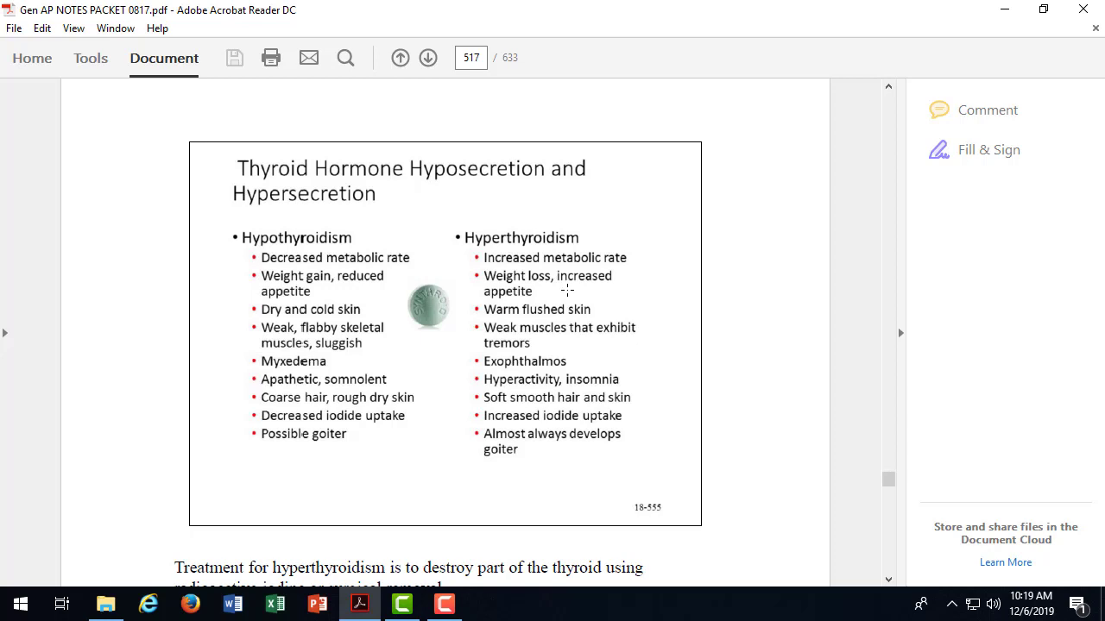
mouse_move(600, 310)
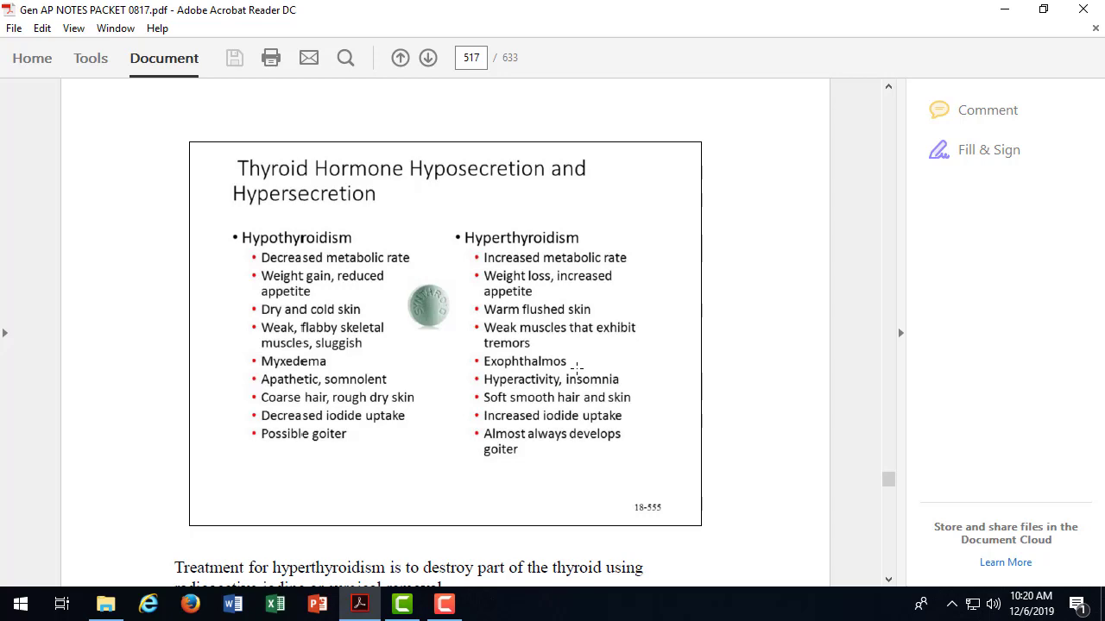
scroll(down, 3)
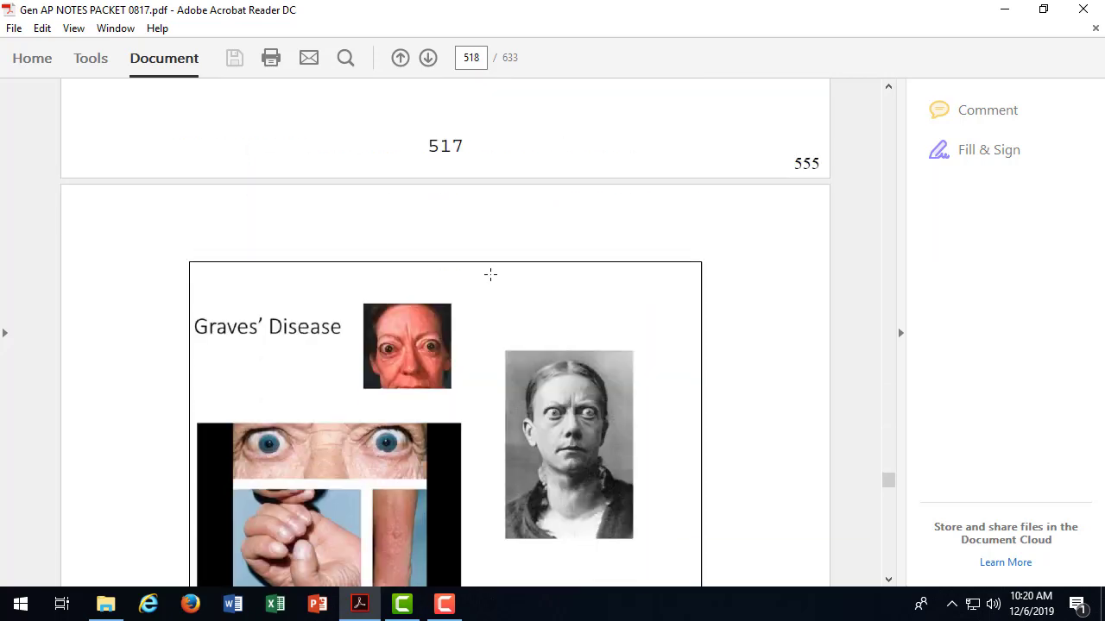
scroll(down, 3)
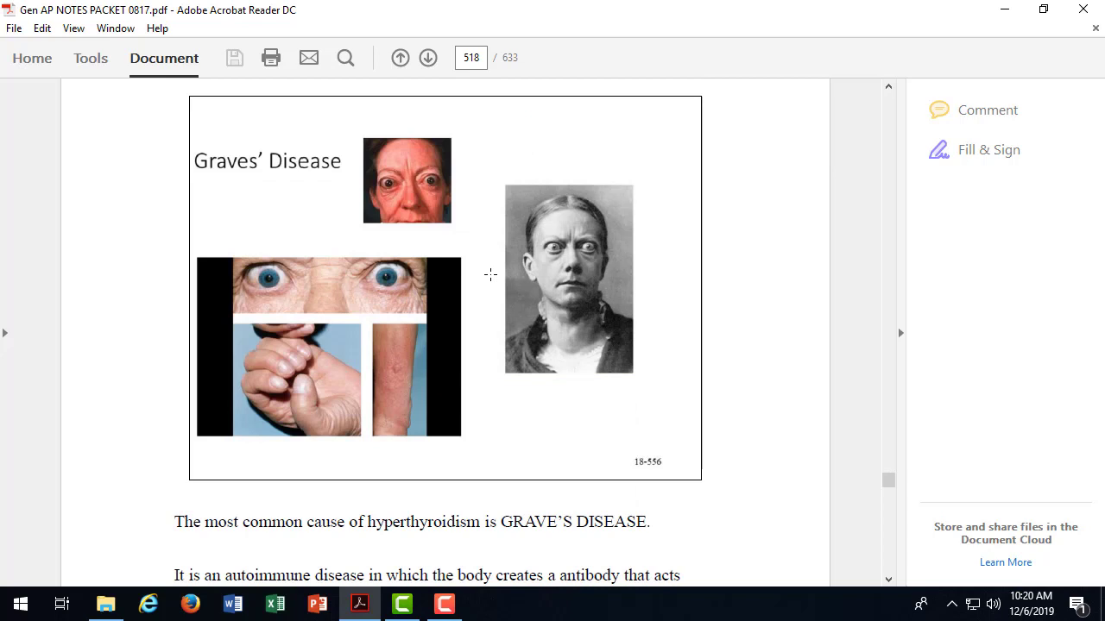
mouse_move(555, 290)
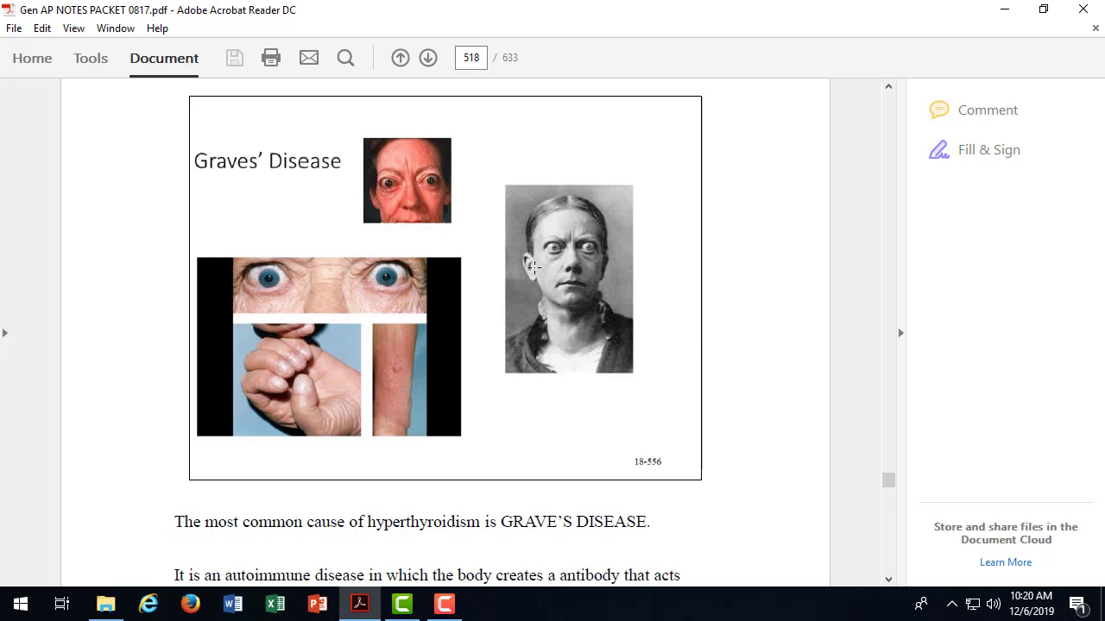
mouse_move(273, 388)
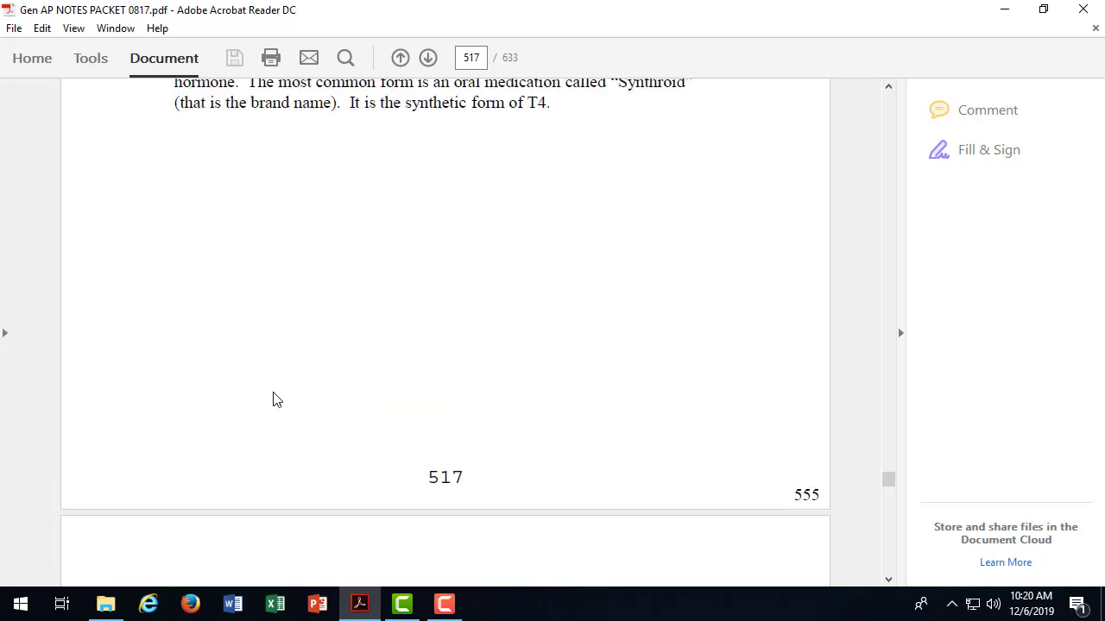
scroll(down, 3)
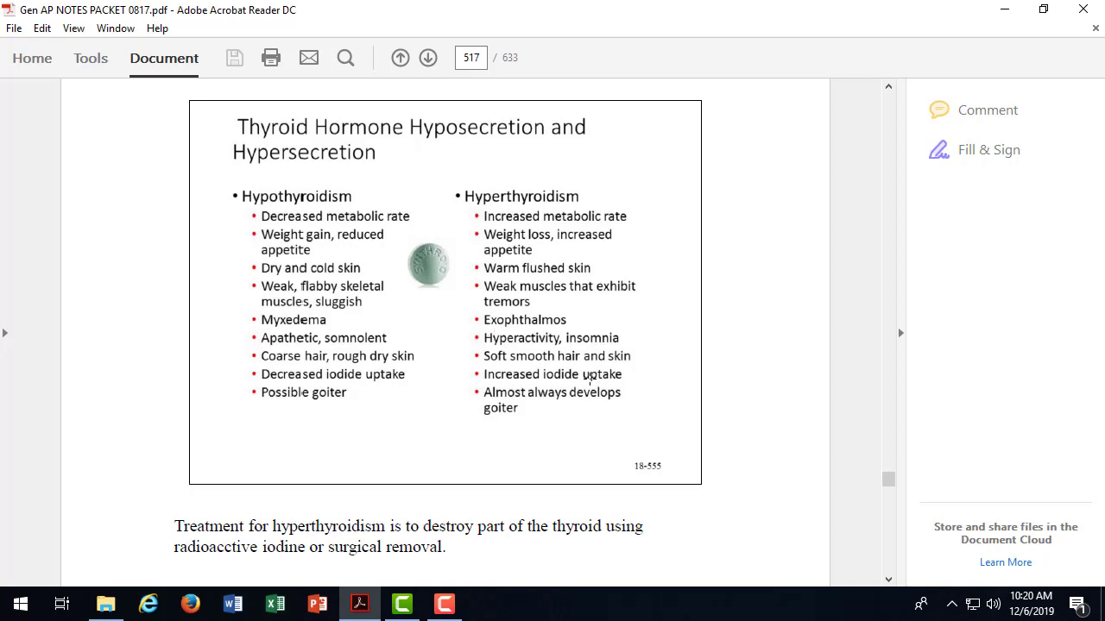
mouse_move(559, 361)
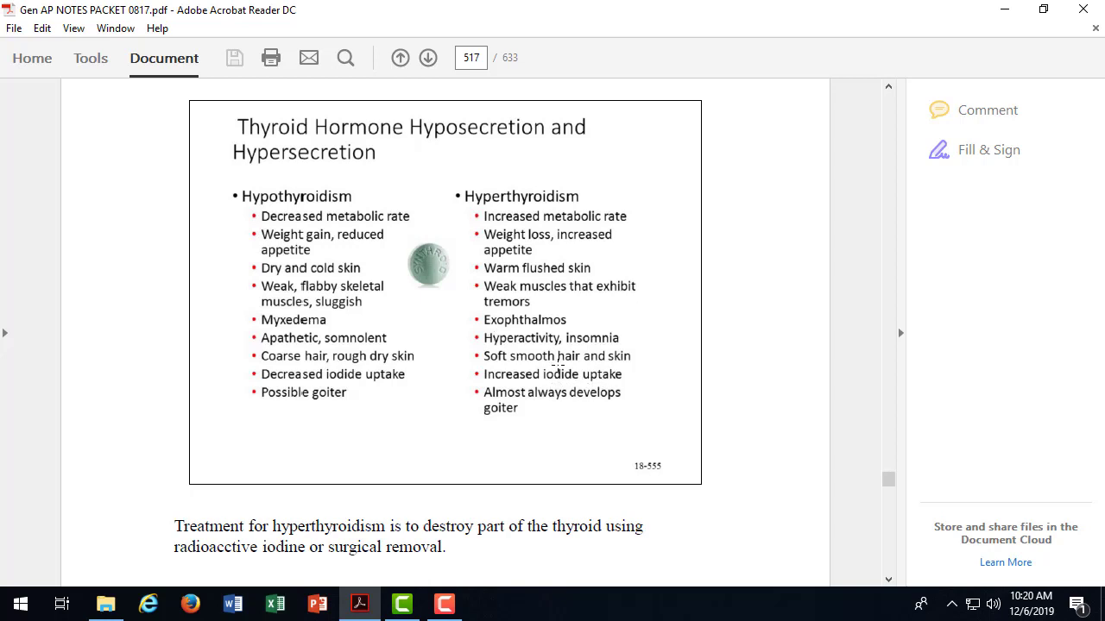
mouse_move(504, 407)
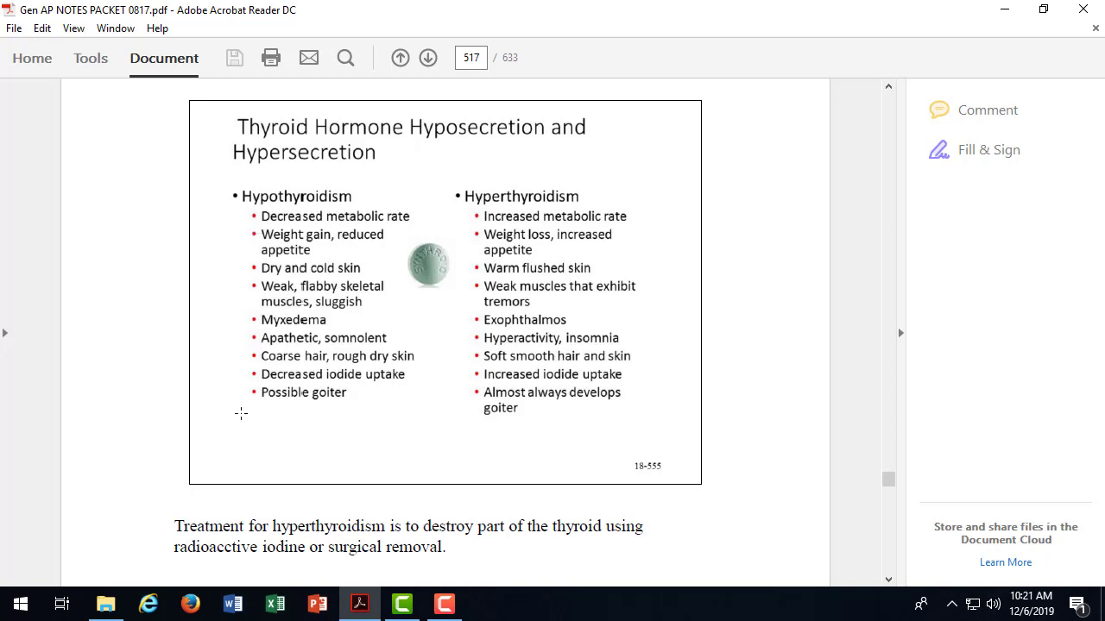
mouse_move(245, 416)
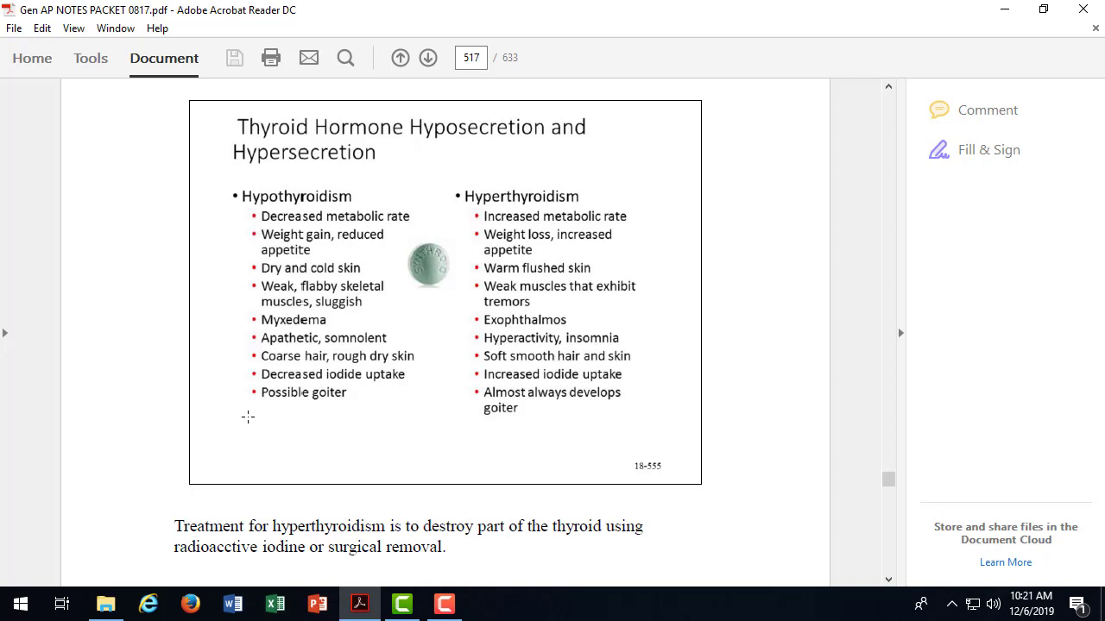
Step: Scroll past the Goiter slide on page 519 to the Parathyroid Glands slide on page 520
scroll(down, 3)
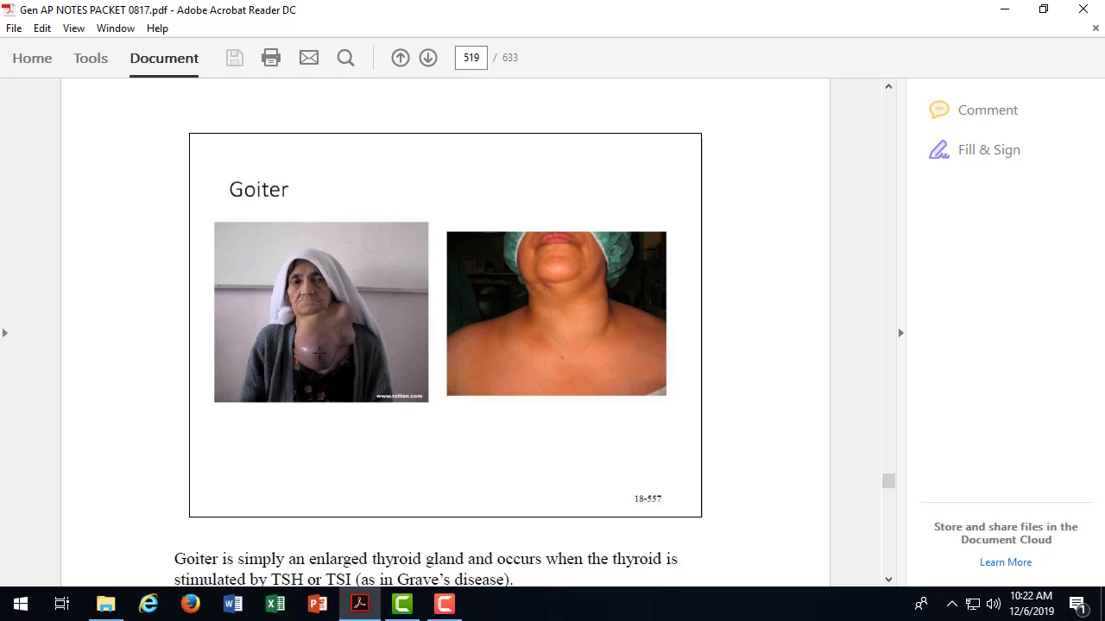
scroll(down, 3)
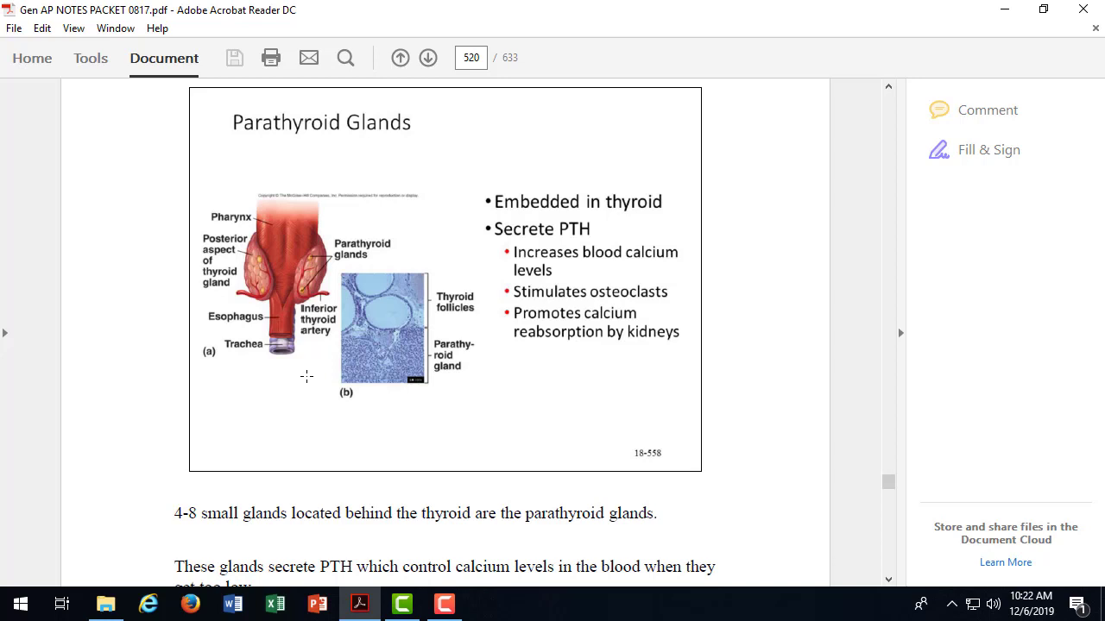
mouse_move(341, 429)
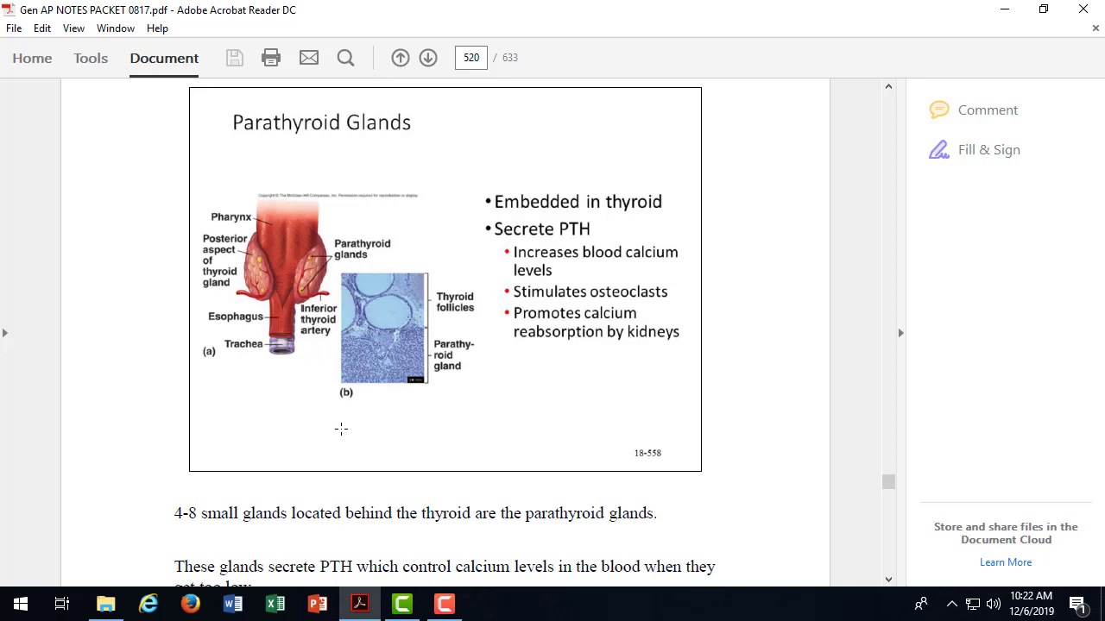
mouse_move(349, 435)
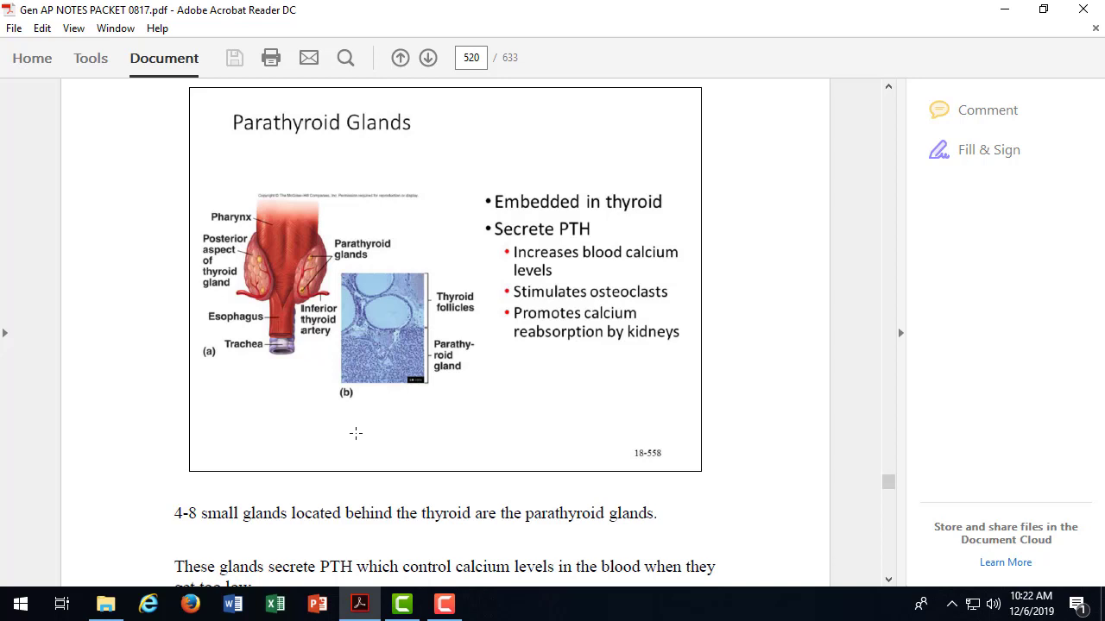
Step: Scroll to page 521 showing the Adrenal Glands slide on medulla and cortex hormones
scroll(down, 3)
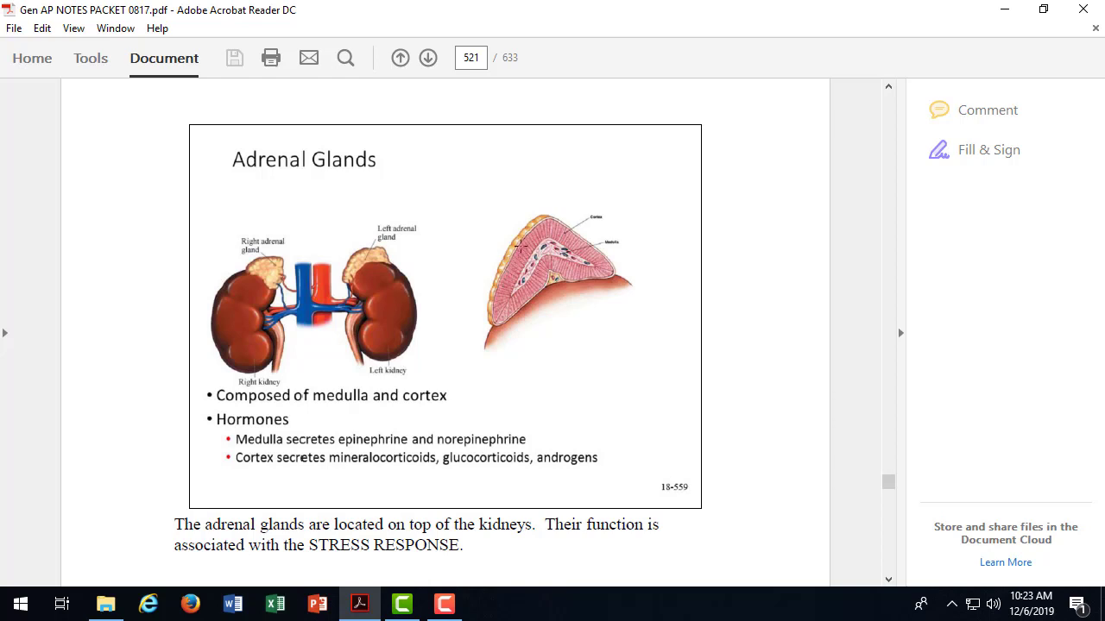
mouse_move(545, 323)
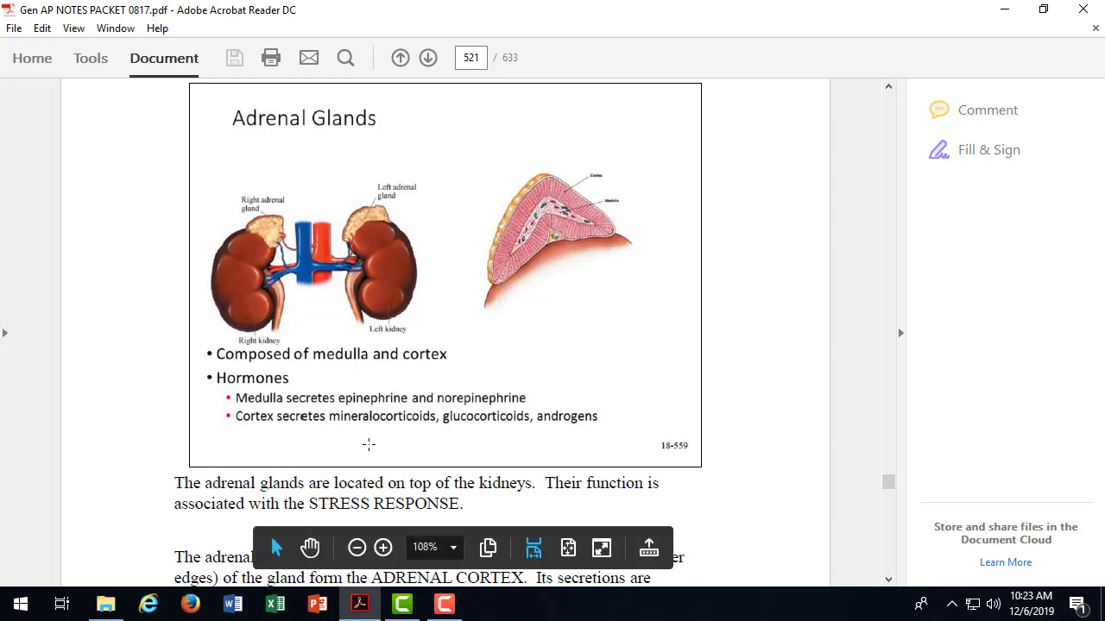
mouse_move(400, 431)
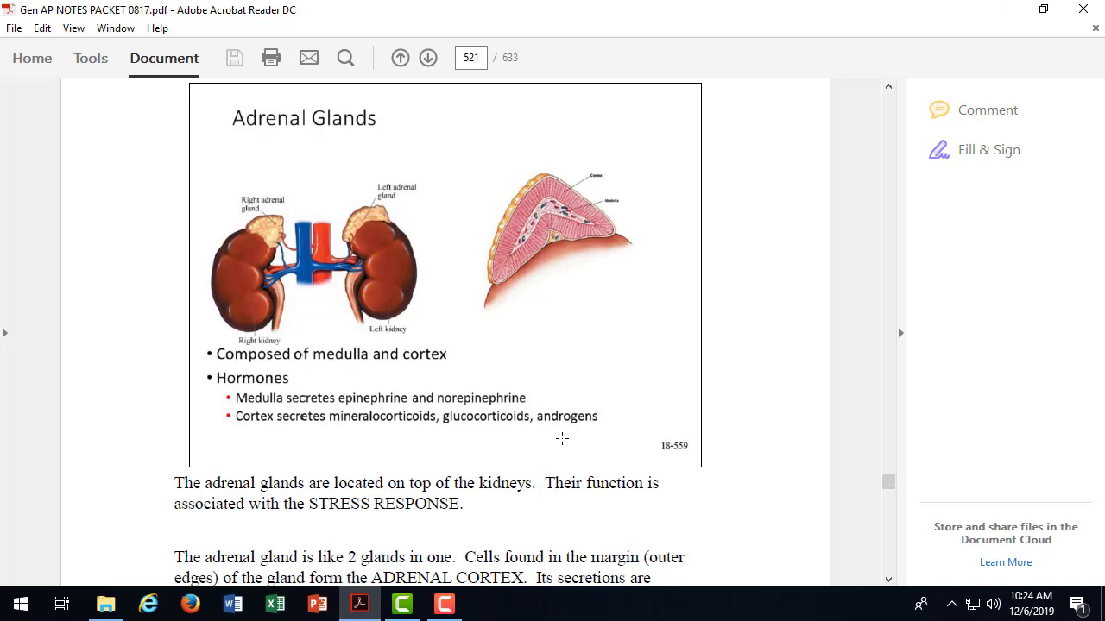
Step: Scroll past page 522 to the Diseases Related to the Adrenal Glands slide on page 523
scroll(down, 3)
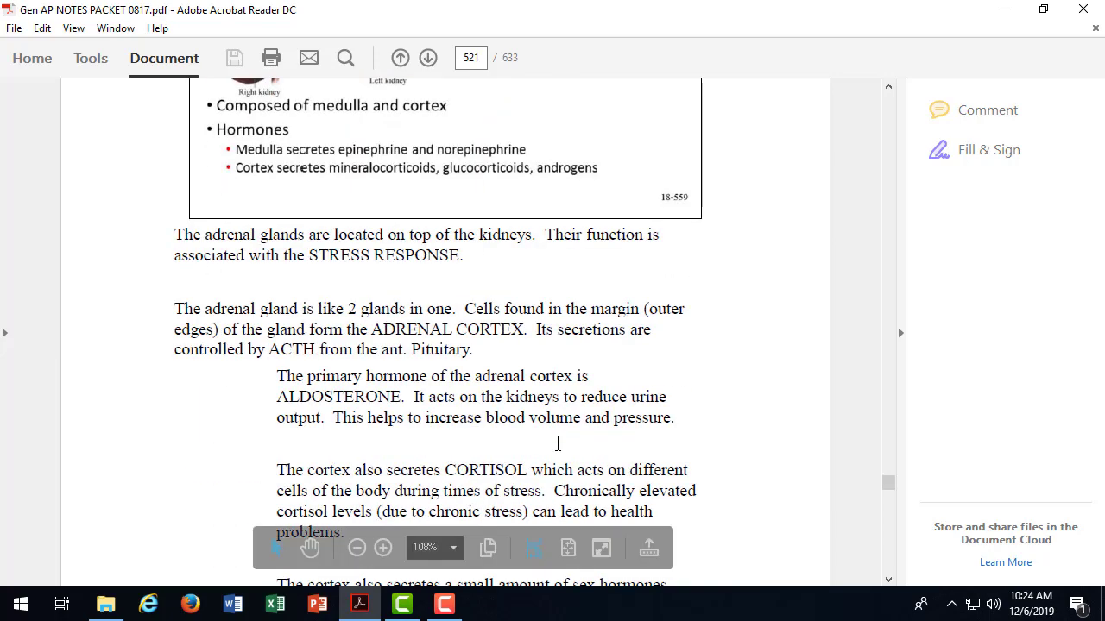
scroll(down, 3)
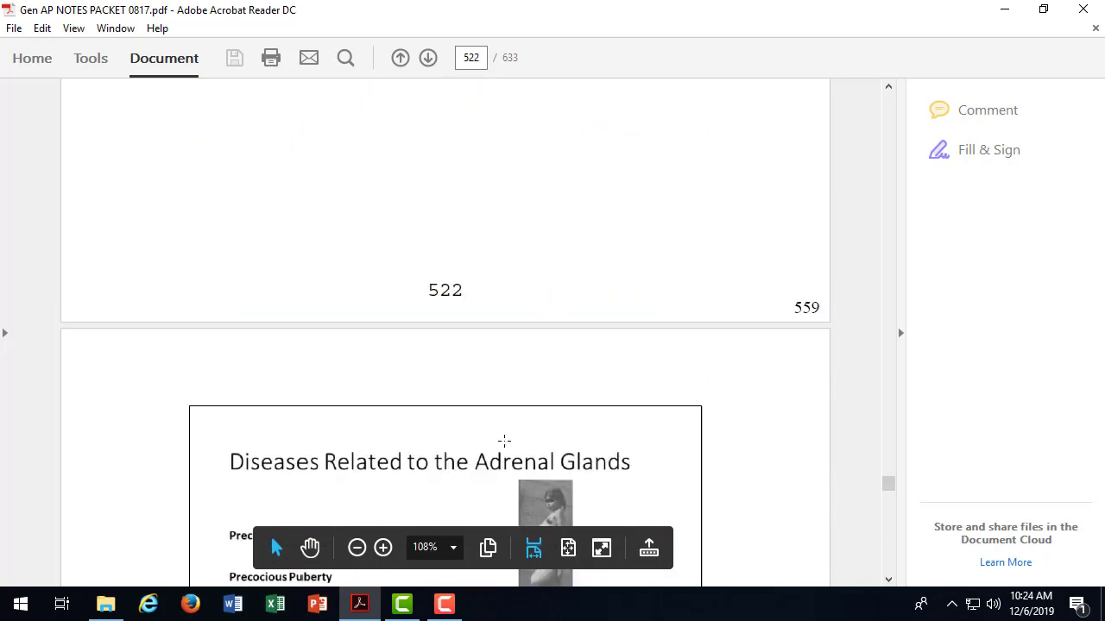
scroll(down, 3)
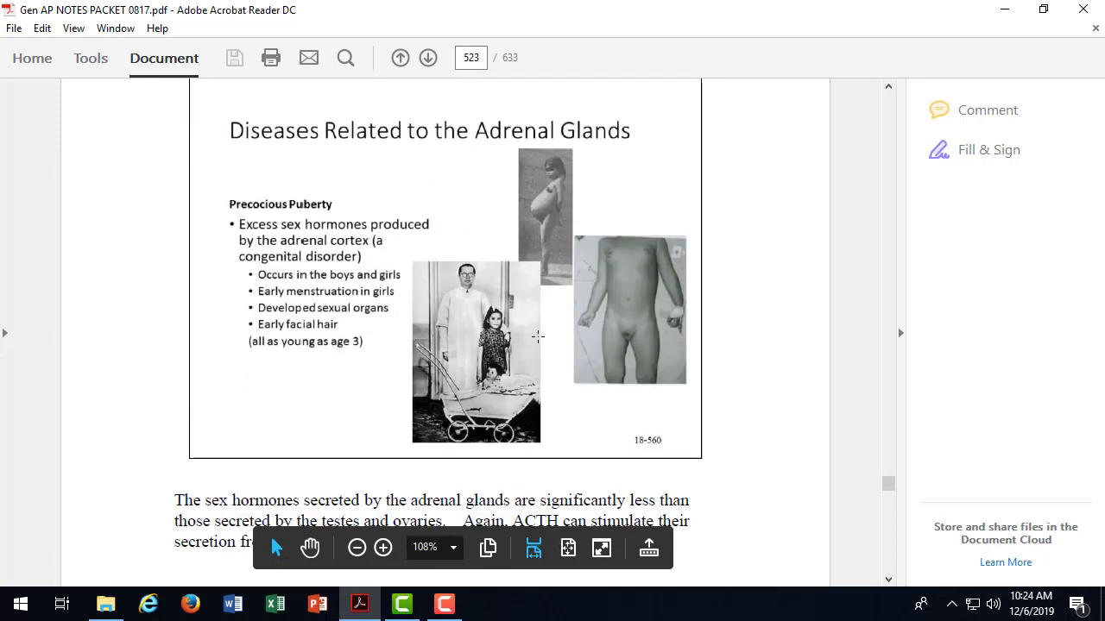
mouse_move(639, 261)
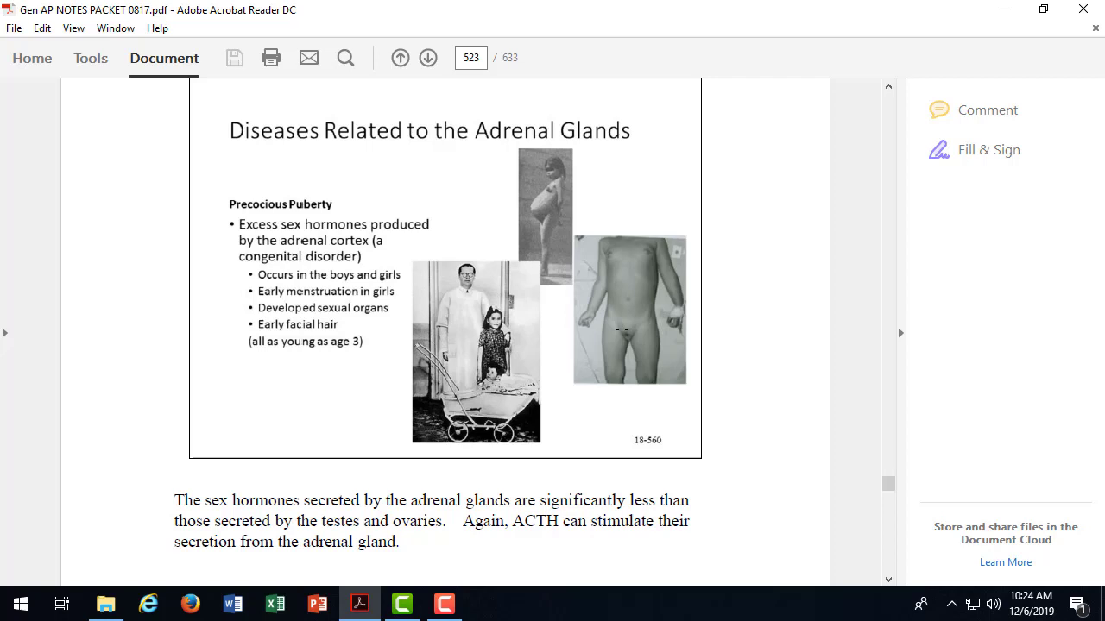
mouse_move(542, 212)
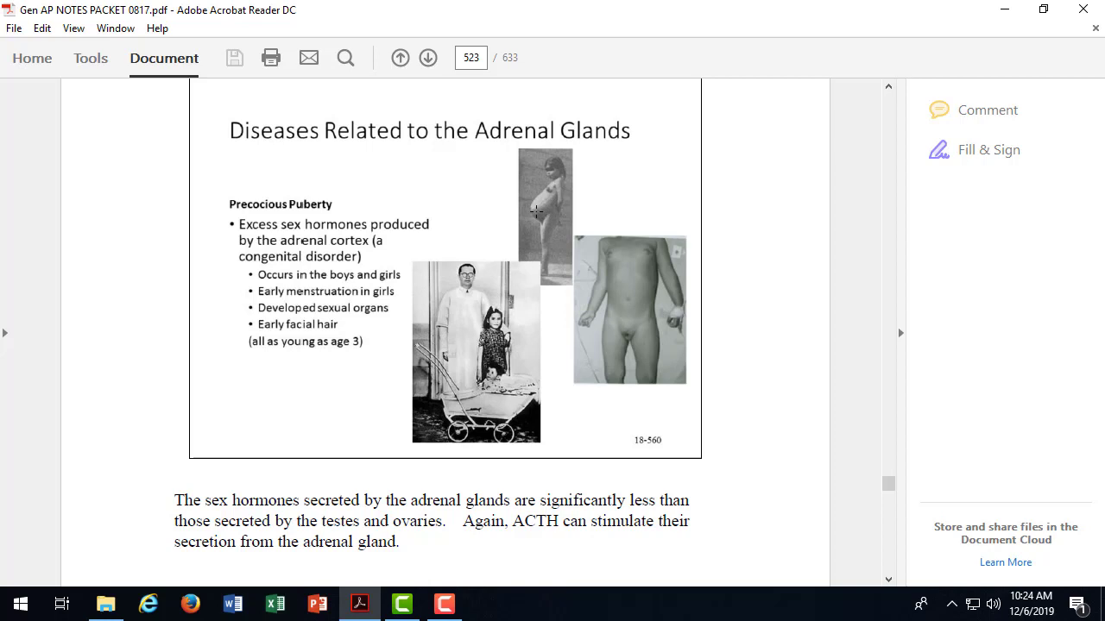
mouse_move(501, 345)
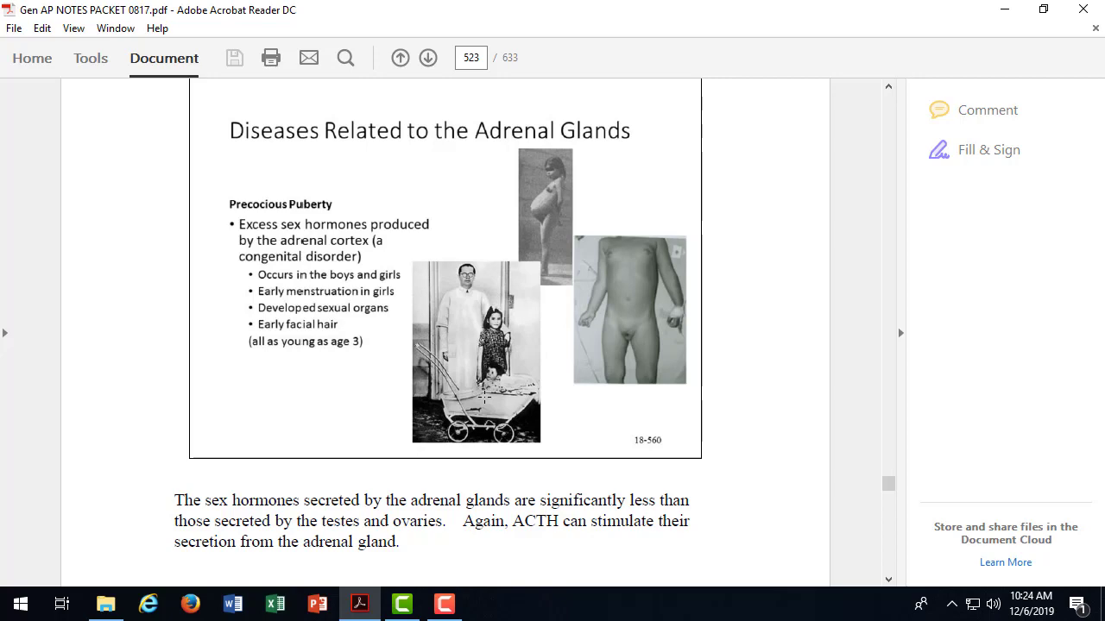
scroll(down, 3)
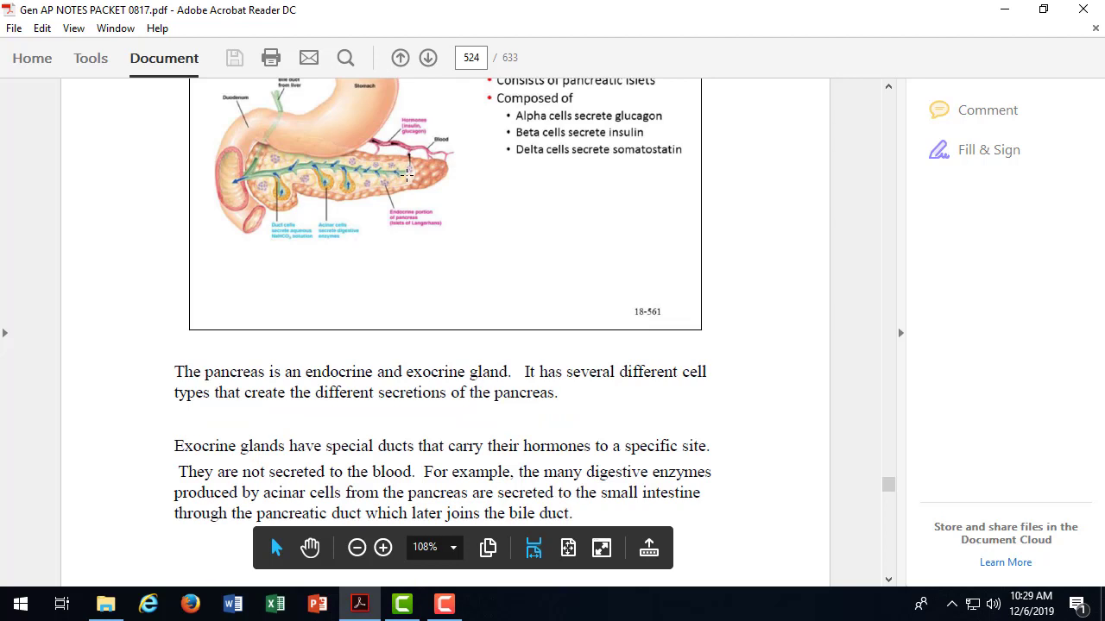
mouse_move(414, 204)
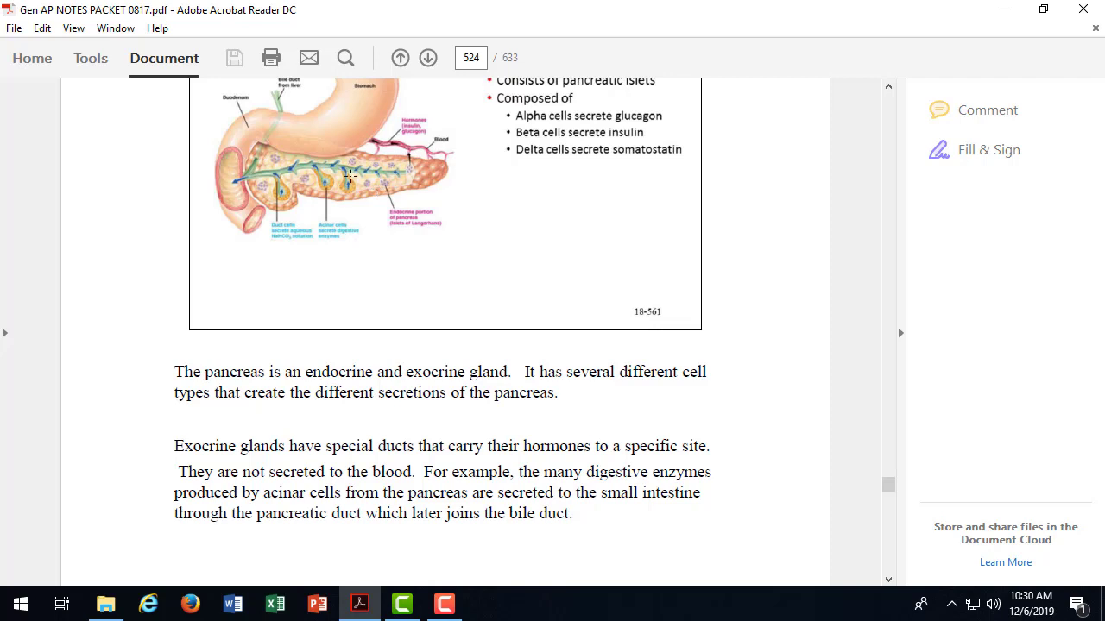
mouse_move(359, 177)
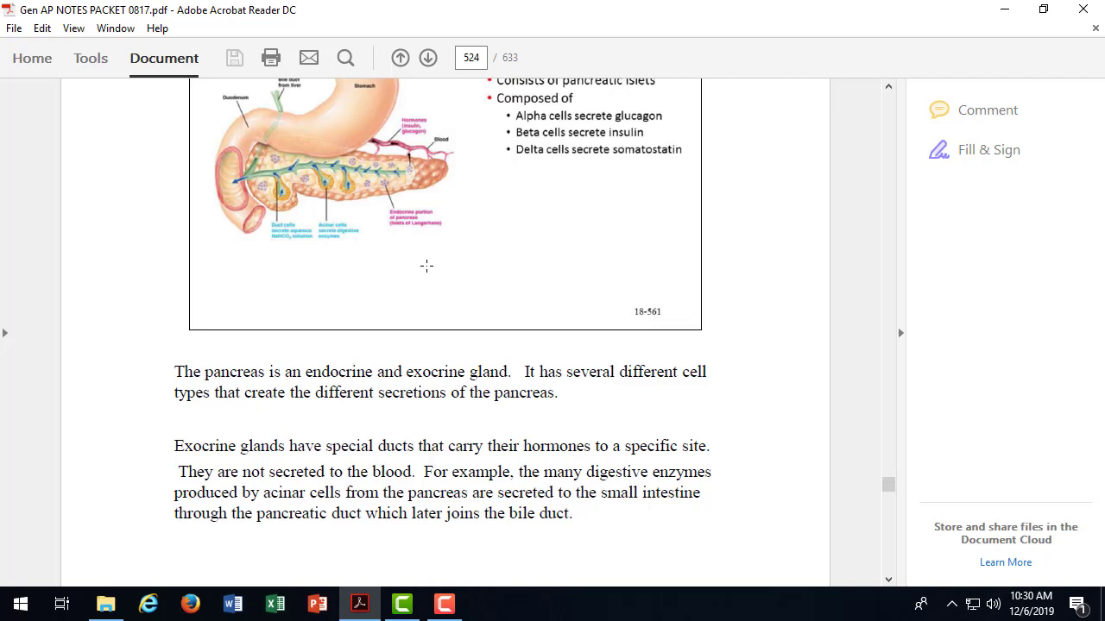
mouse_move(342, 197)
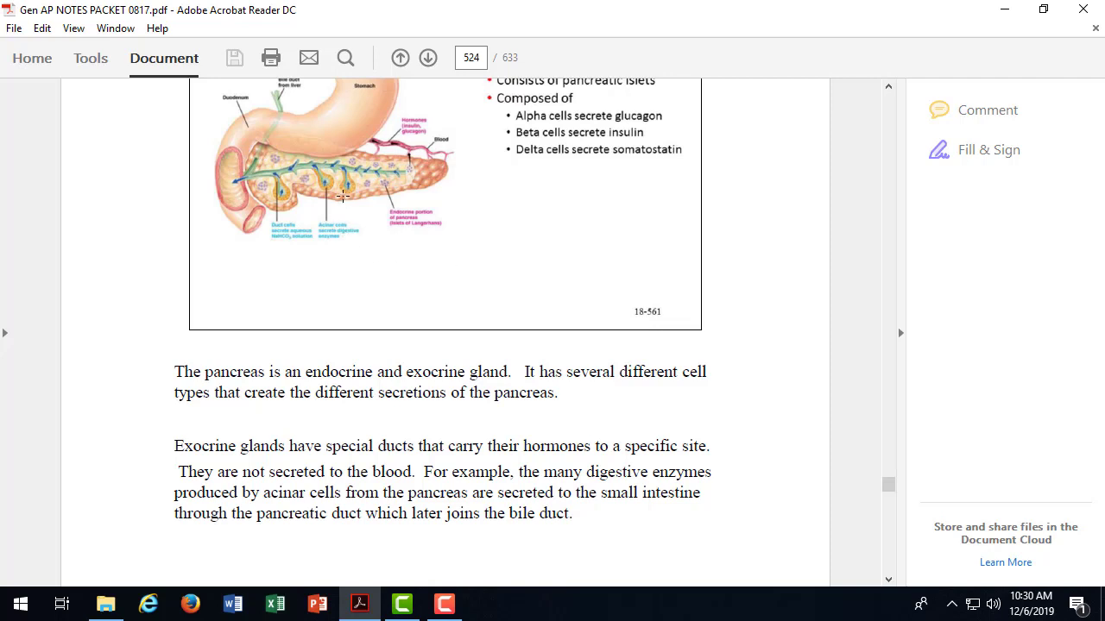
mouse_move(583, 290)
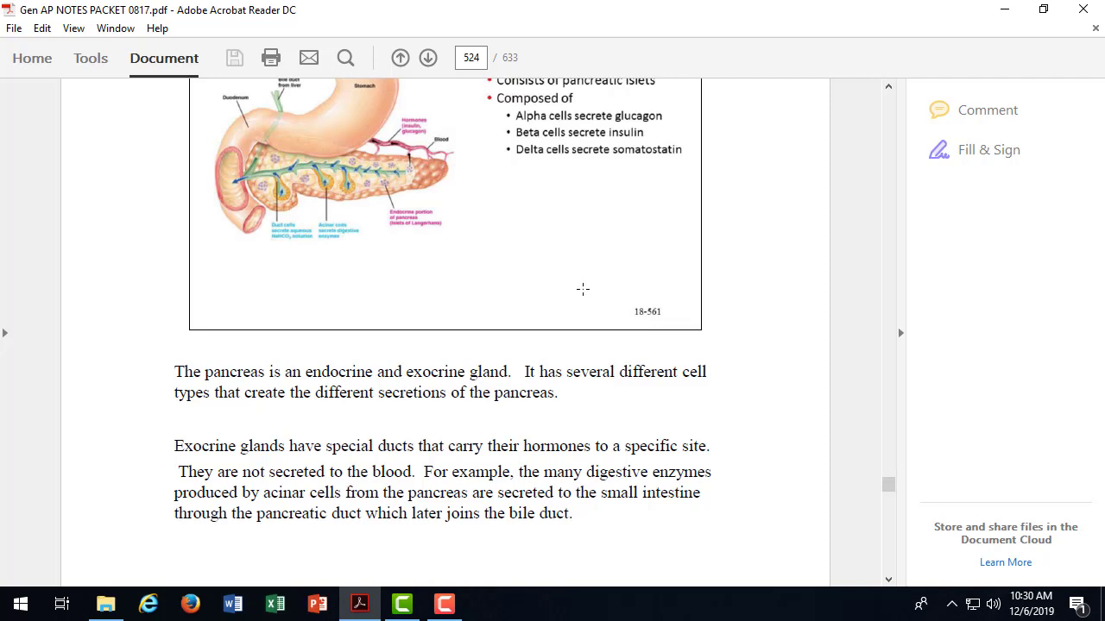
Step: Scroll past the pancreas notes to the Insulin and Glucagon slide on page 525
scroll(down, 3)
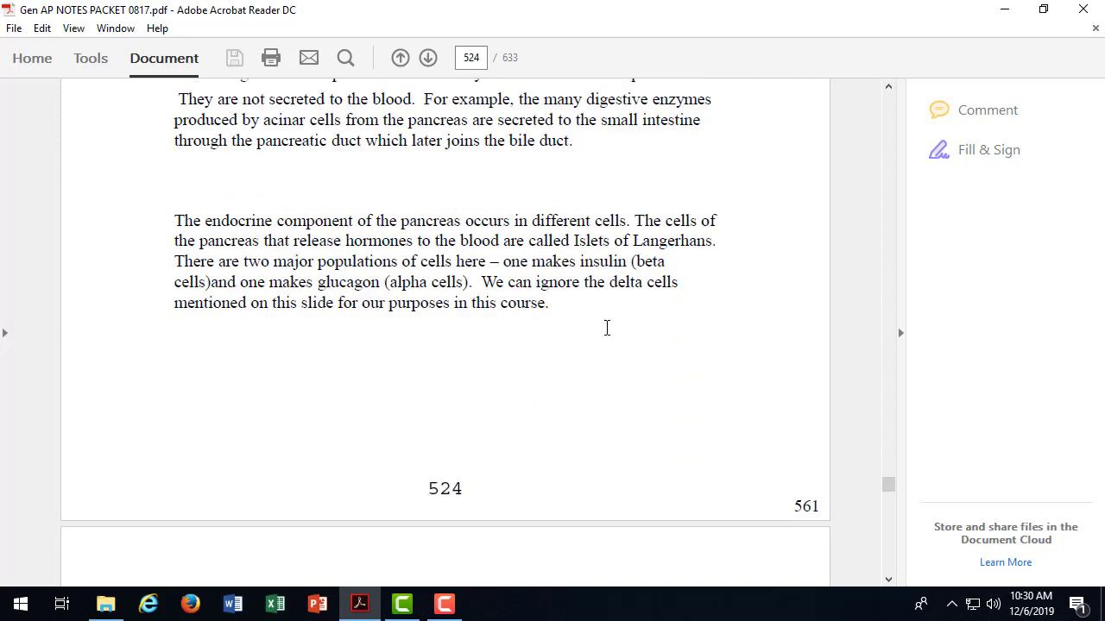
scroll(down, 3)
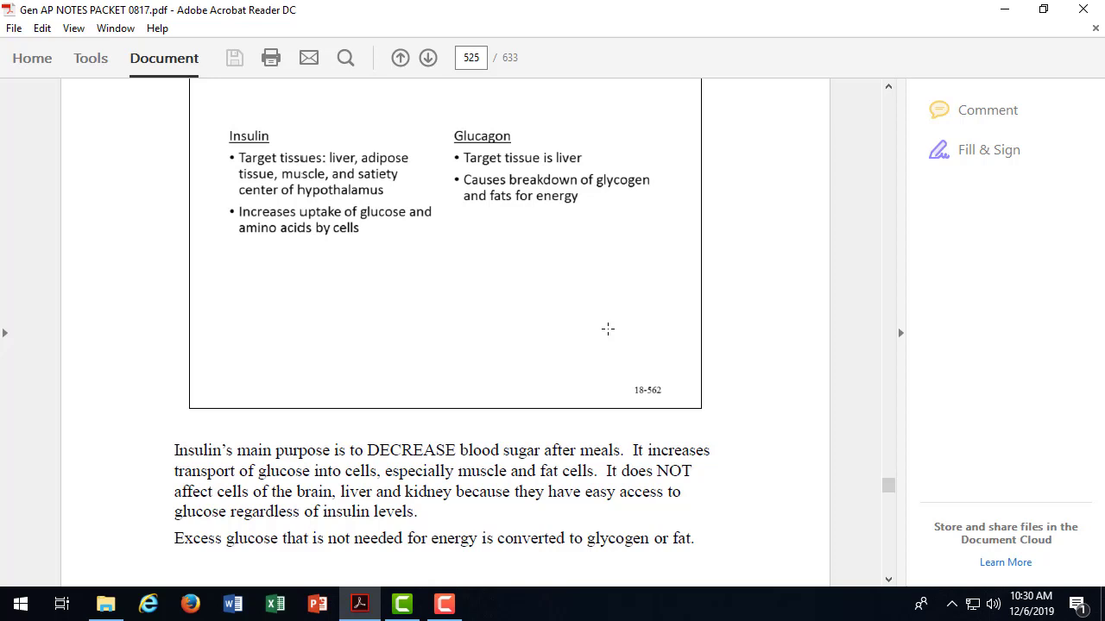
mouse_move(594, 335)
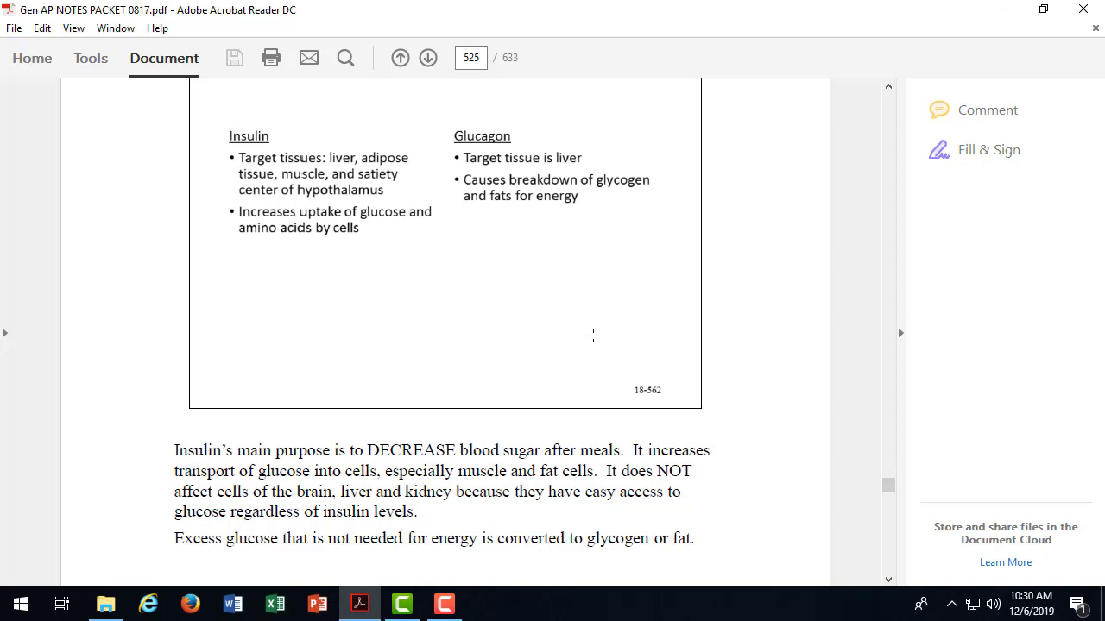
mouse_move(615, 358)
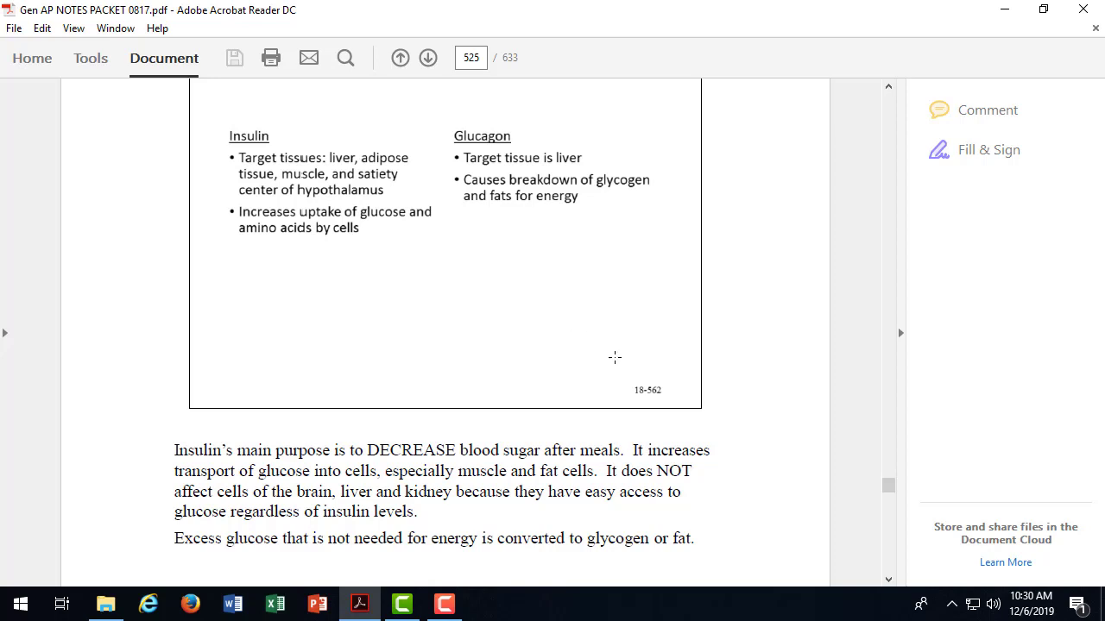
Step: Scroll down page 525 to the paragraphs on insulin's and glucagon's main purposes
scroll(down, 3)
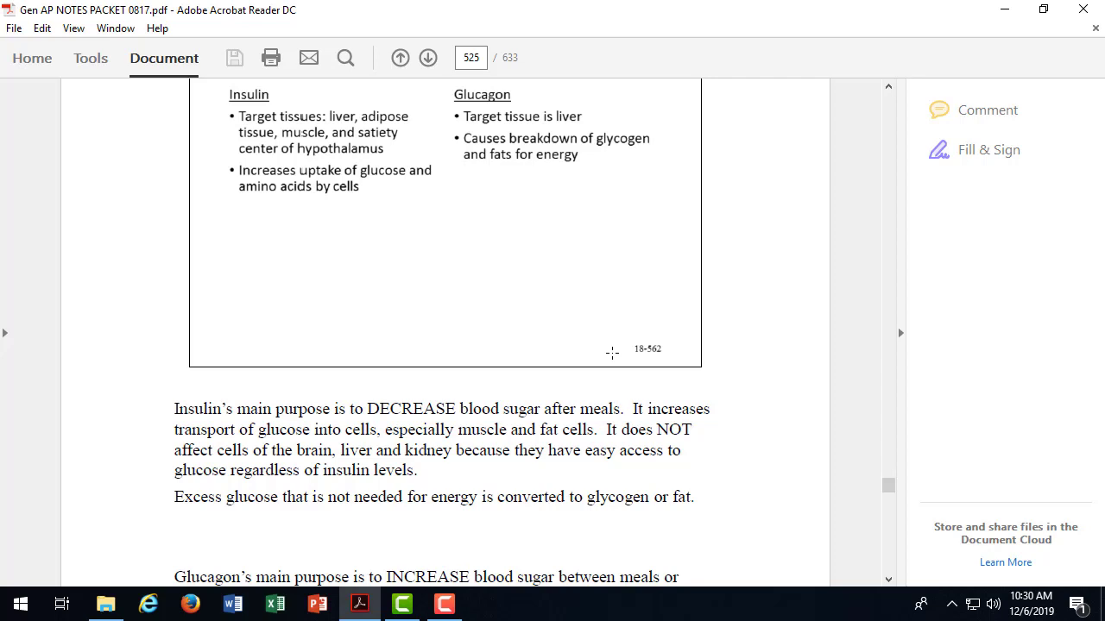
scroll(down, 3)
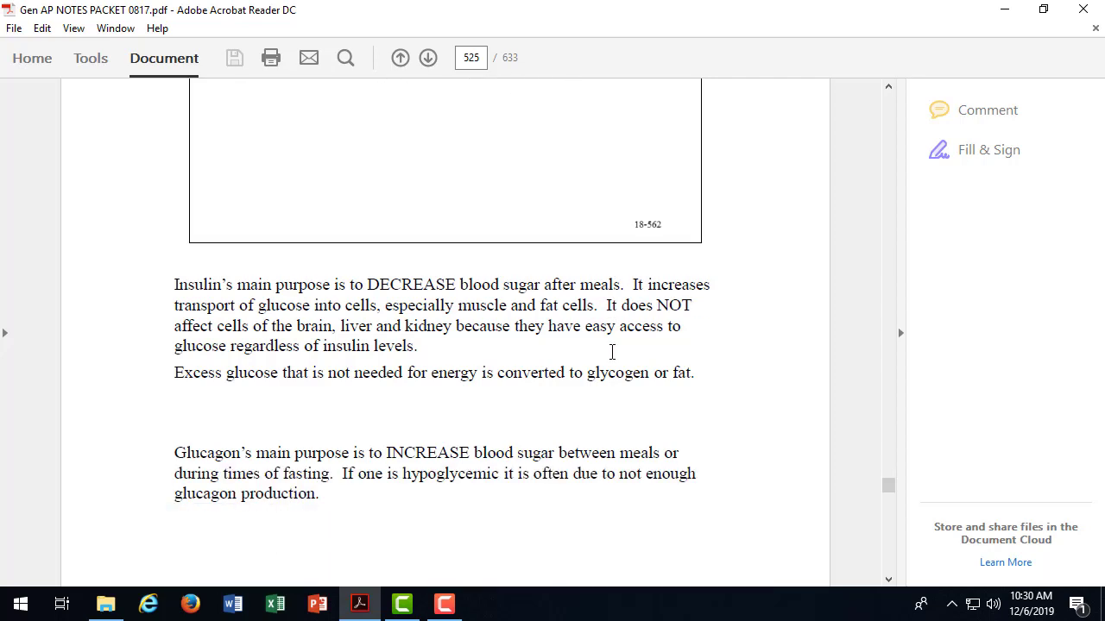
scroll(down, 3)
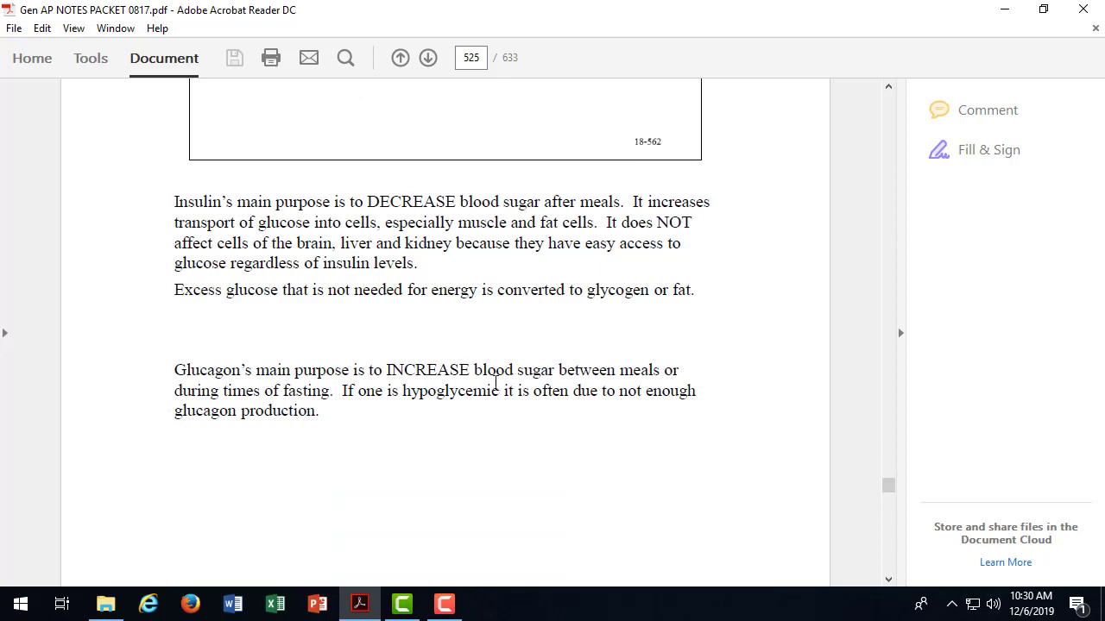
mouse_move(473, 431)
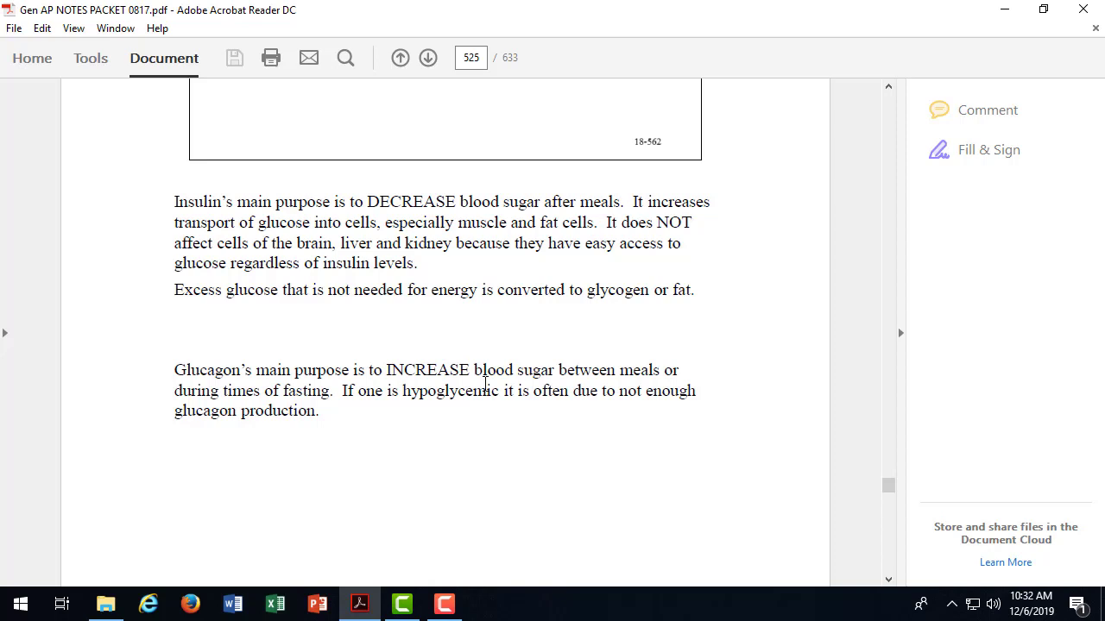
Step: Scroll through page 526 past the Diabetes Mellitus slide to the Type I and Type II paragraphs
scroll(down, 3)
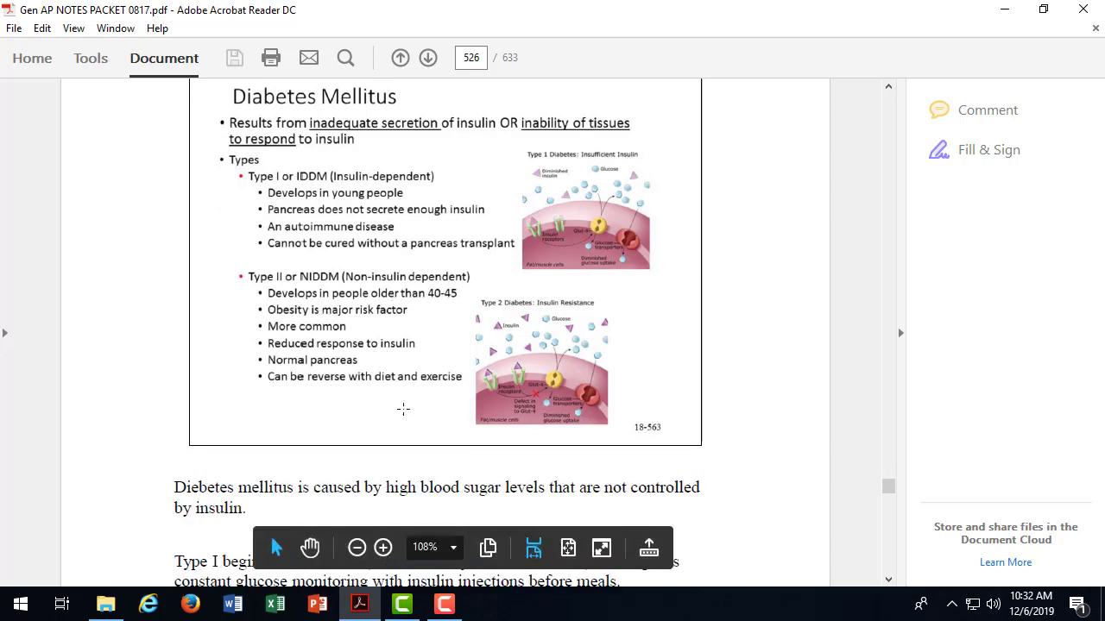
scroll(down, 3)
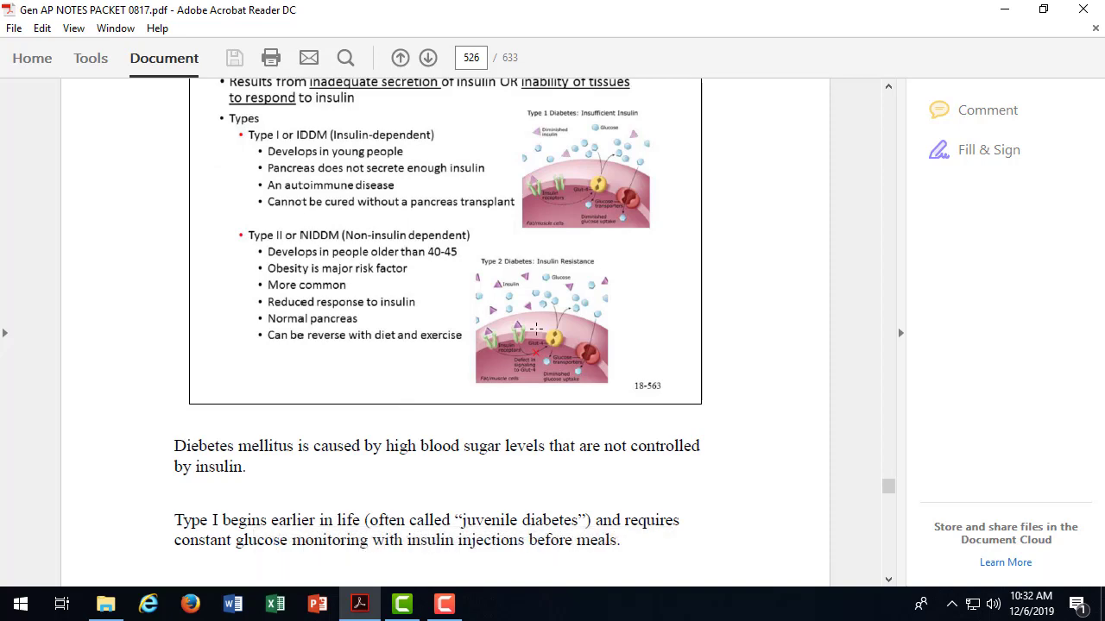
mouse_move(615, 314)
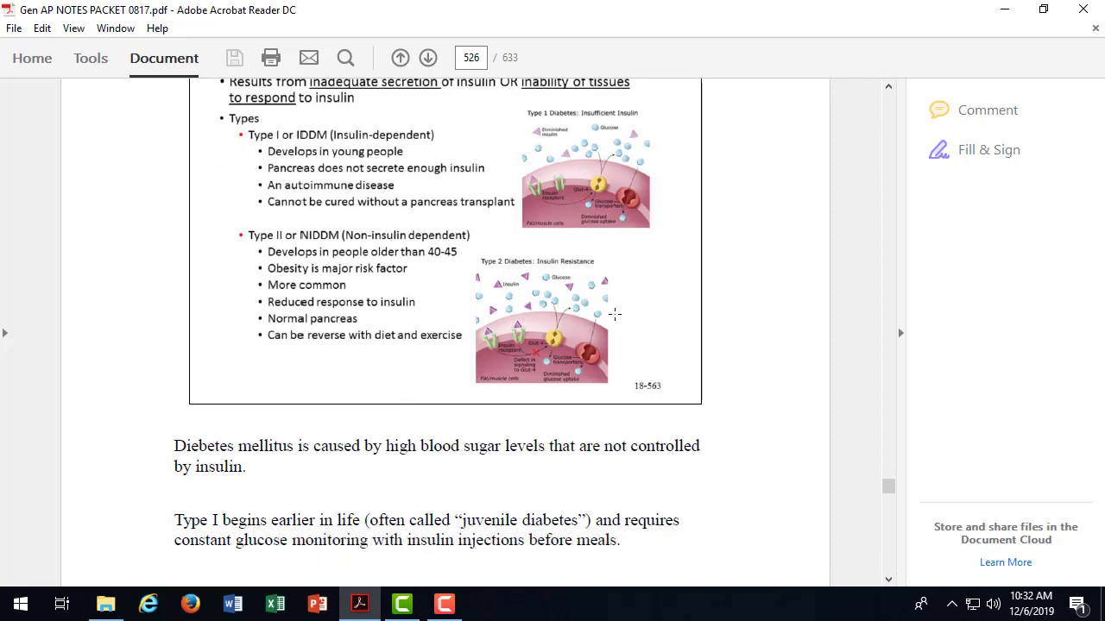
scroll(down, 3)
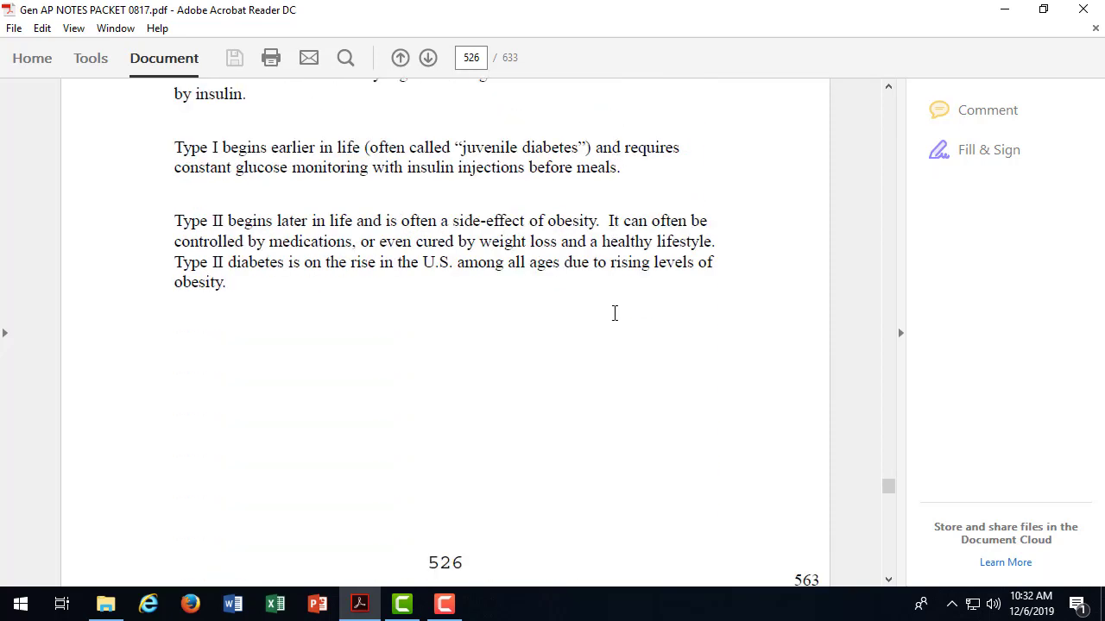
Step: Scroll down to page 527 and past the Hormones of the Reproductive System slide to its sex-hormone notes
scroll(down, 3)
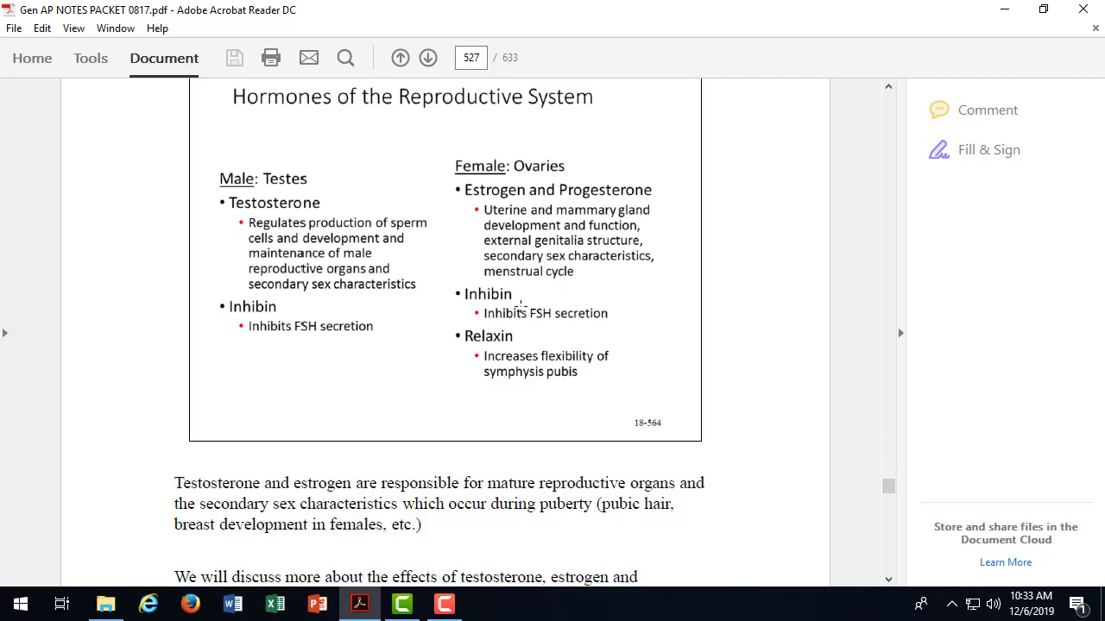
mouse_move(242, 332)
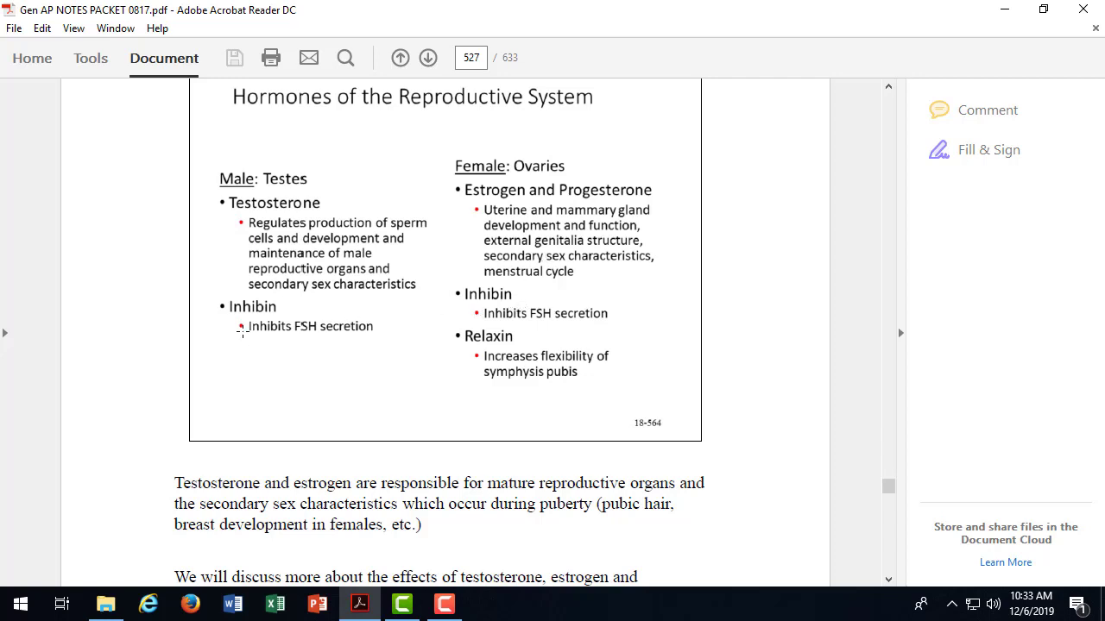
mouse_move(297, 319)
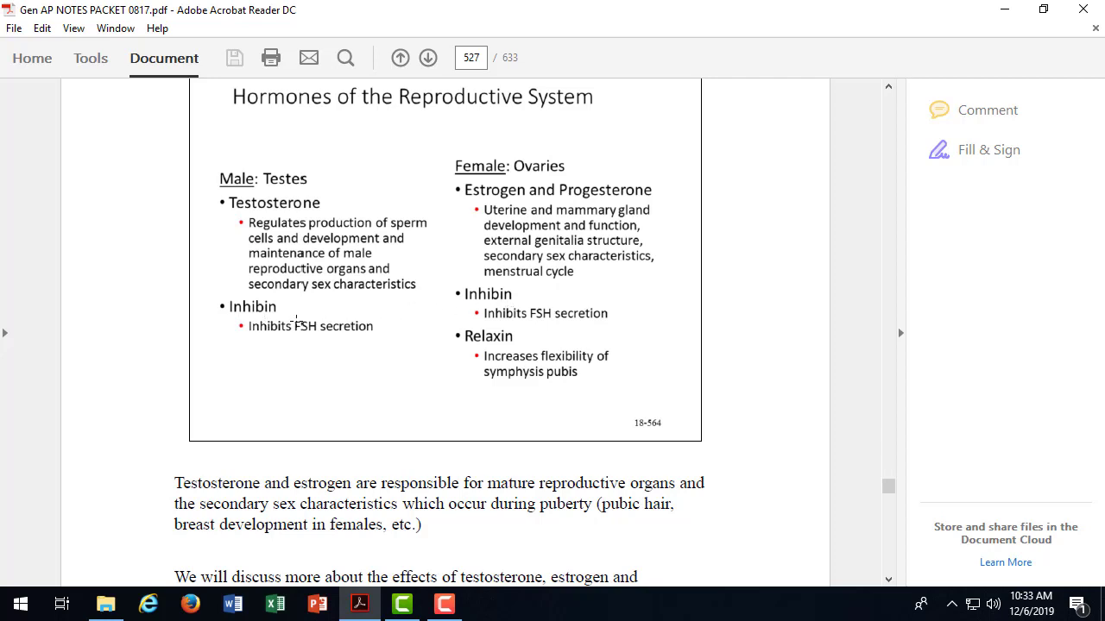
mouse_move(466, 304)
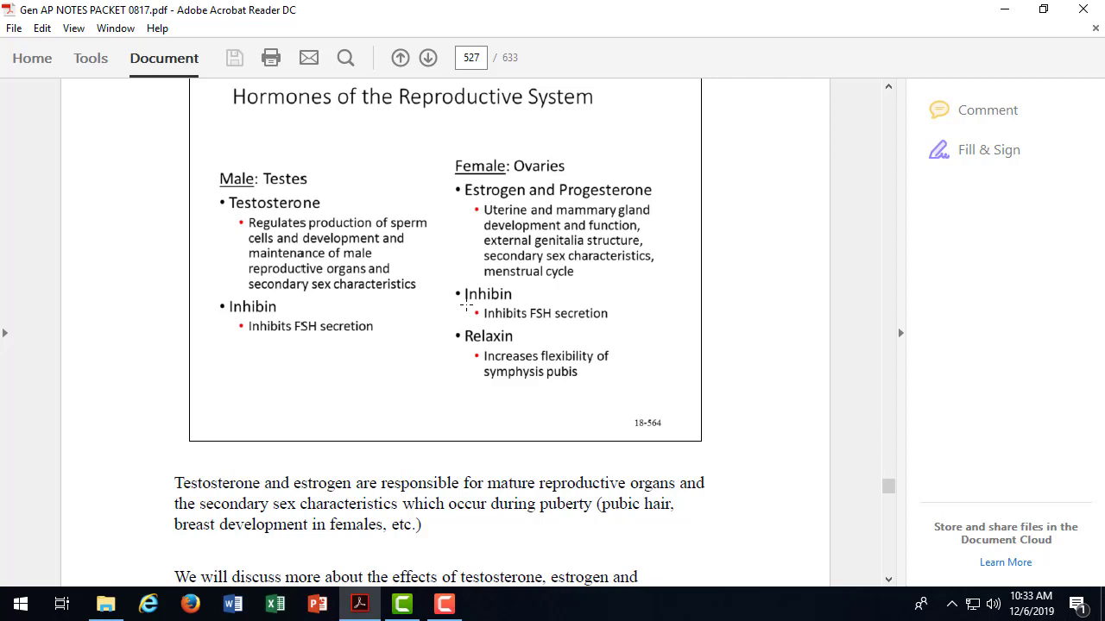
mouse_move(256, 326)
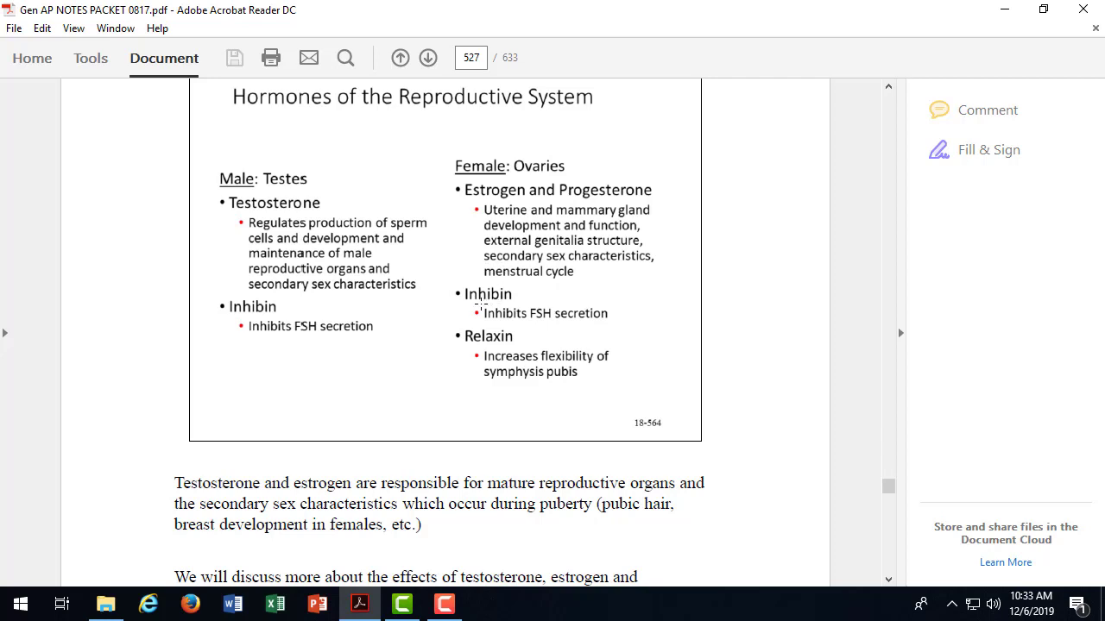
mouse_move(585, 319)
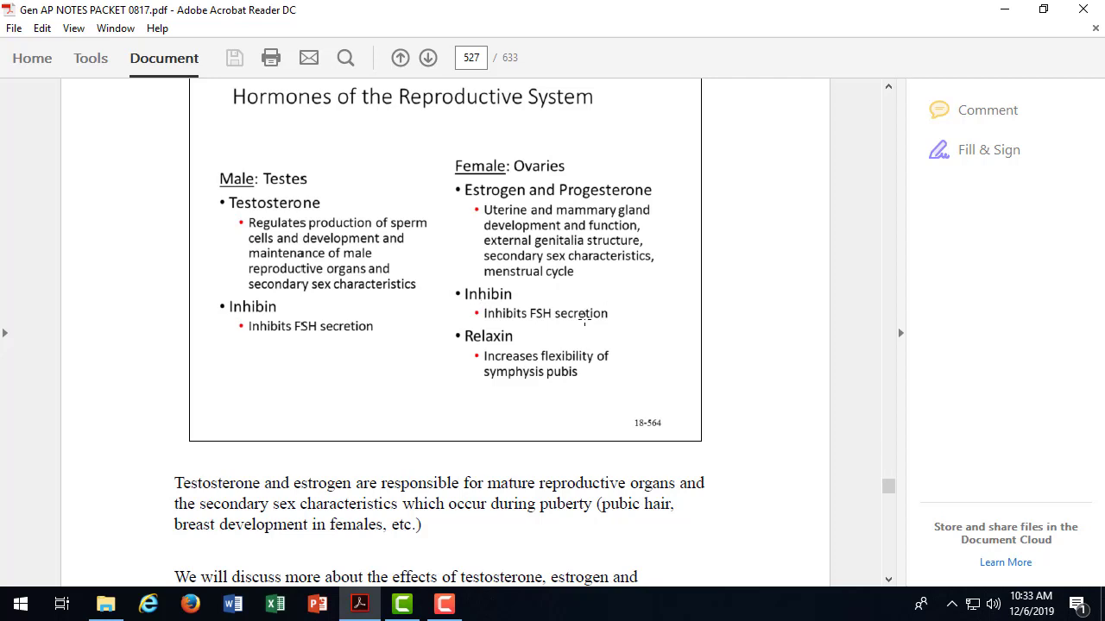
mouse_move(483, 356)
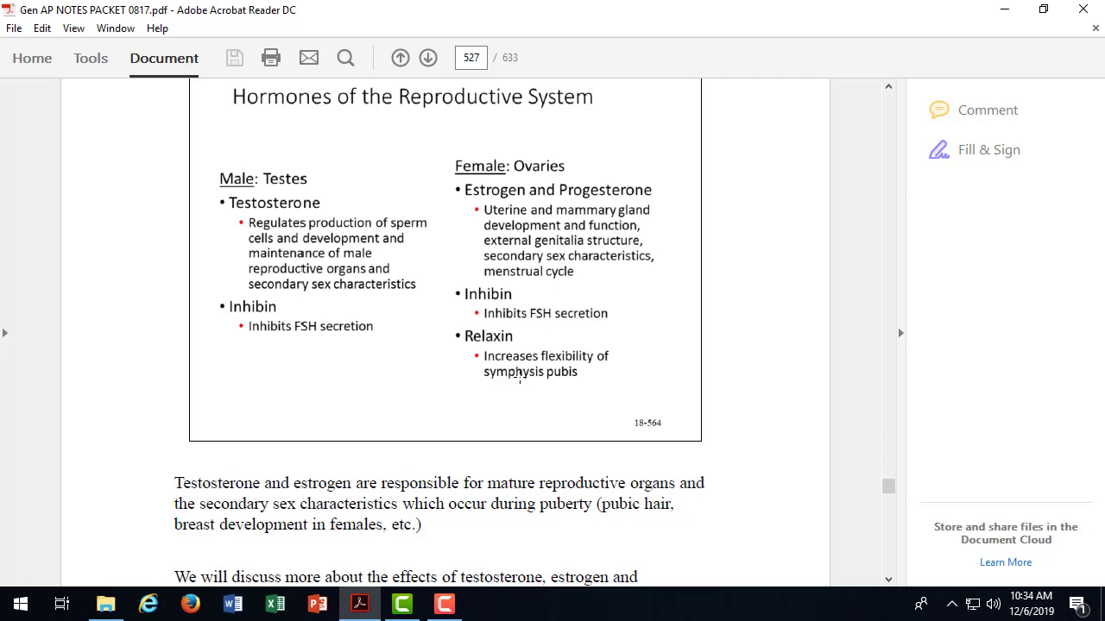
mouse_move(590, 332)
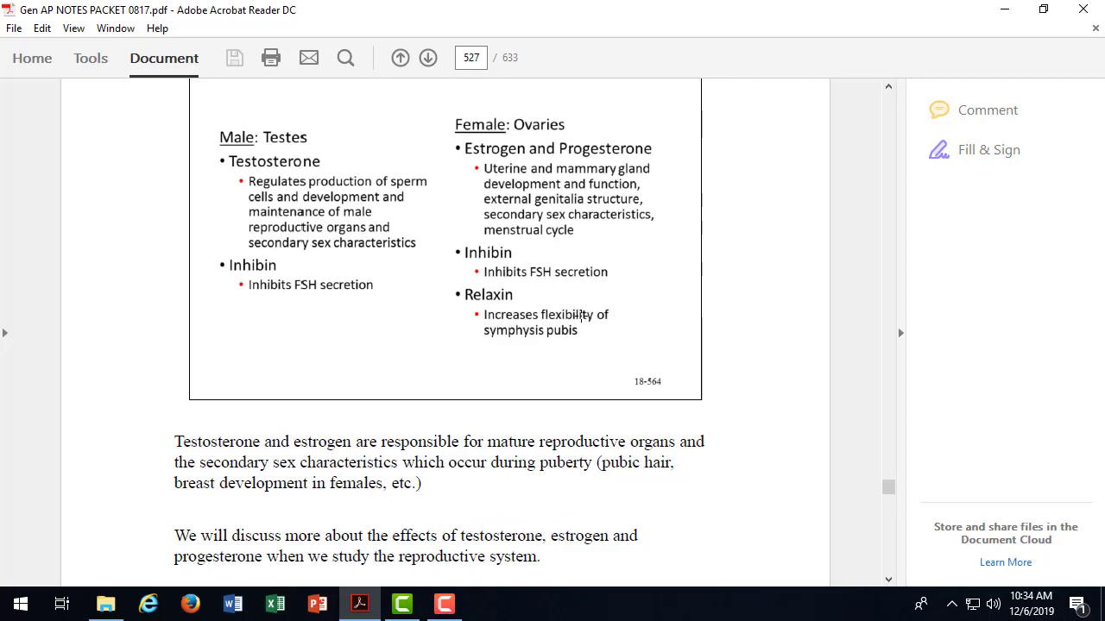
scroll(down, 3)
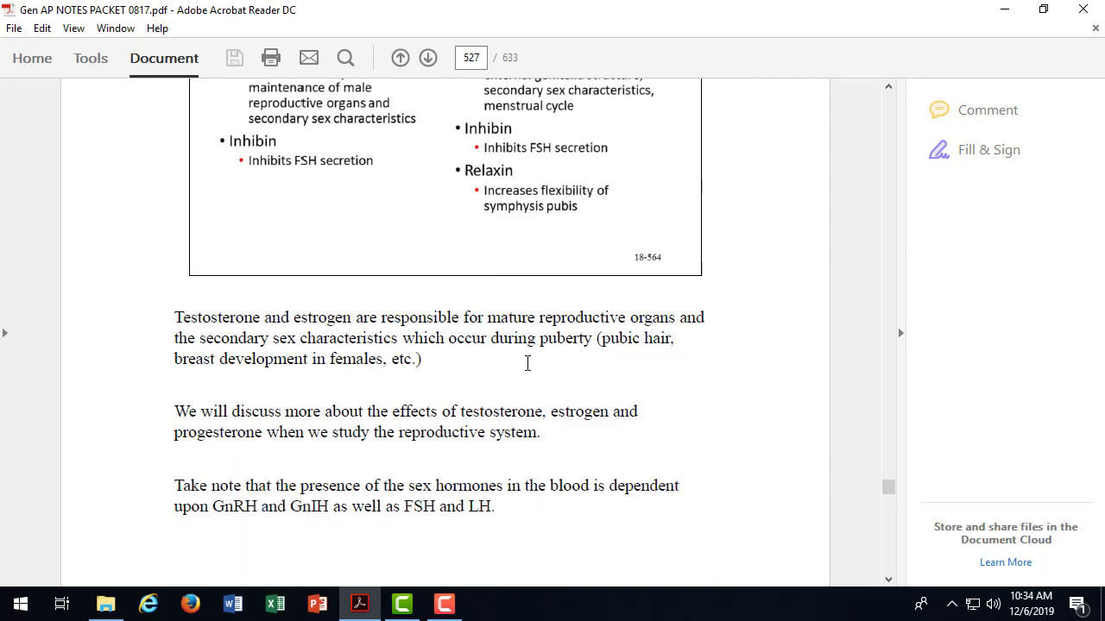
Step: Scroll through page 528's Pineal Body slide and melatonin notes to the top of the Placenta slide
click(428, 59)
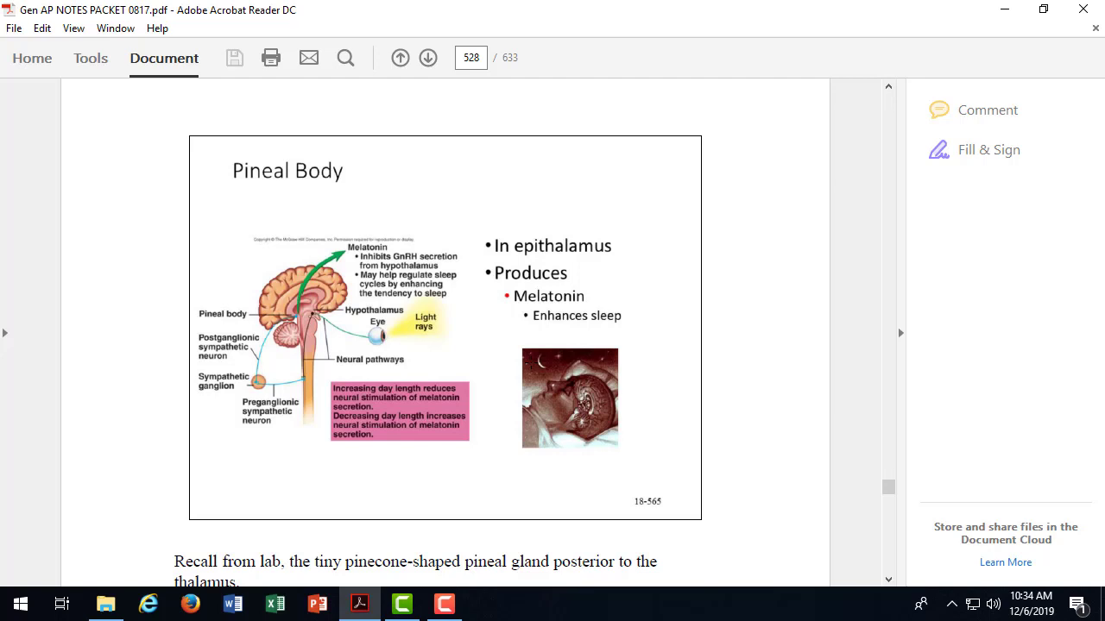
mouse_move(656, 419)
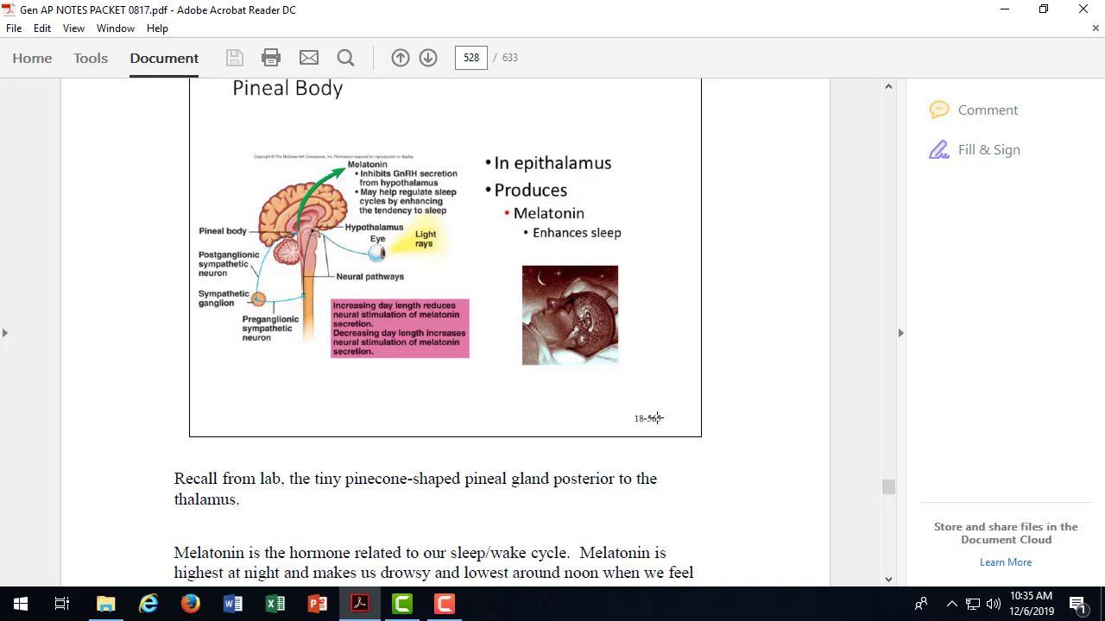
scroll(down, 3)
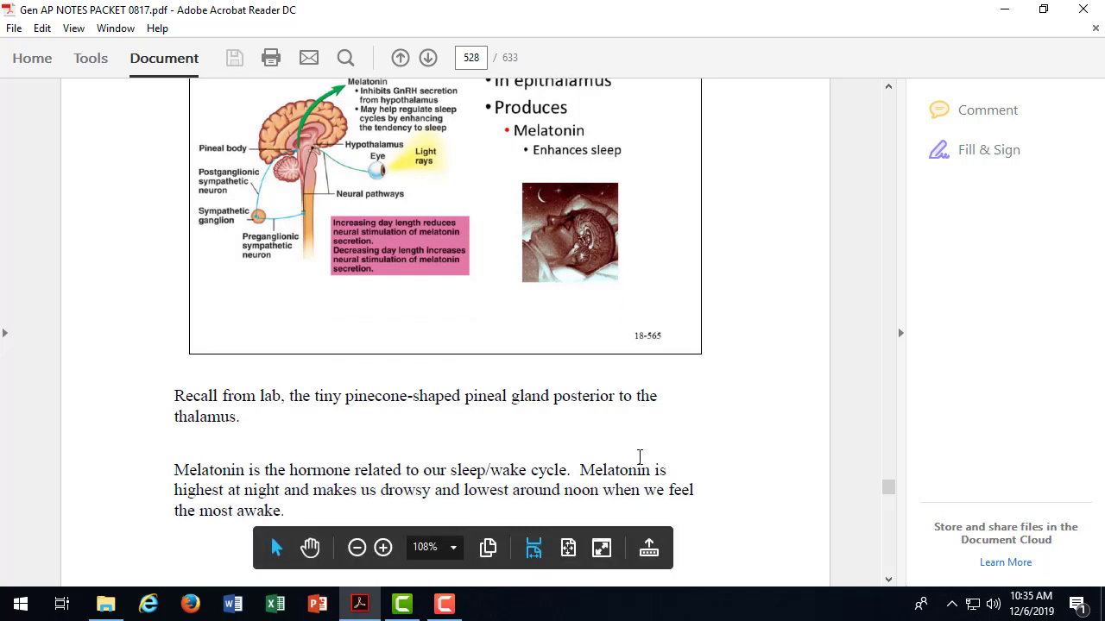
mouse_move(632, 470)
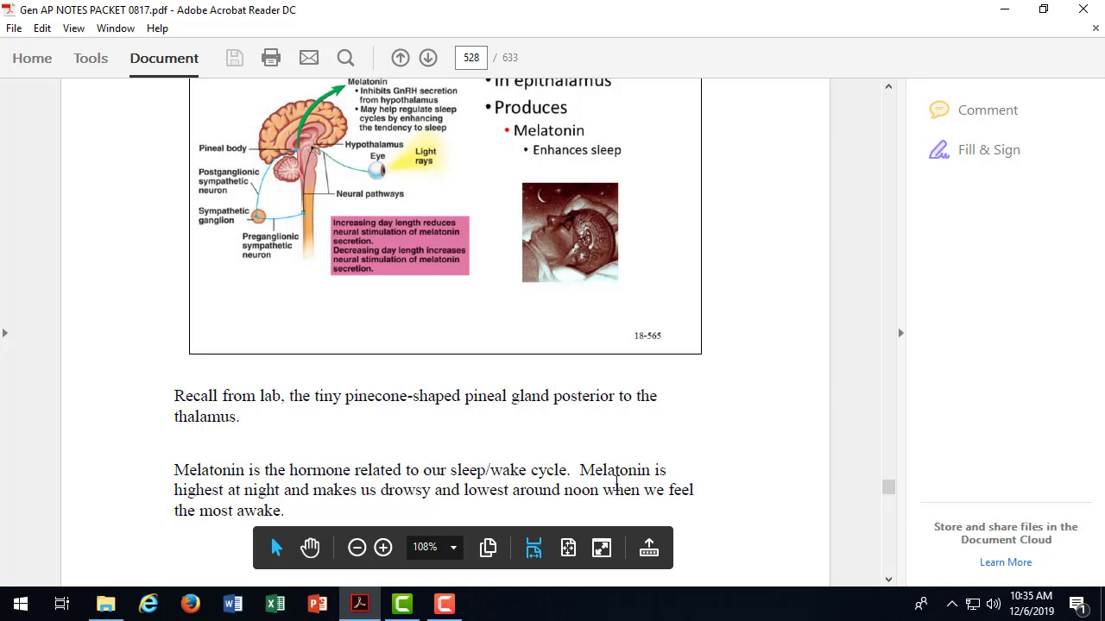
scroll(down, 3)
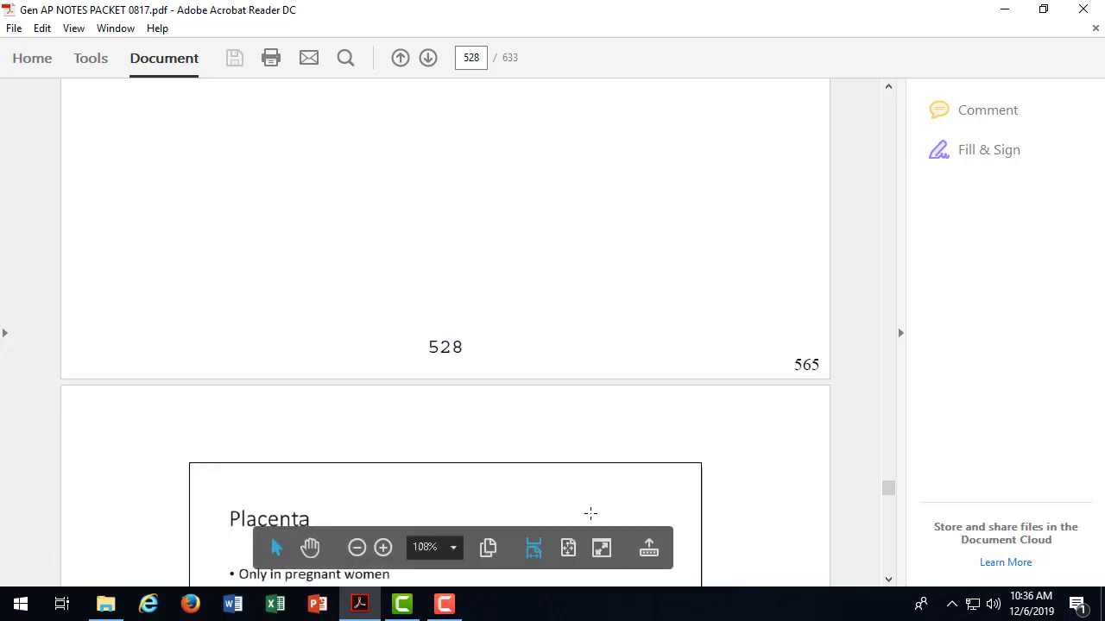
Step: Scroll down so the page 529 Placenta slide on estrogen, progesterone and hCG is fully visible
scroll(down, 3)
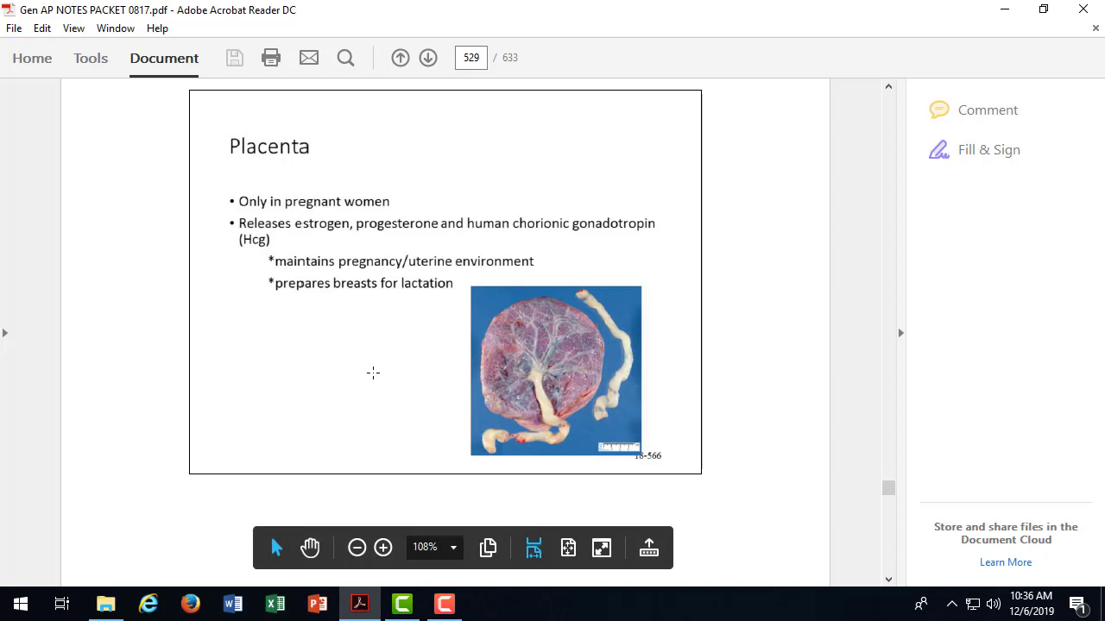
mouse_move(528, 392)
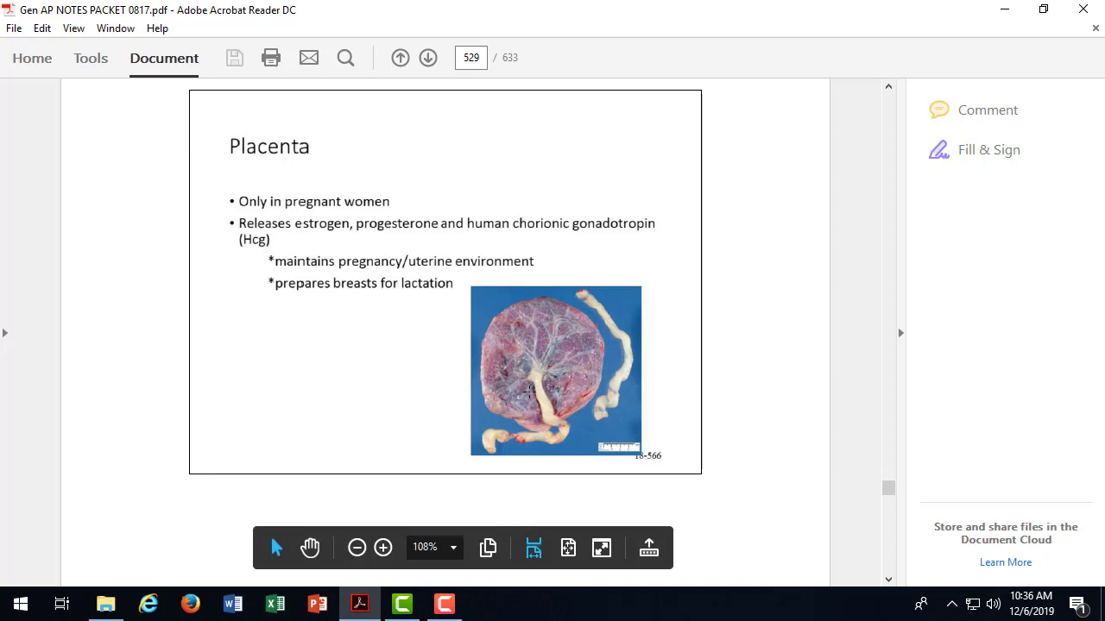
mouse_move(418, 442)
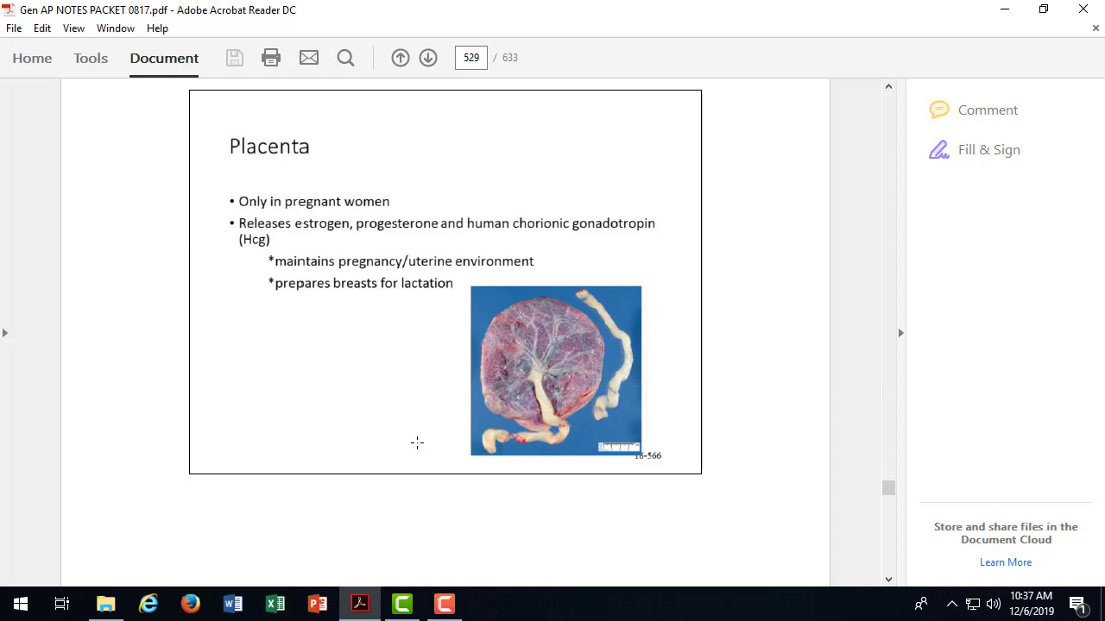
mouse_move(459, 433)
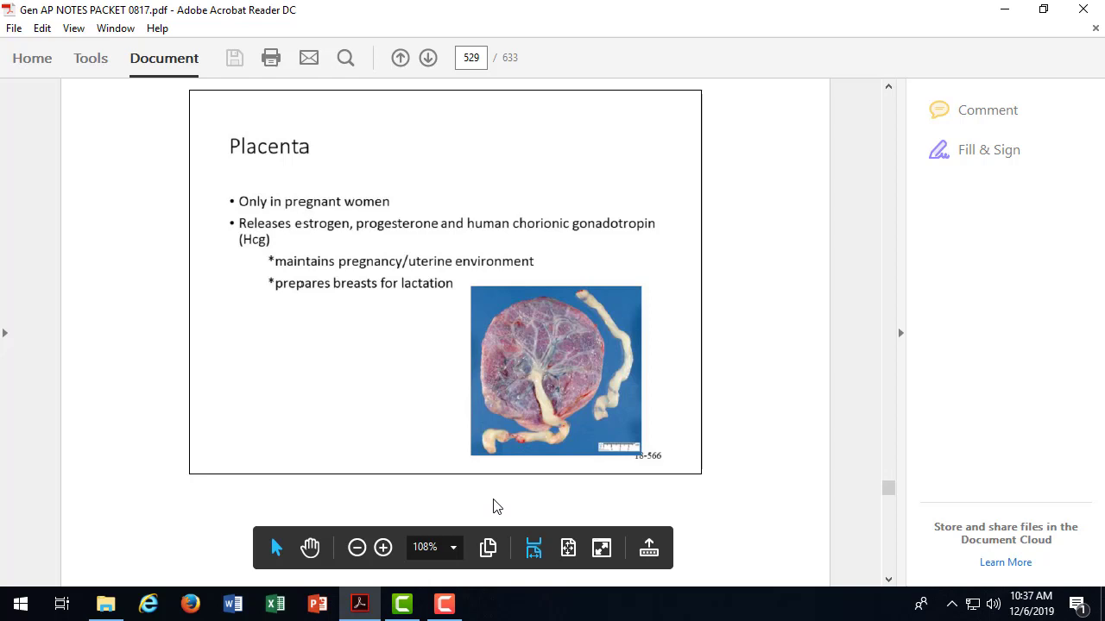
mouse_move(506, 511)
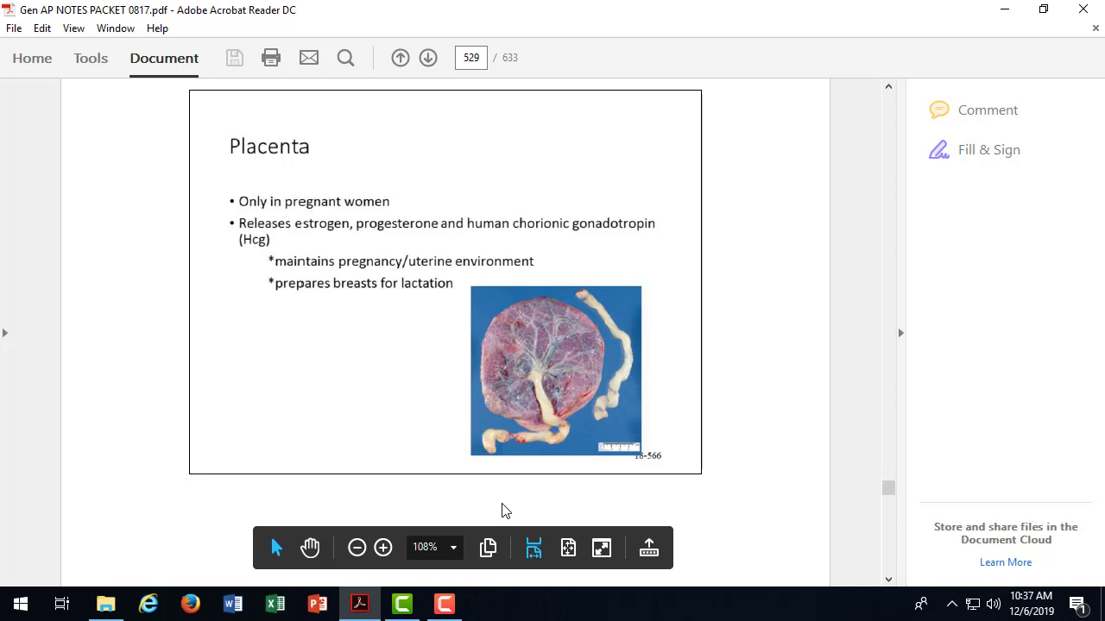
mouse_move(510, 511)
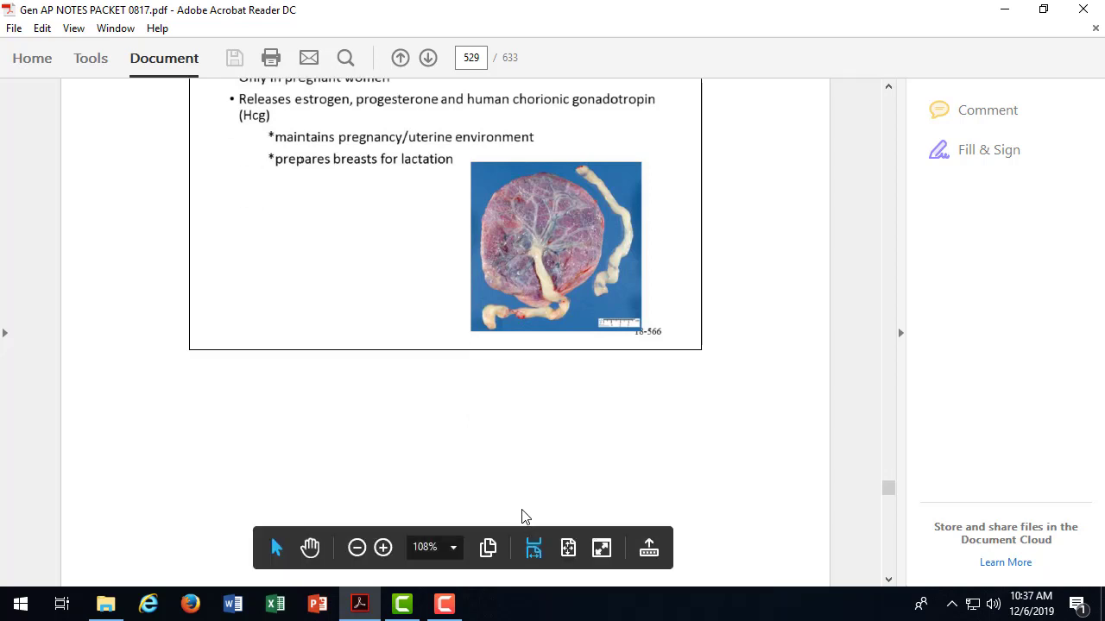
Step: Scroll through page 530's Effects of Aging on Endocrine System slide and on ahead to page 569
scroll(down, 3)
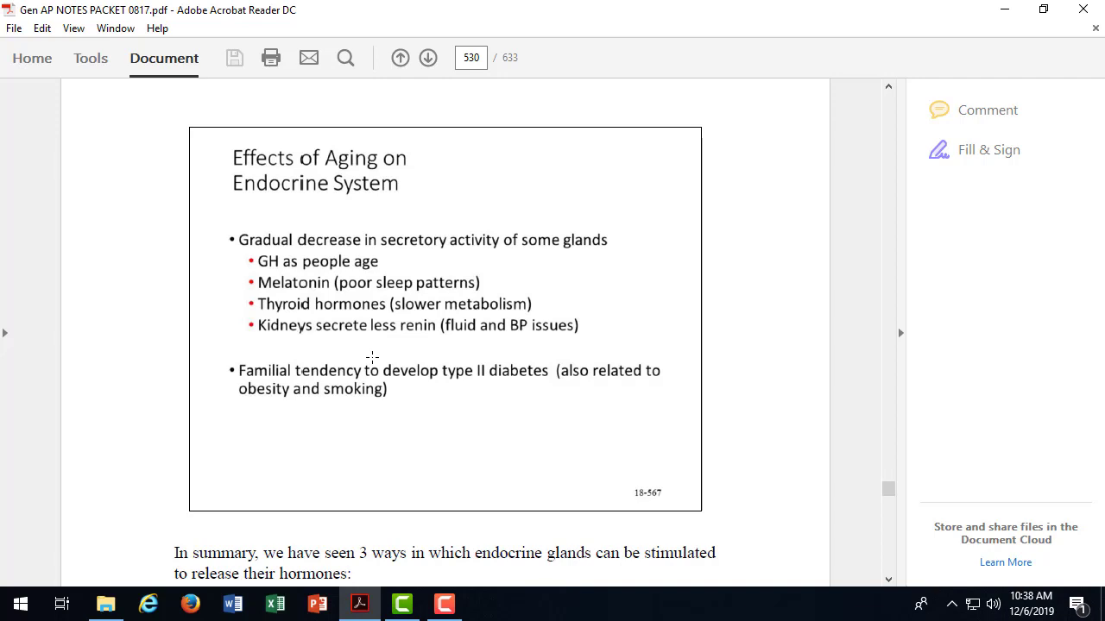
mouse_move(388, 334)
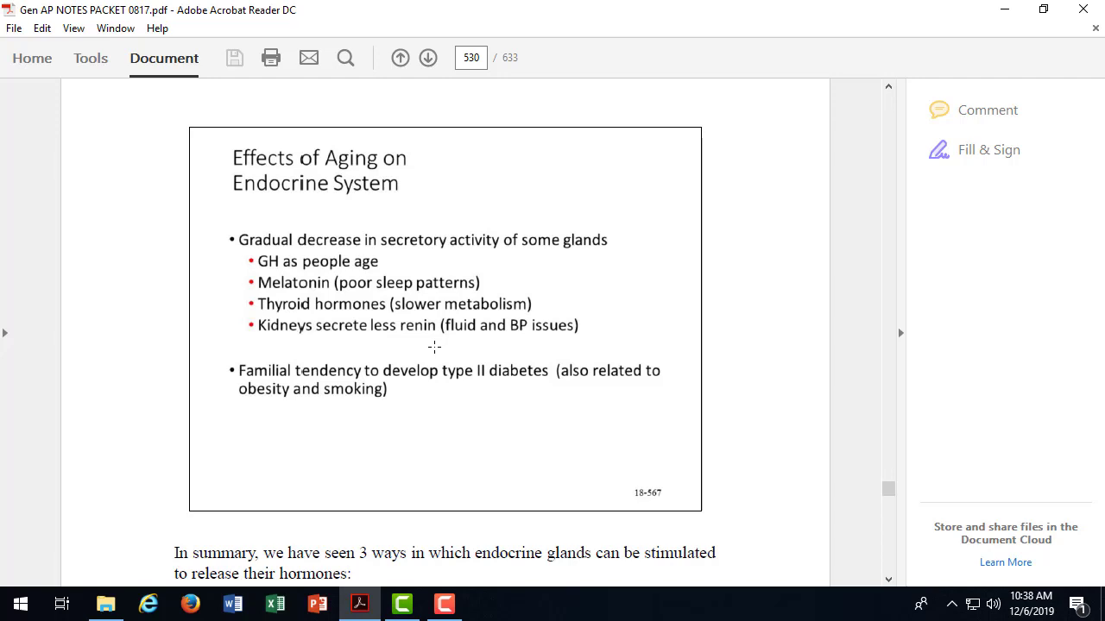
mouse_move(442, 425)
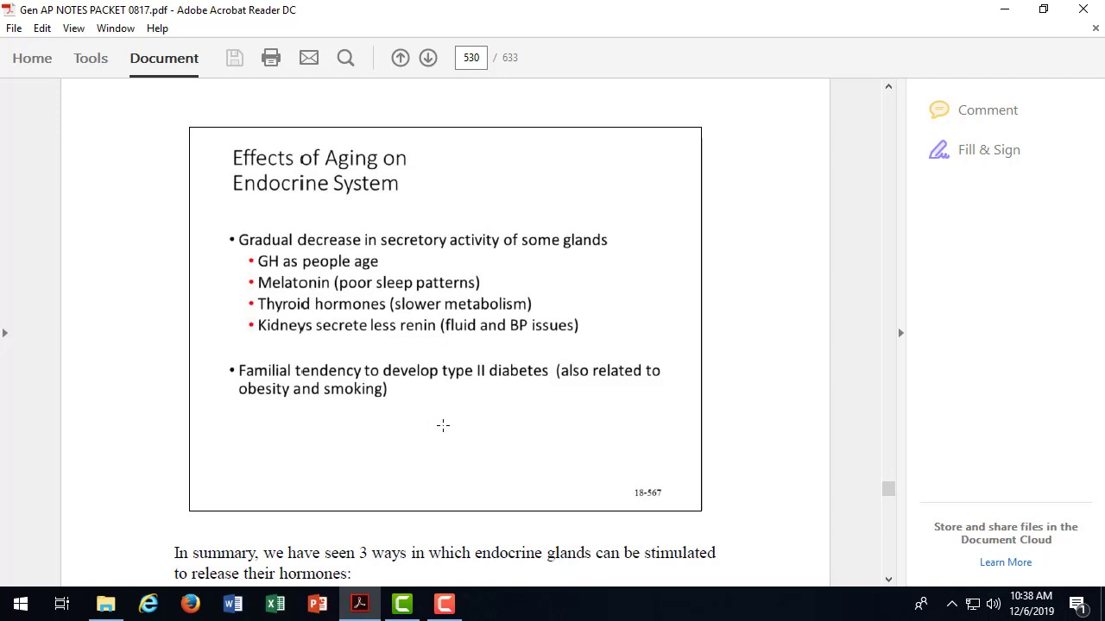
scroll(down, 3)
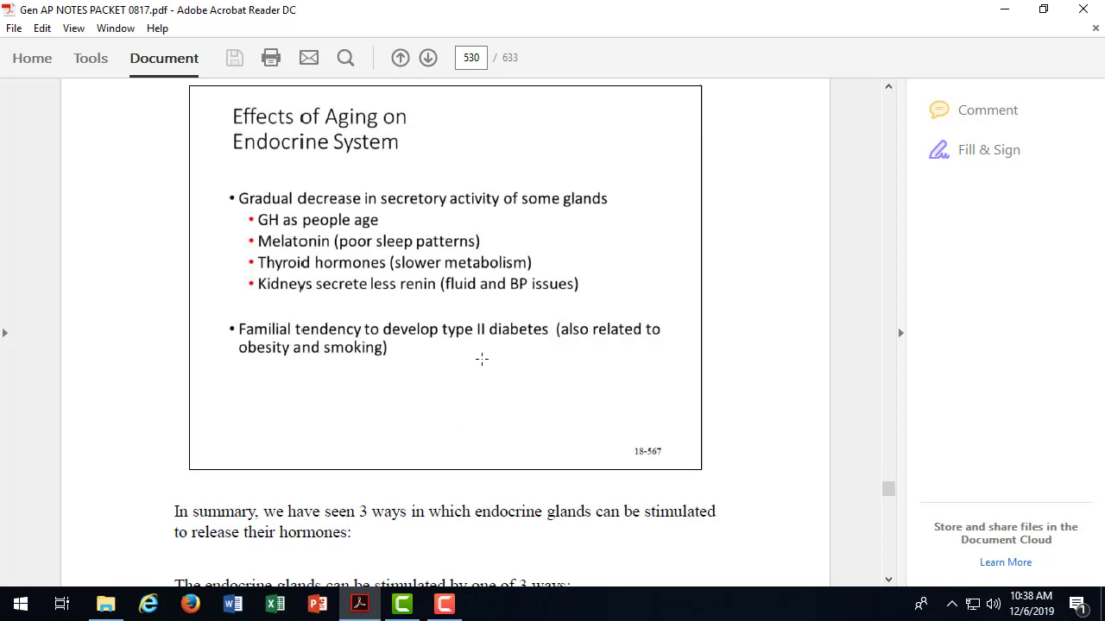
scroll(down, 3)
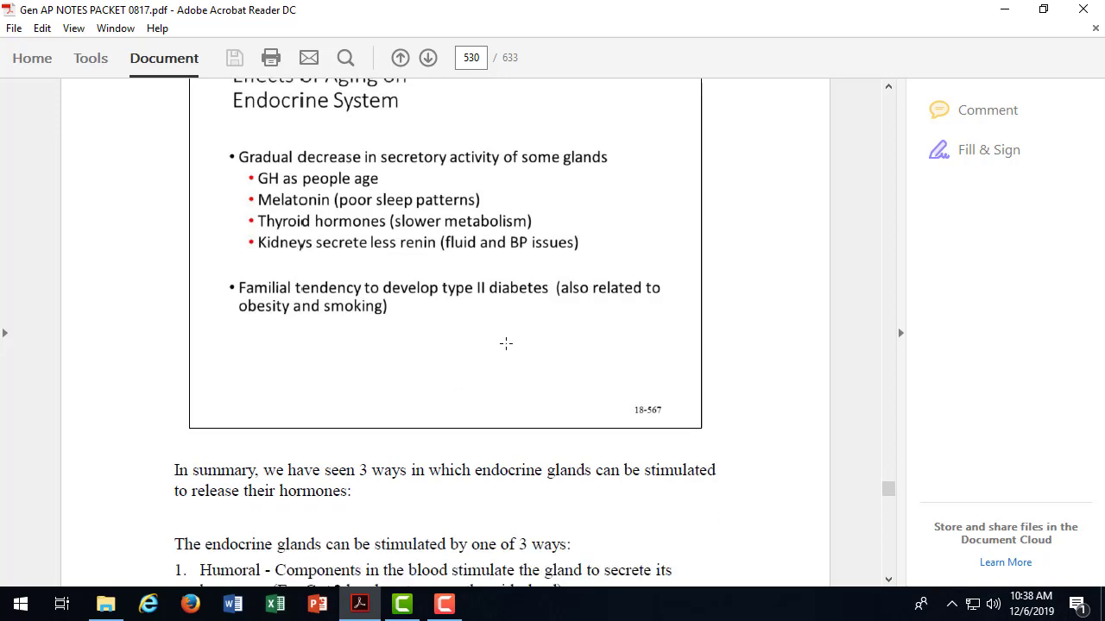
scroll(down, 3)
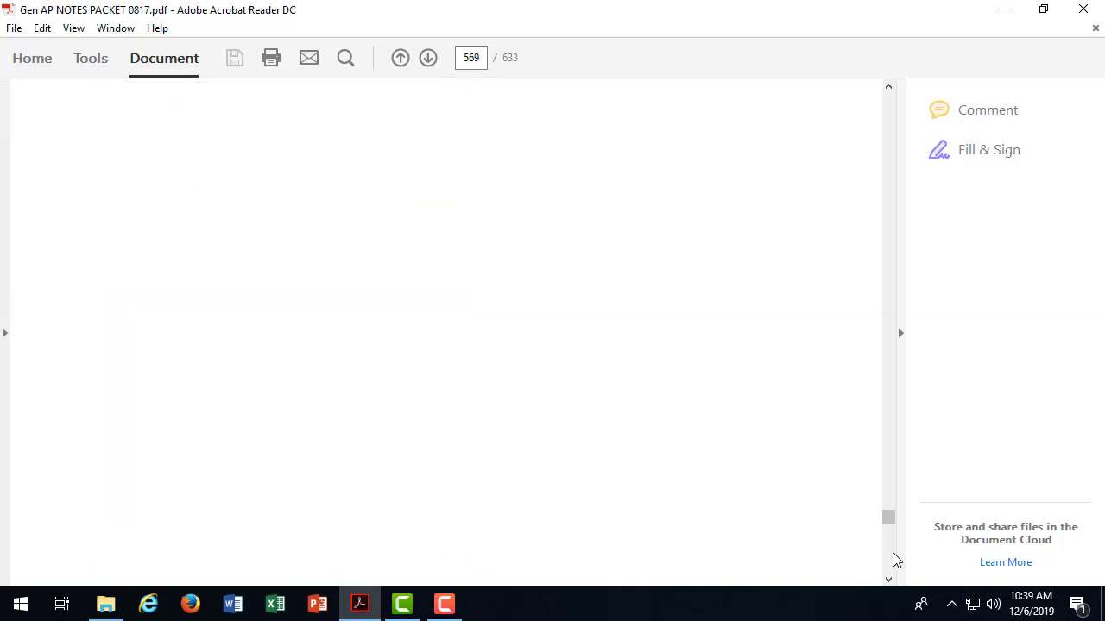
mouse_move(890, 576)
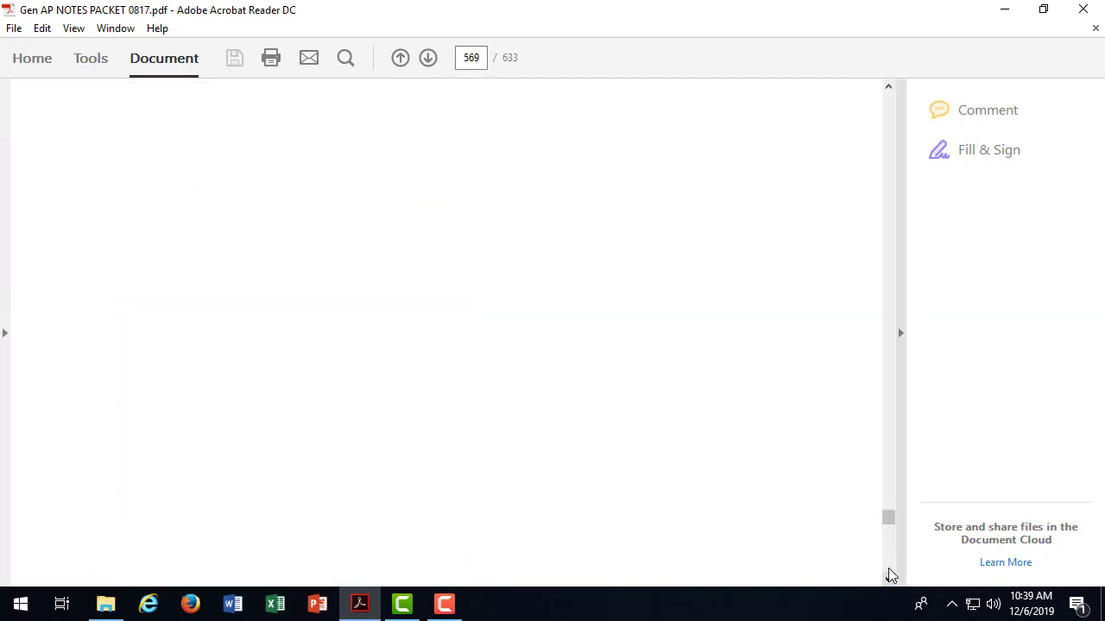
Step: Scroll from the Lab 14 Endocrine System worksheet on page 566 down to the bottom of page 569
scroll(down, 3)
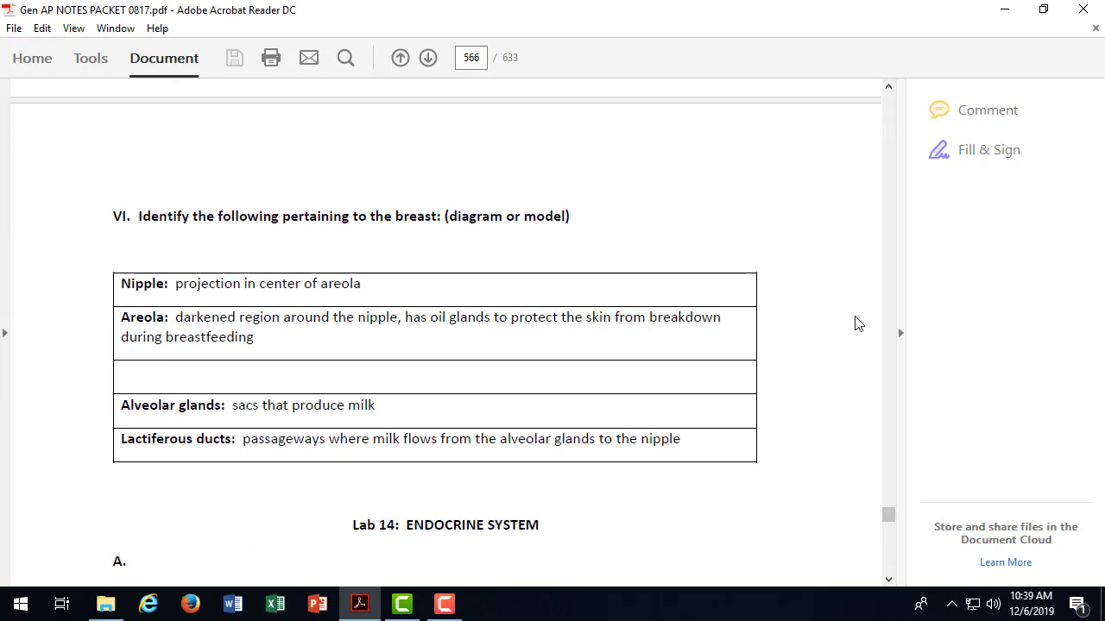
scroll(down, 3)
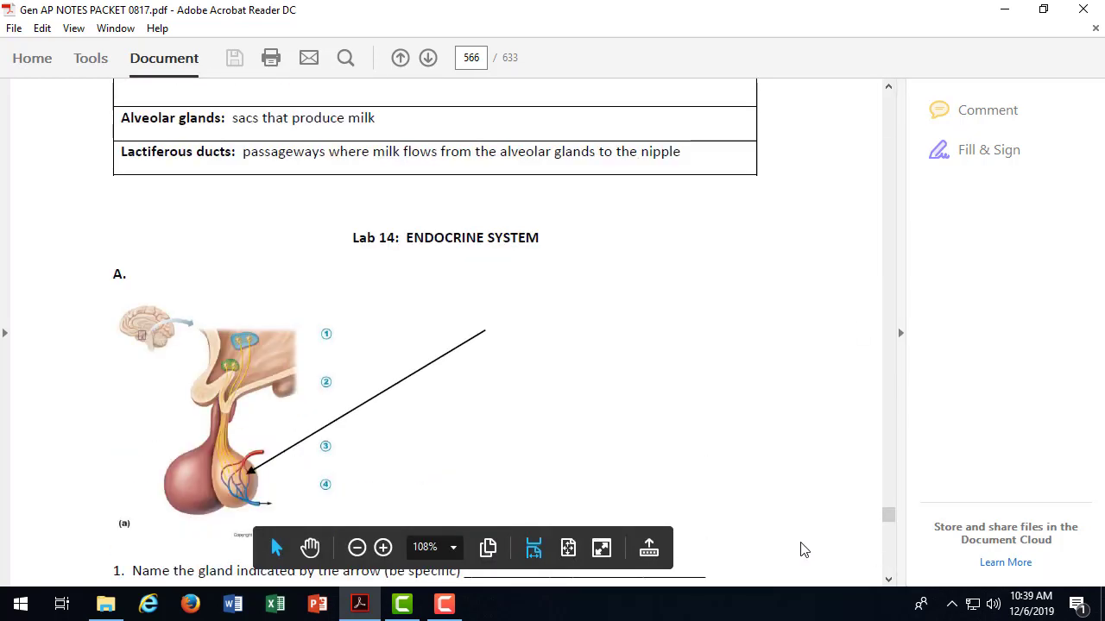
scroll(down, 3)
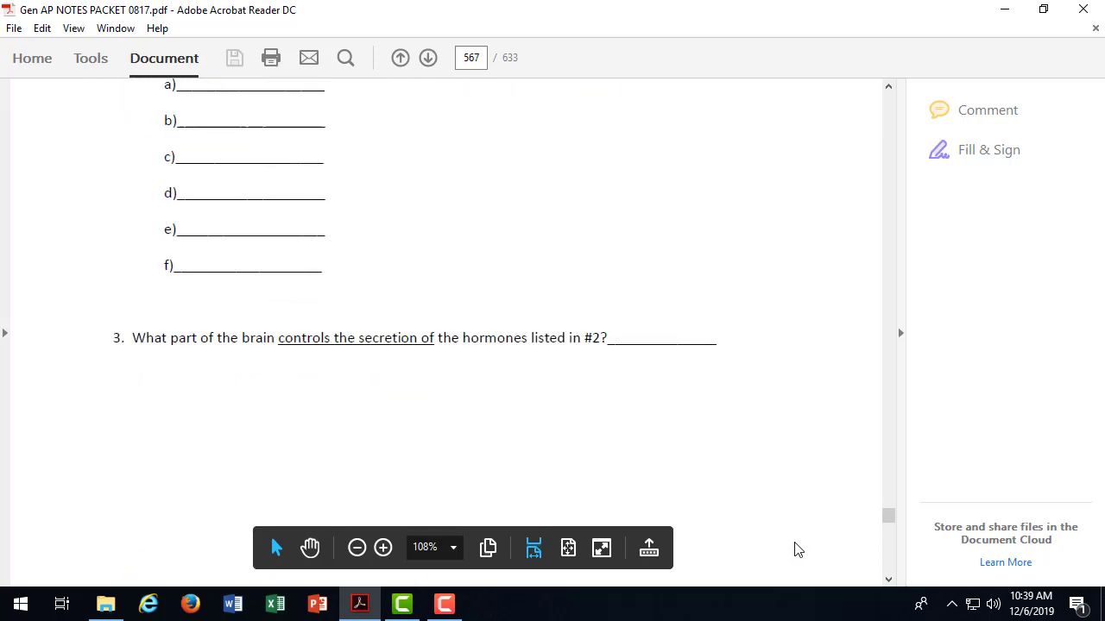
scroll(down, 3)
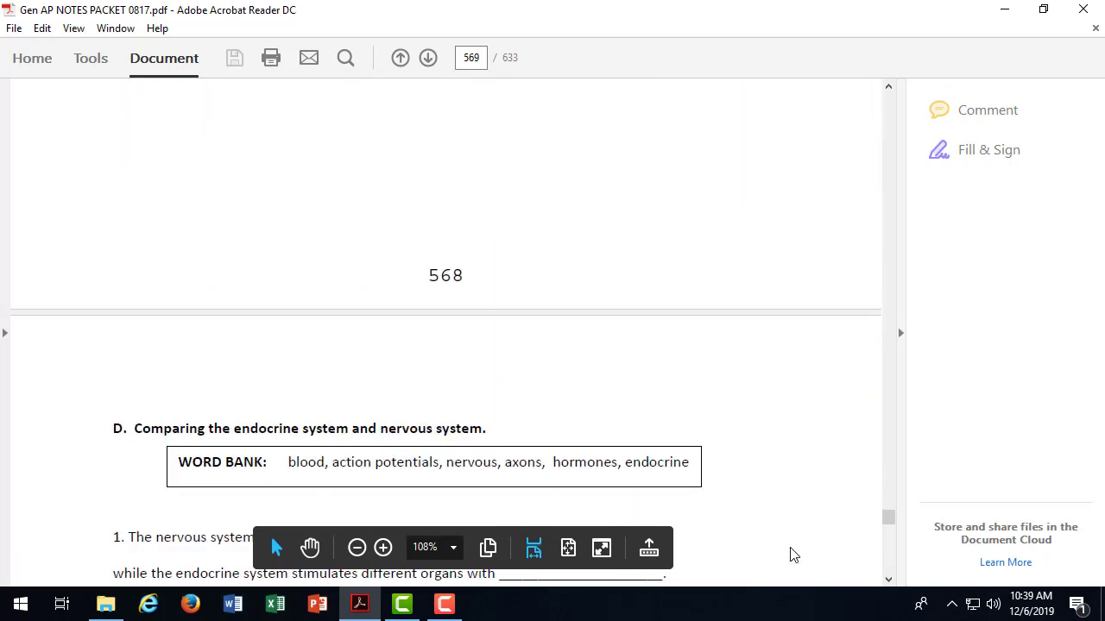
scroll(down, 3)
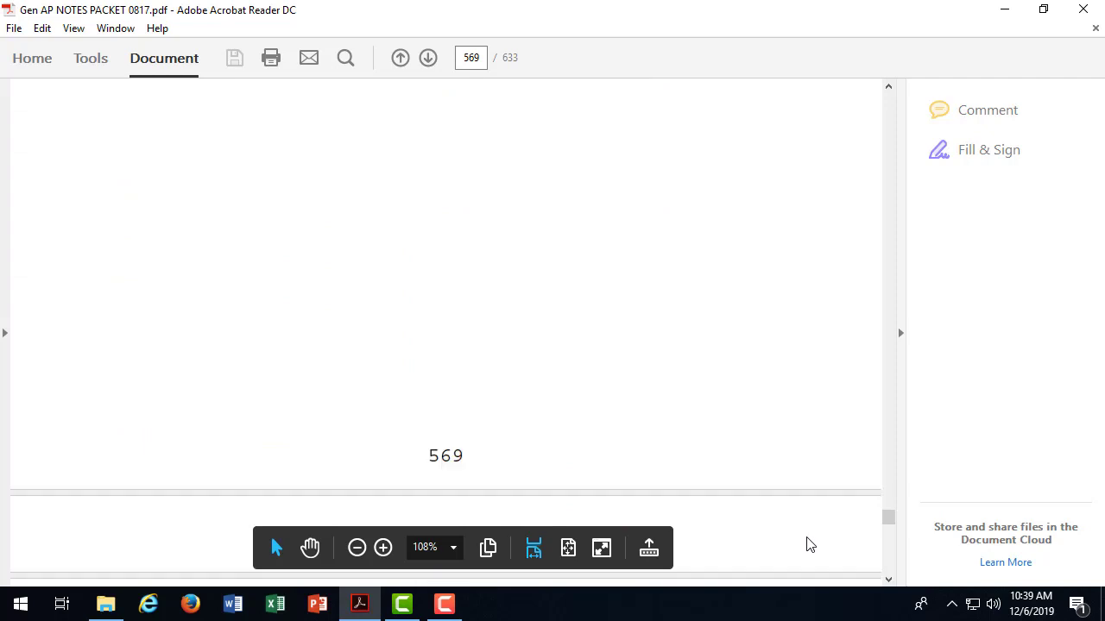